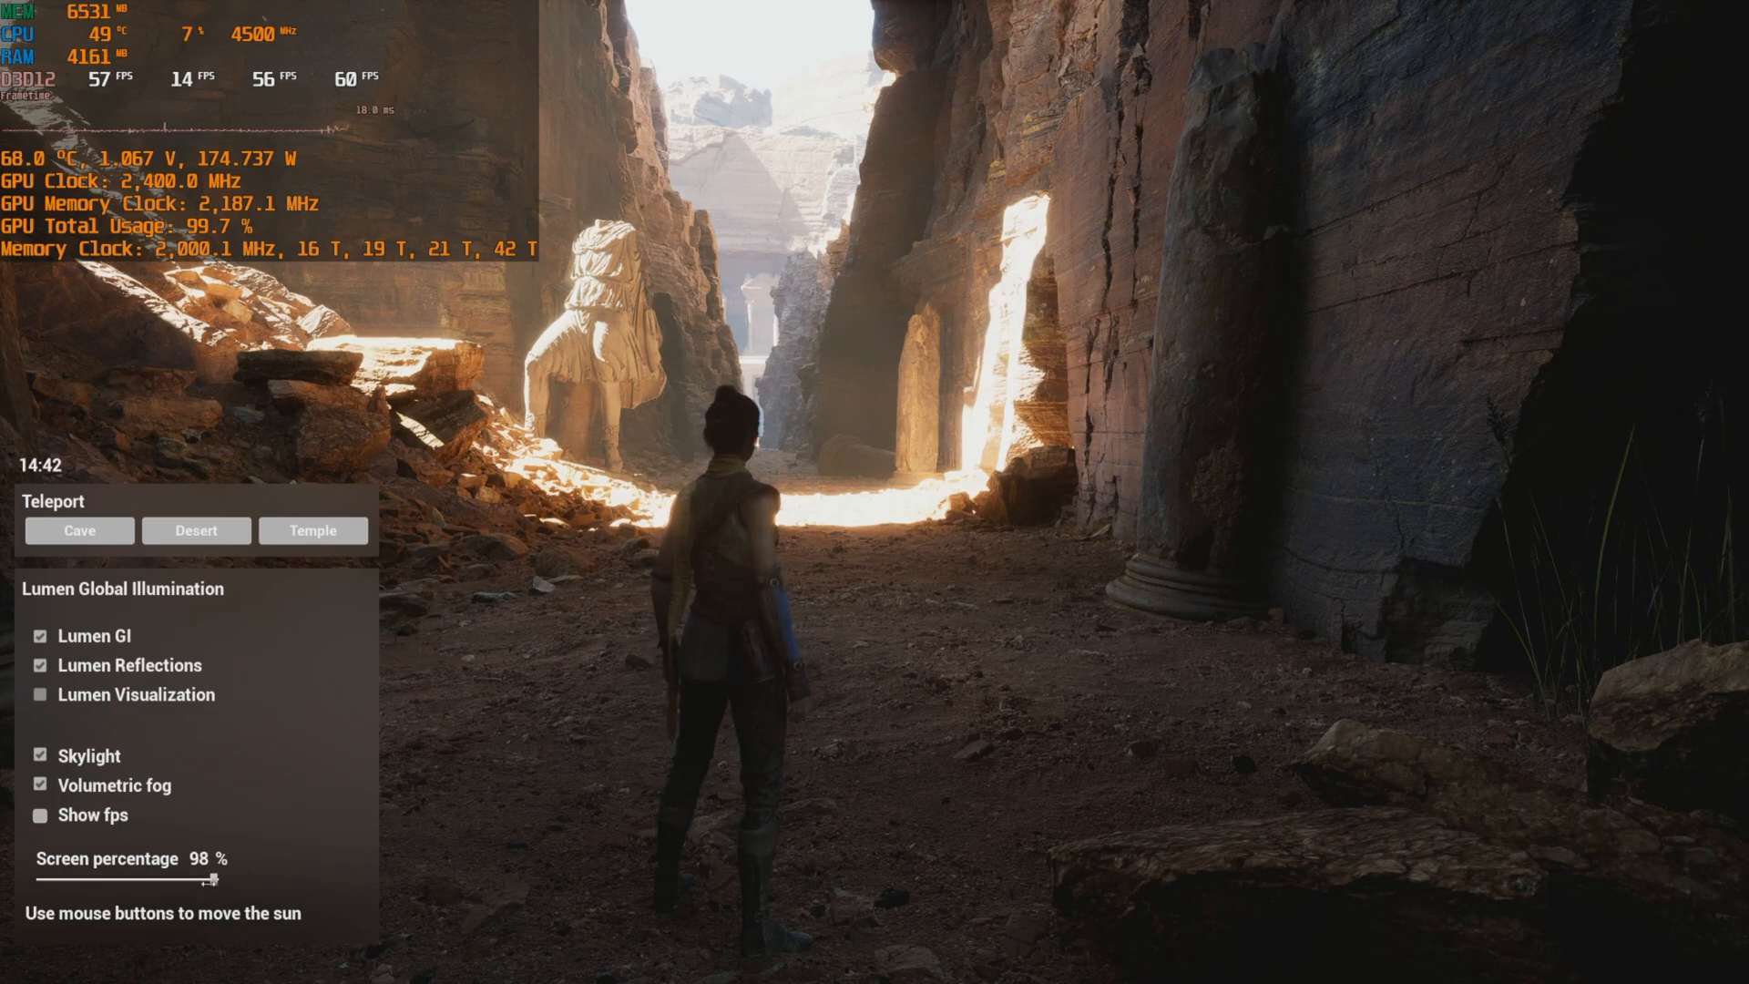
Hide the Lumen options panel and walk through the canyon into the temple hall.
{"action": "left_click_drag", "start_coordinate": [206, 880], "coordinate": [240, 879]}
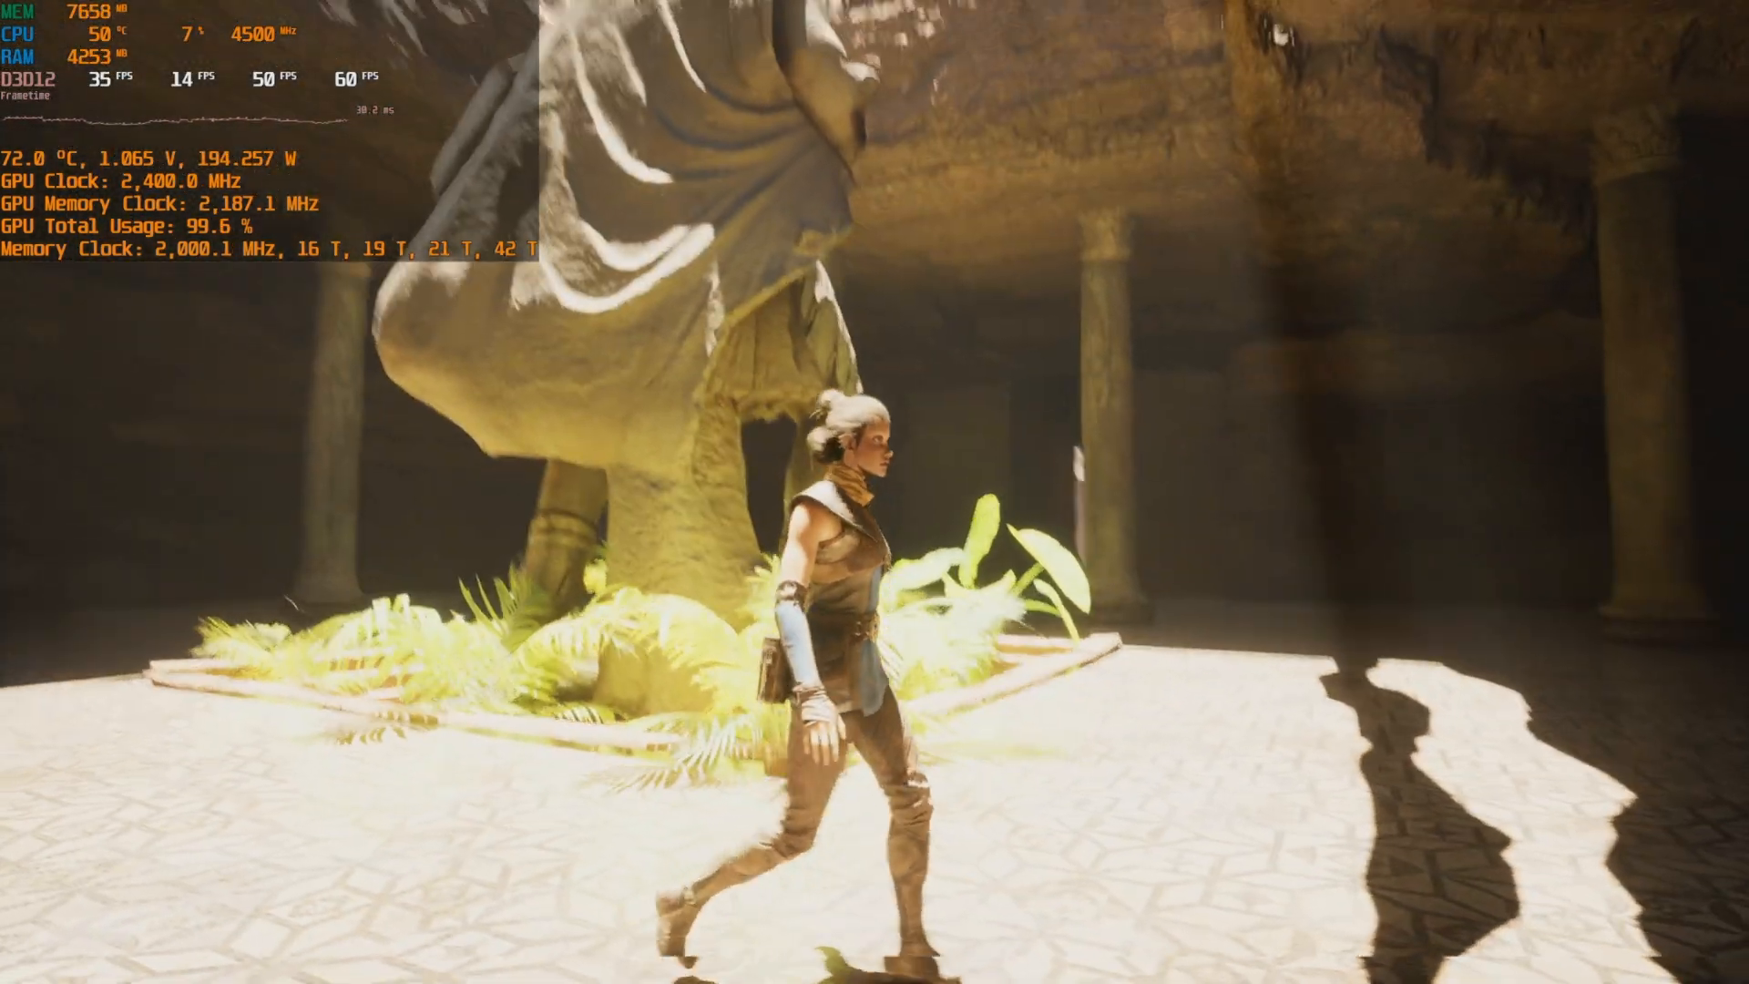
Resume from the pause menu and walk forward to the desert temple steps.
{"action": "key", "text": "Escape"}
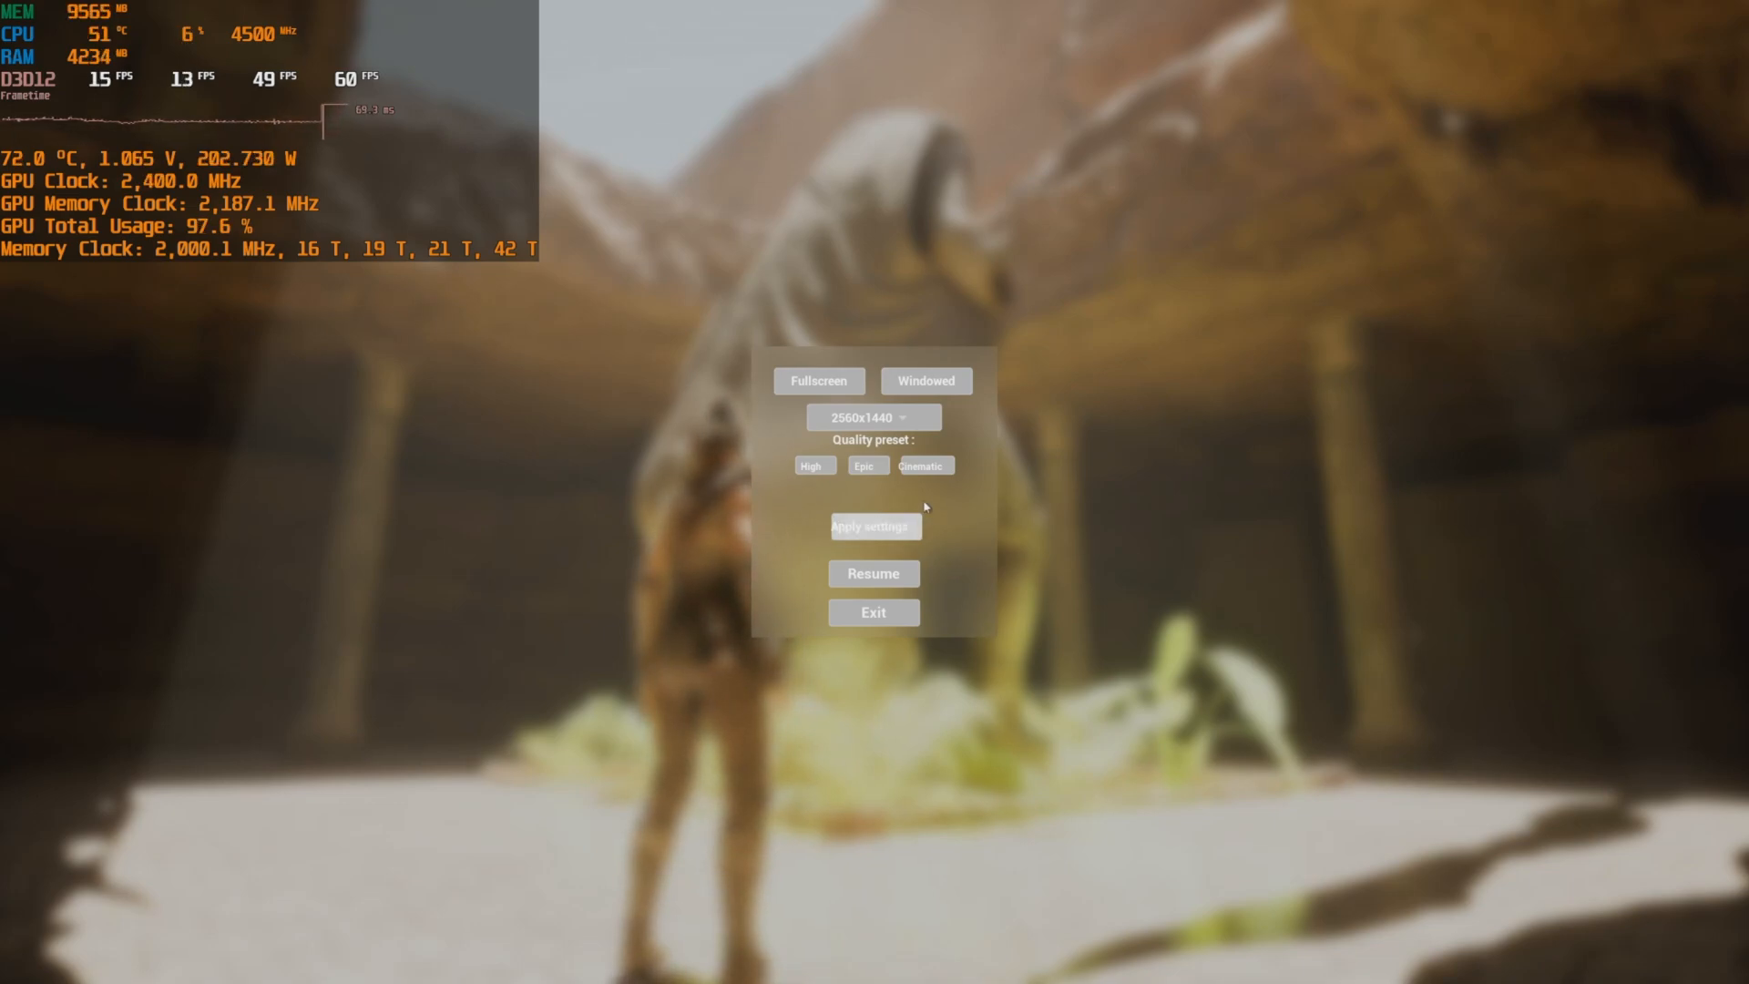
{"action": "left_click", "coordinate": [874, 572]}
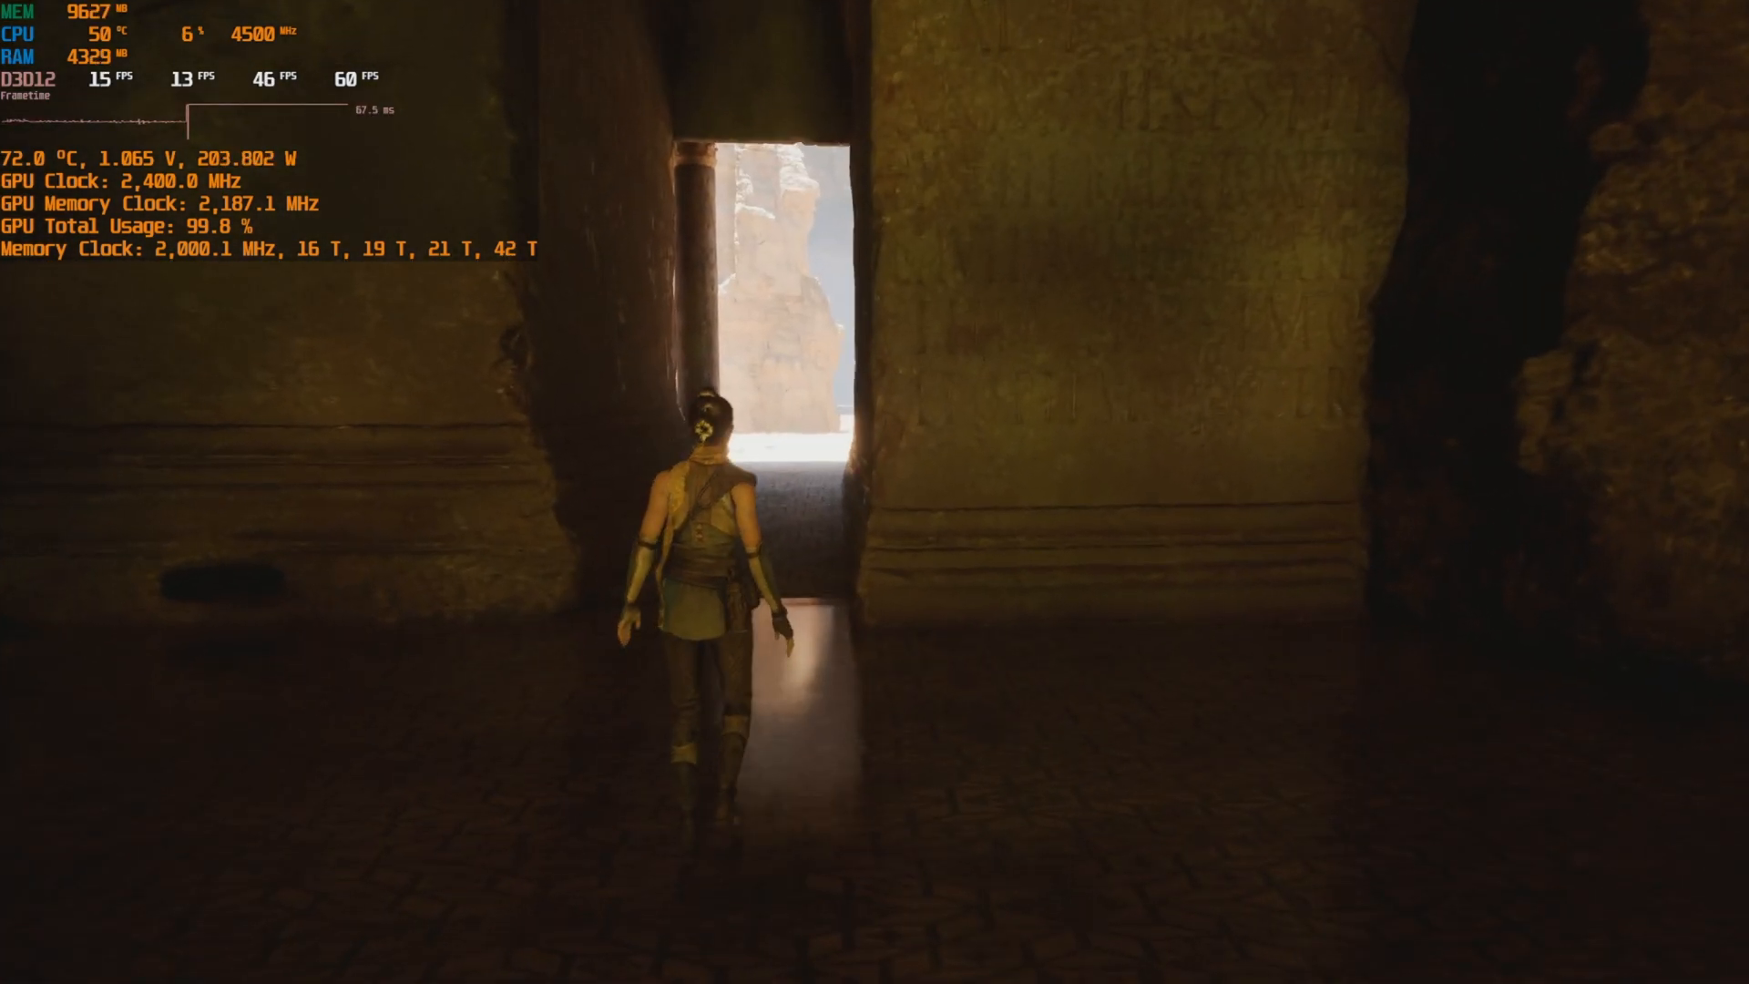
{"action": "key", "text": "w"}
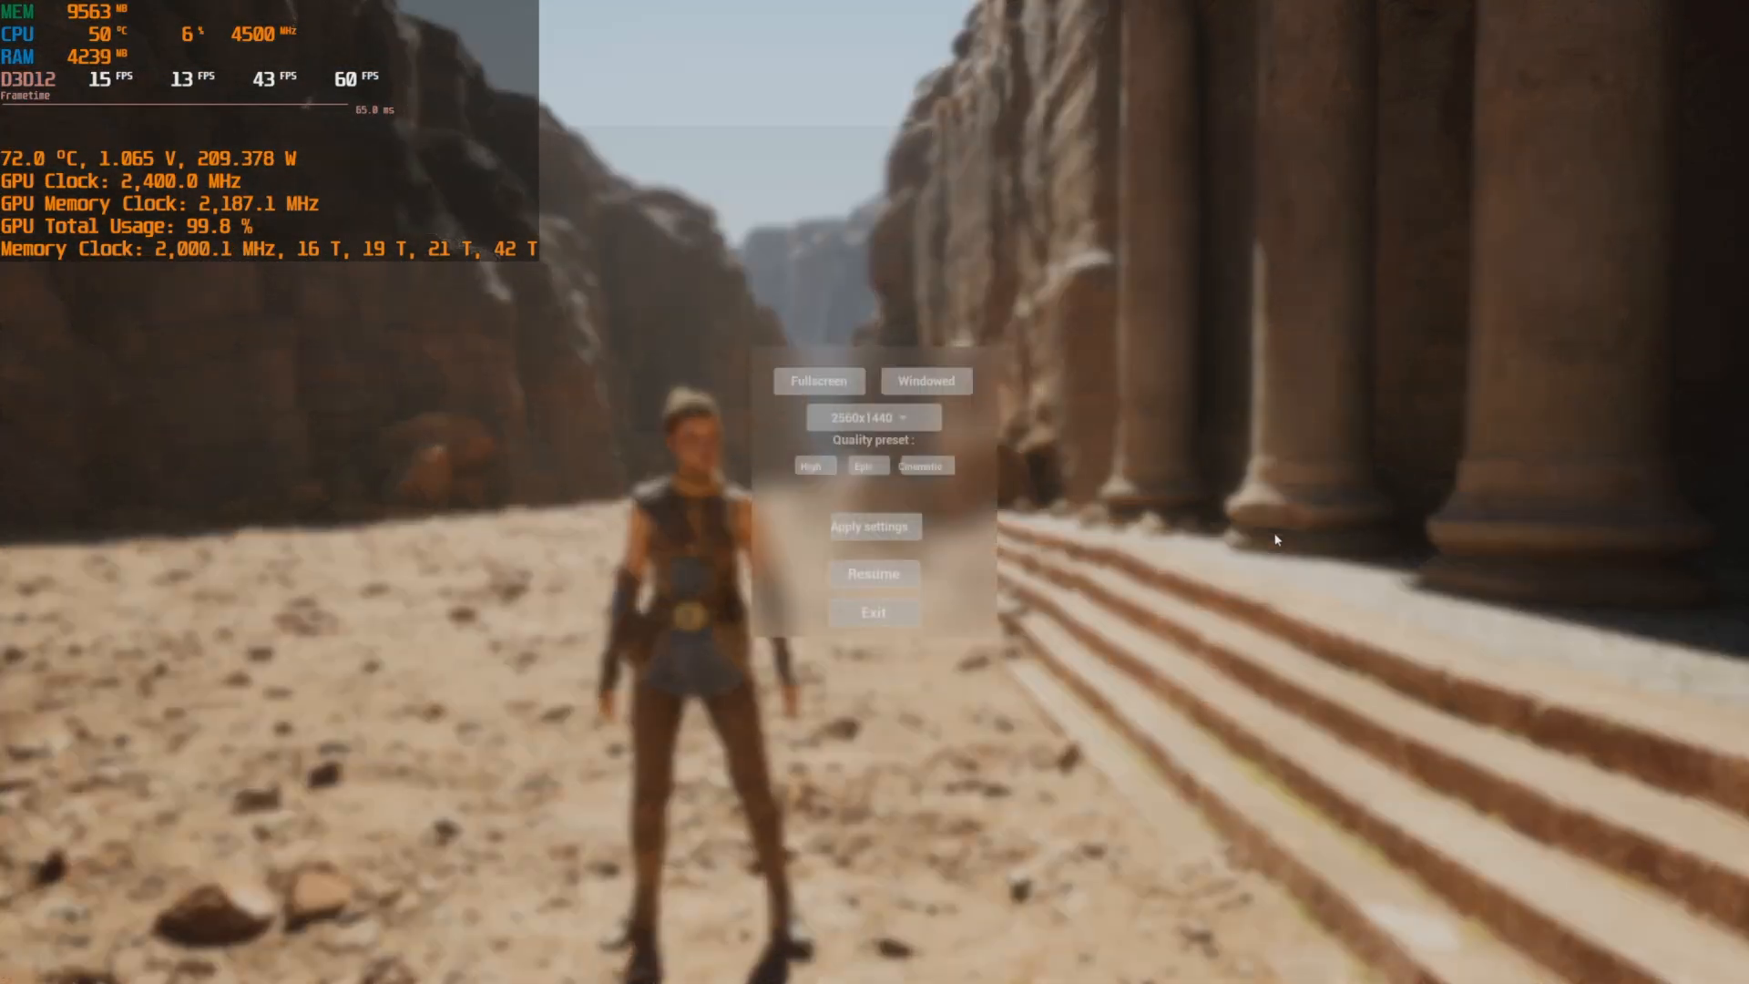
Try 3840x2160, then choose 1920x1080 as the resolution and apply it with confirmation.
{"action": "left_click", "coordinate": [874, 415]}
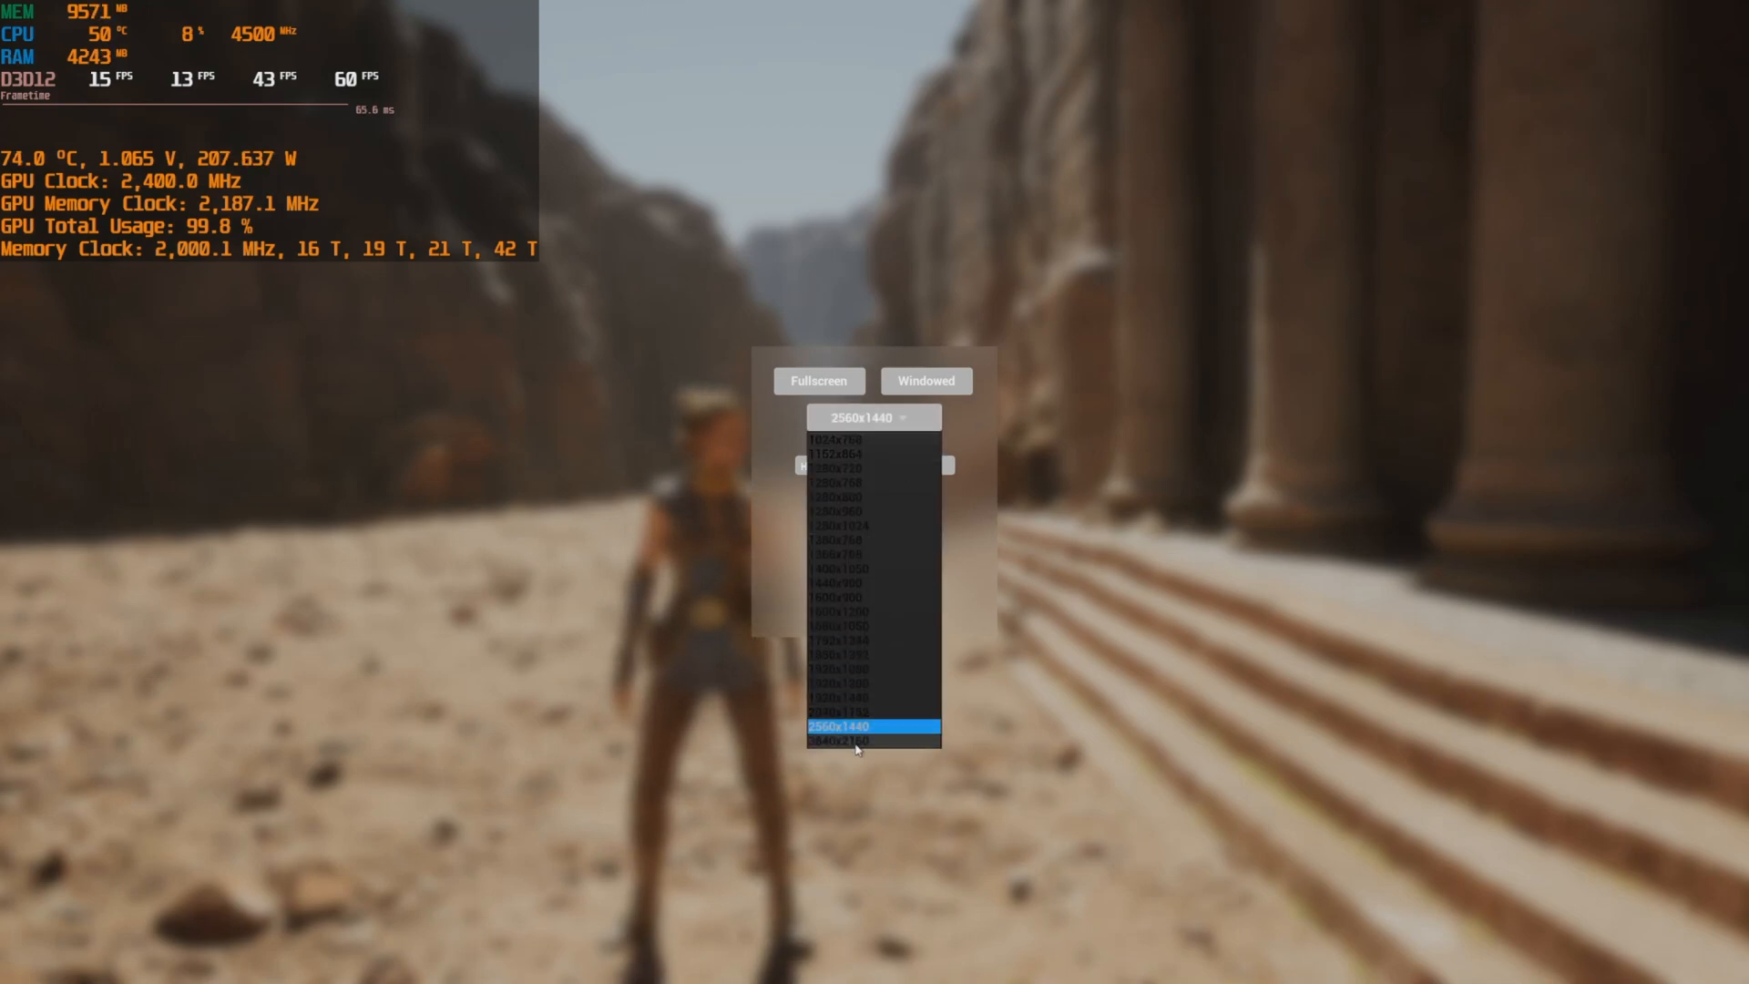
{"action": "left_click", "coordinate": [852, 739]}
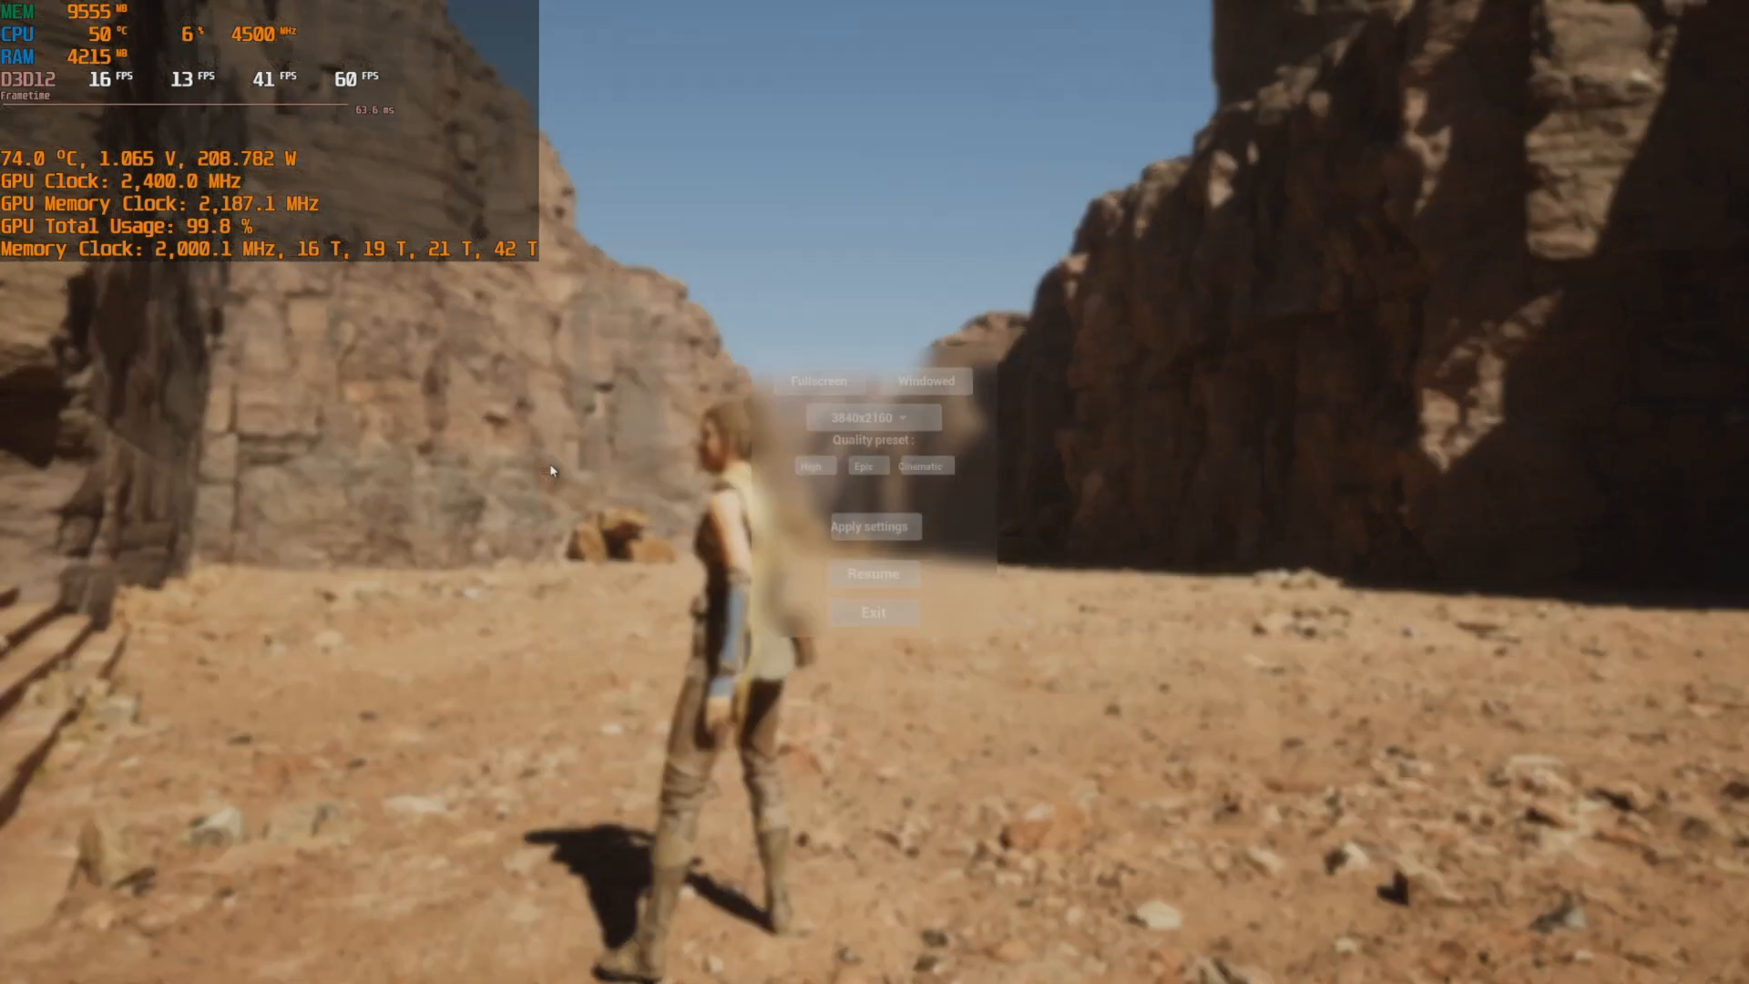
{"action": "left_click", "coordinate": [874, 415]}
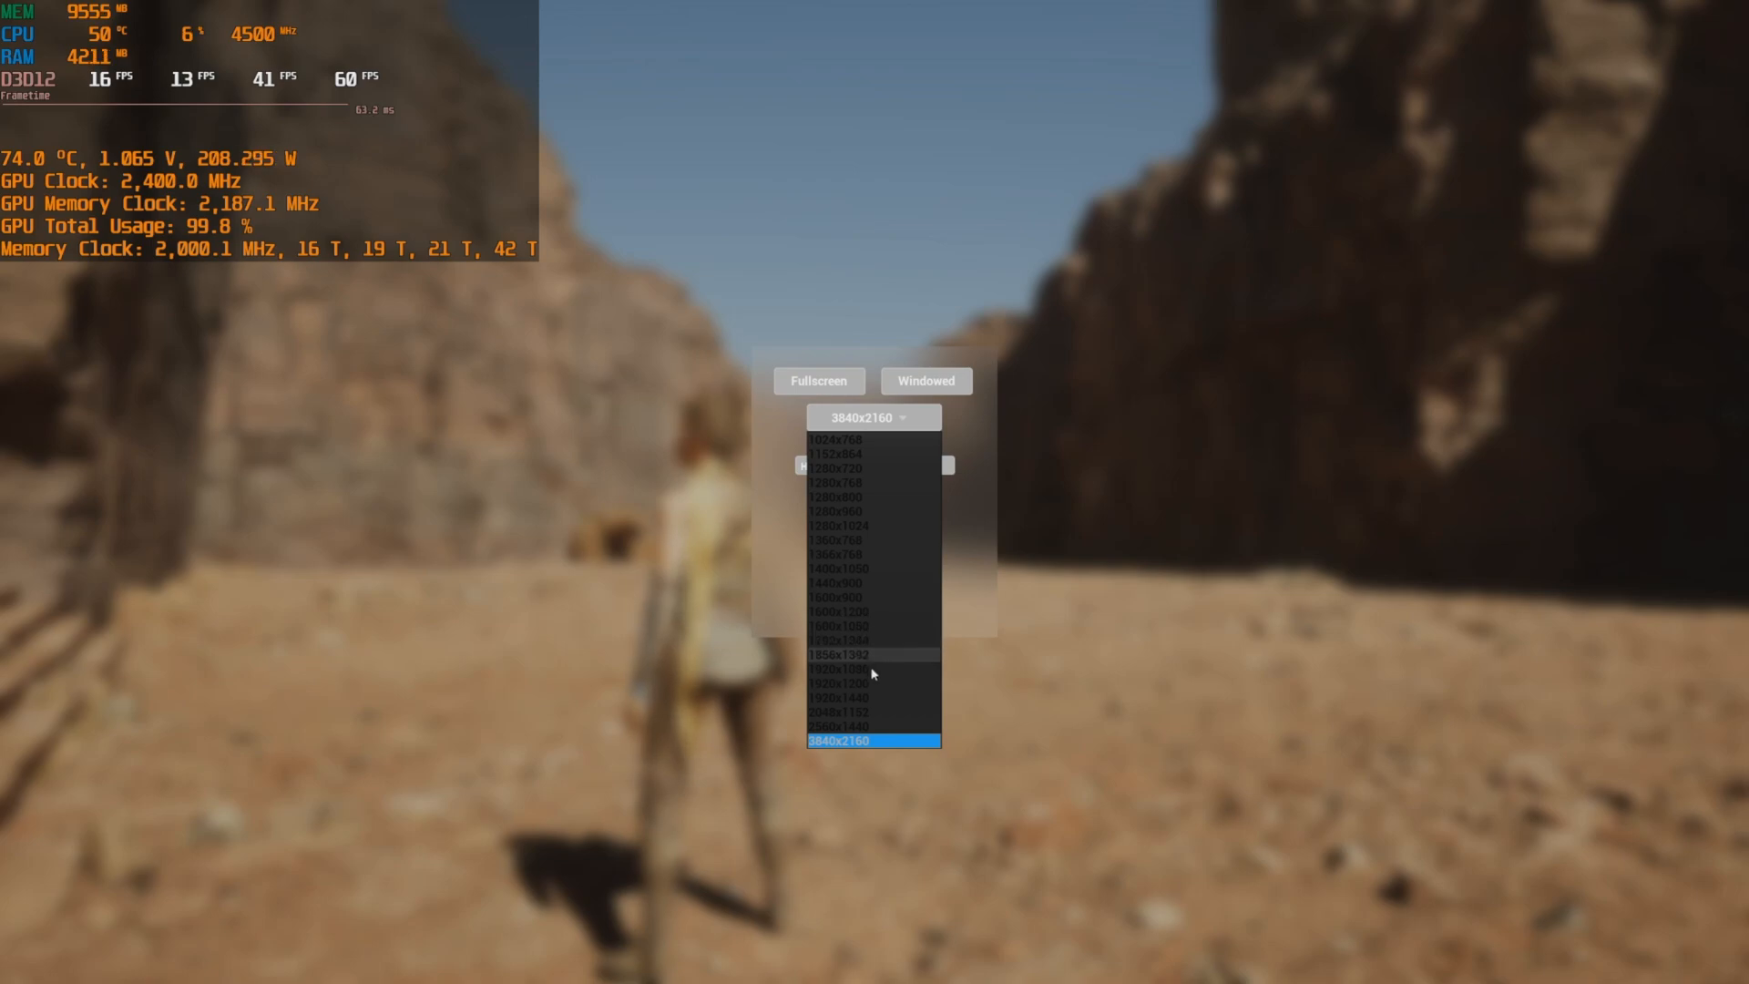
{"action": "left_click", "coordinate": [851, 667]}
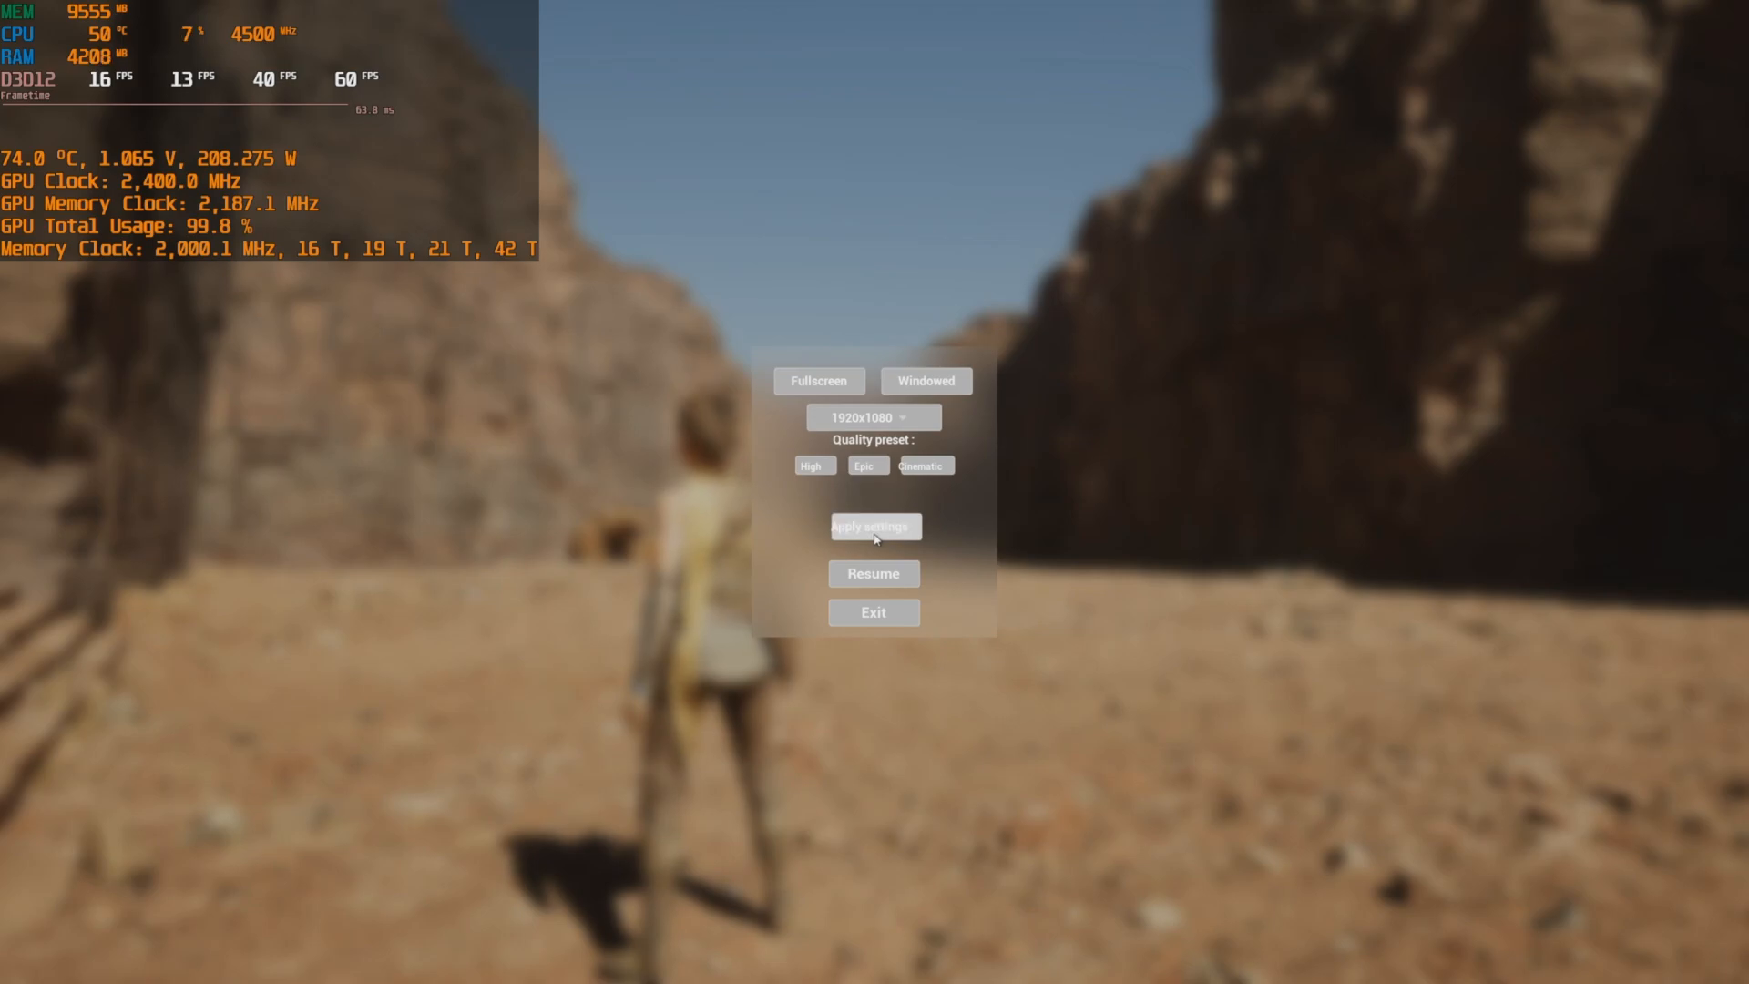
{"action": "left_click", "coordinate": [874, 574]}
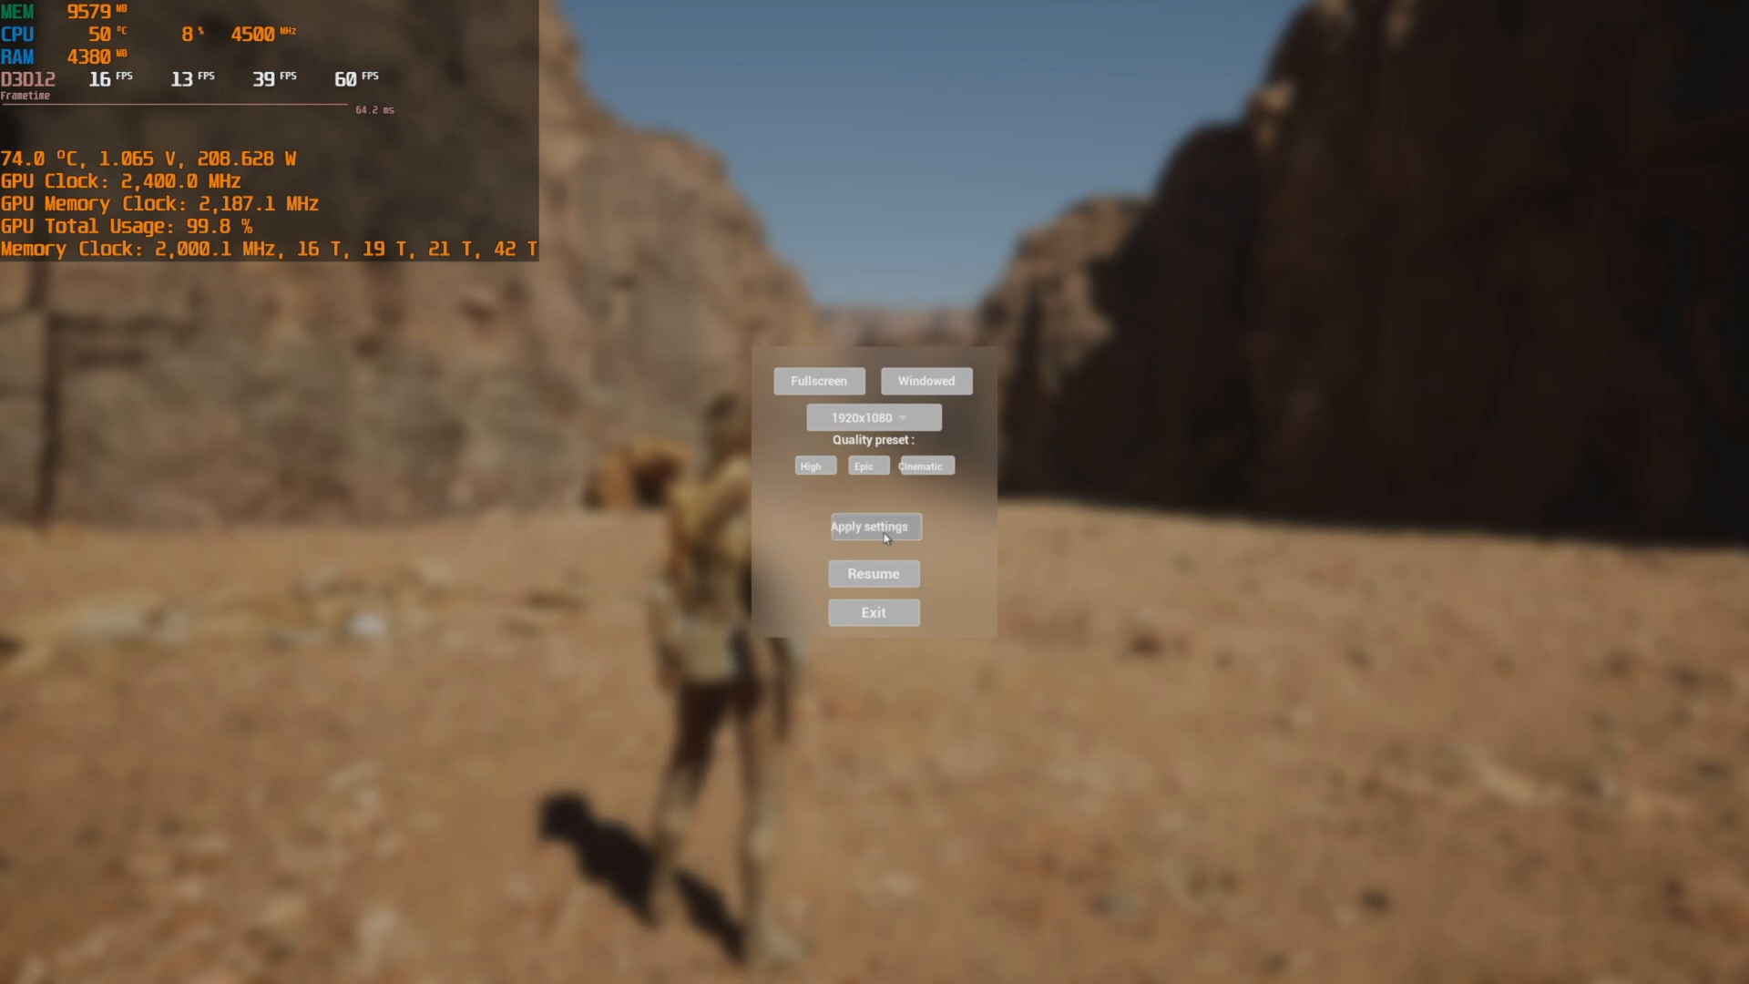
{"action": "left_click", "coordinate": [874, 526]}
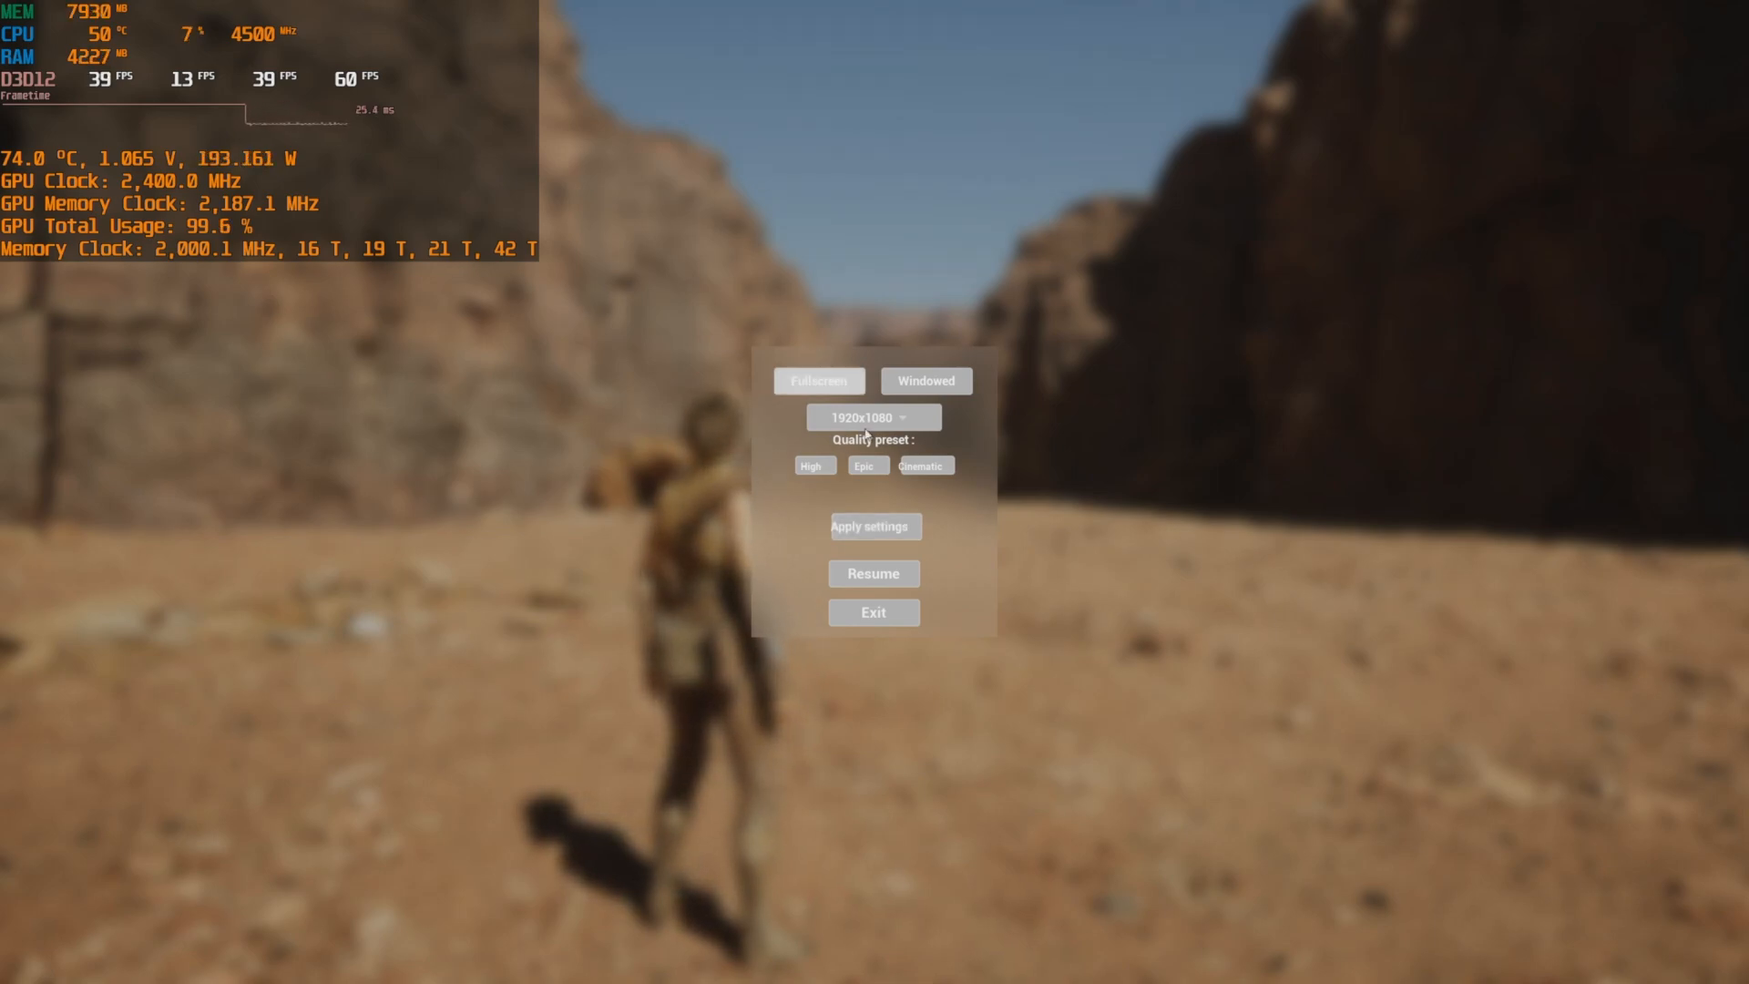
{"action": "left_click", "coordinate": [874, 417]}
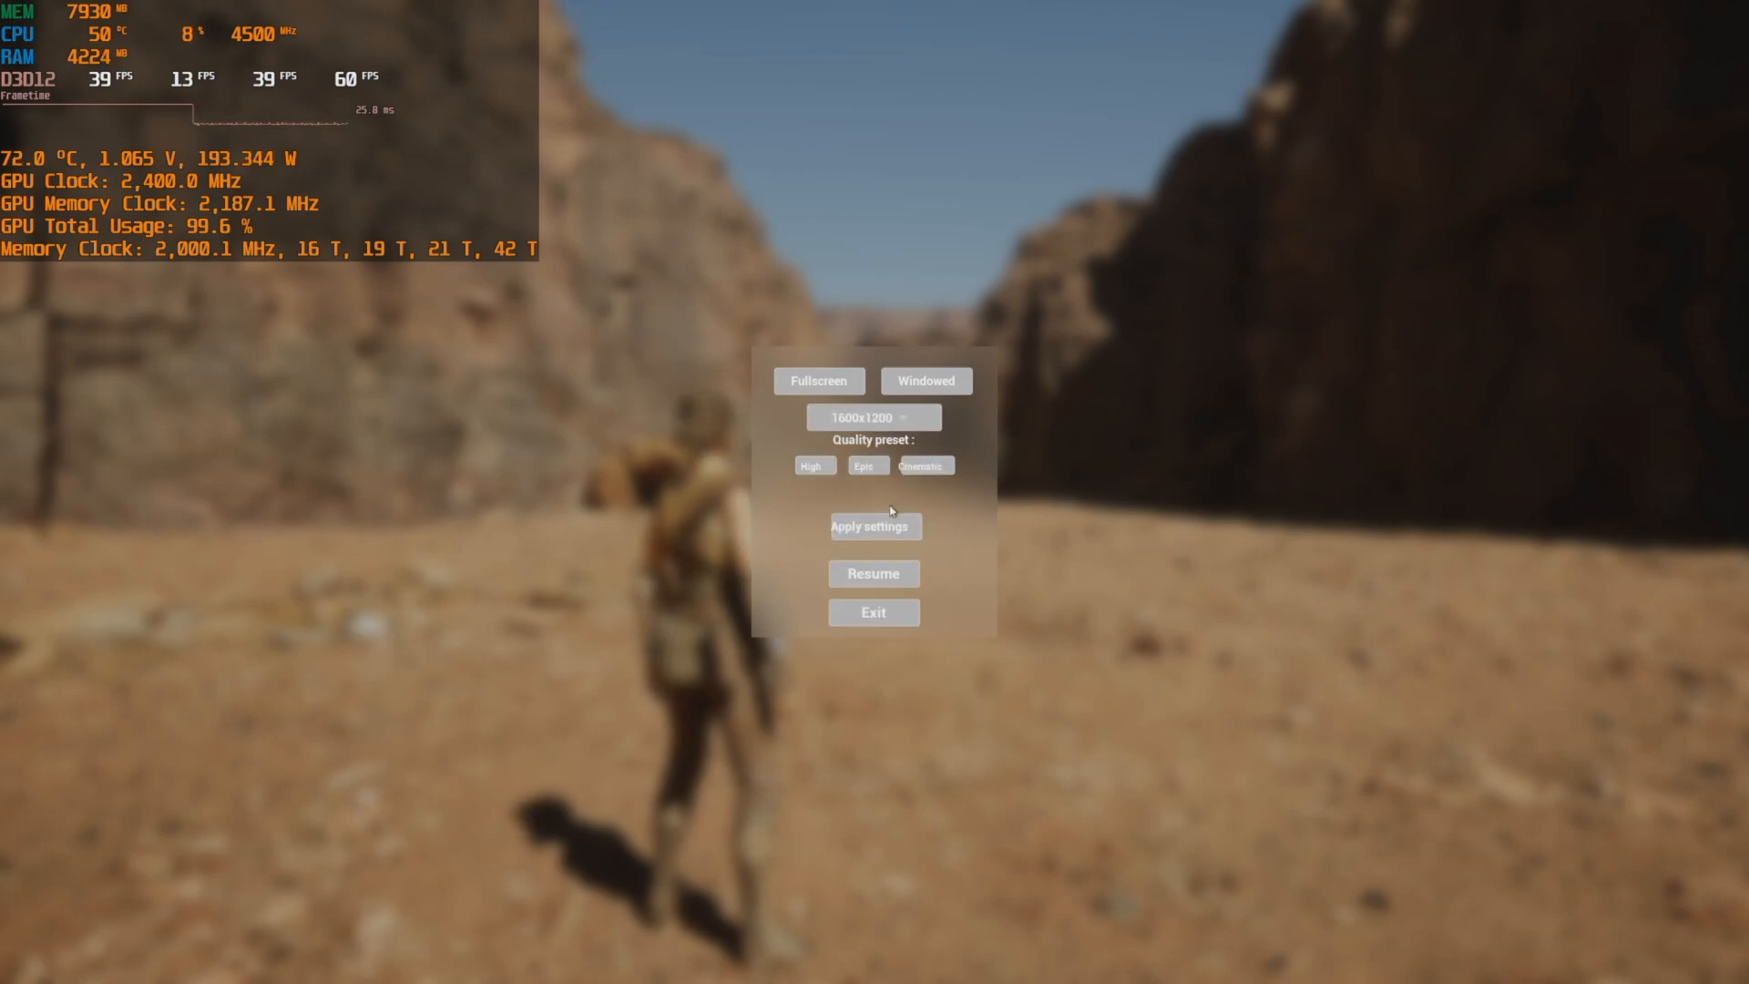
{"action": "left_click", "coordinate": [874, 418]}
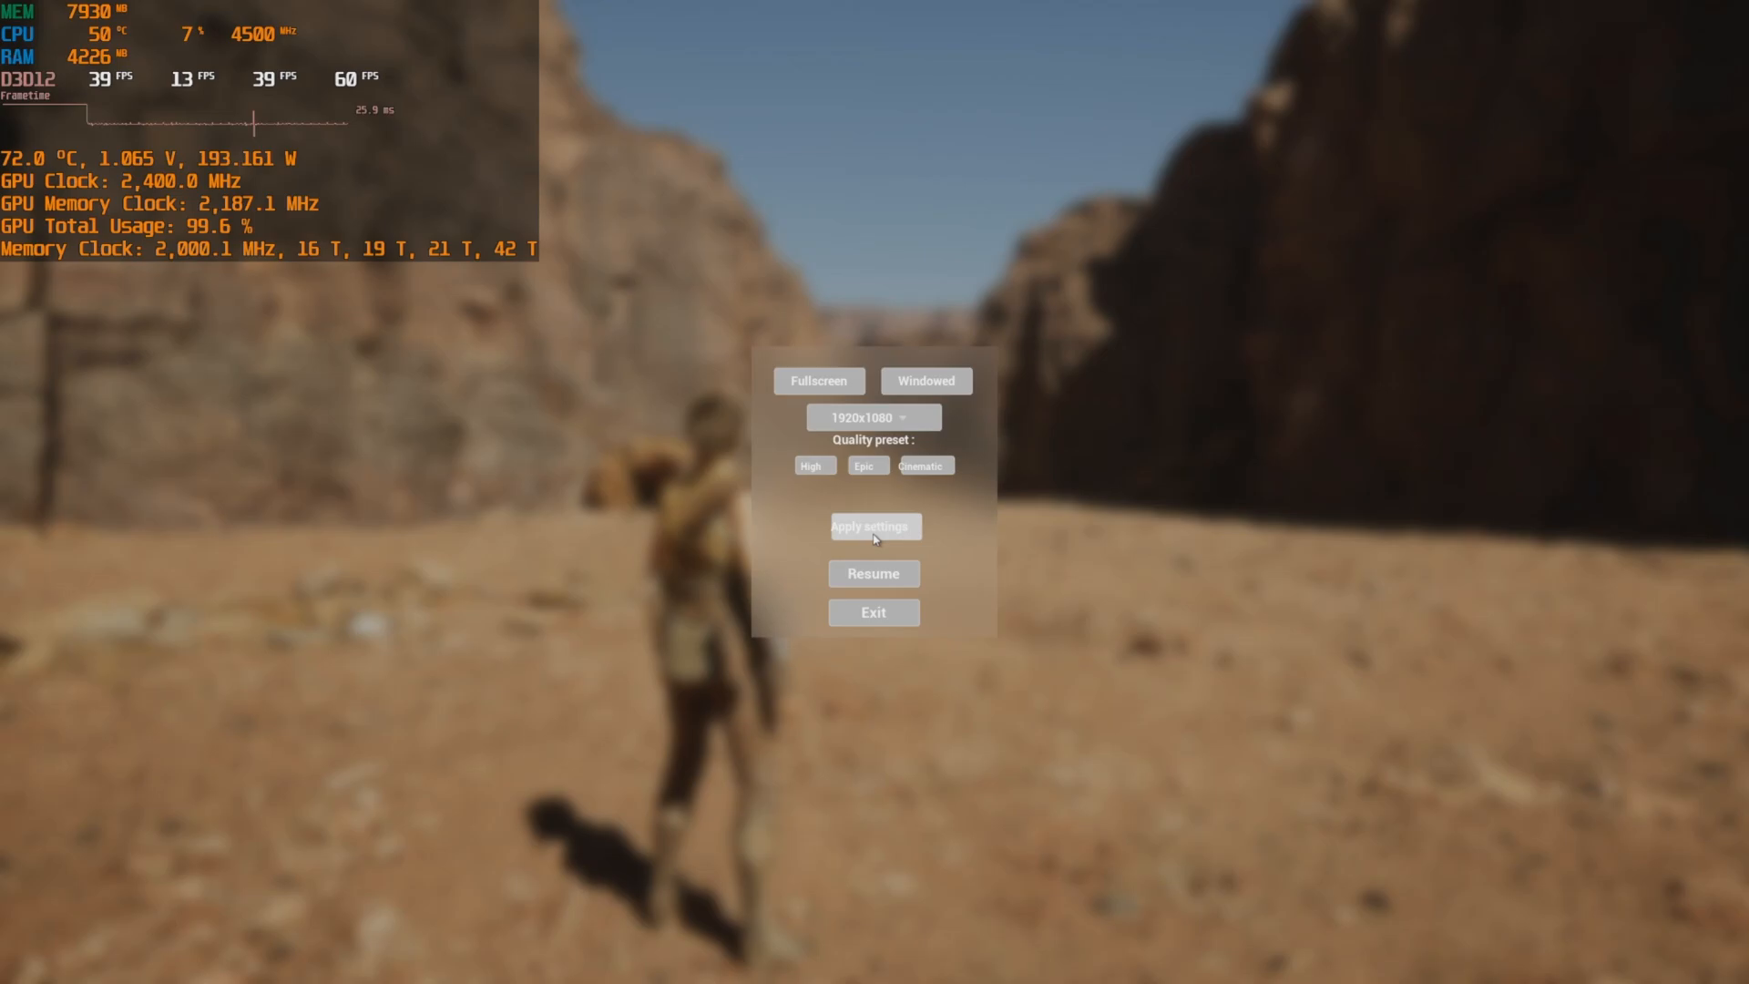
{"action": "mouse_move", "coordinate": [831, 503]}
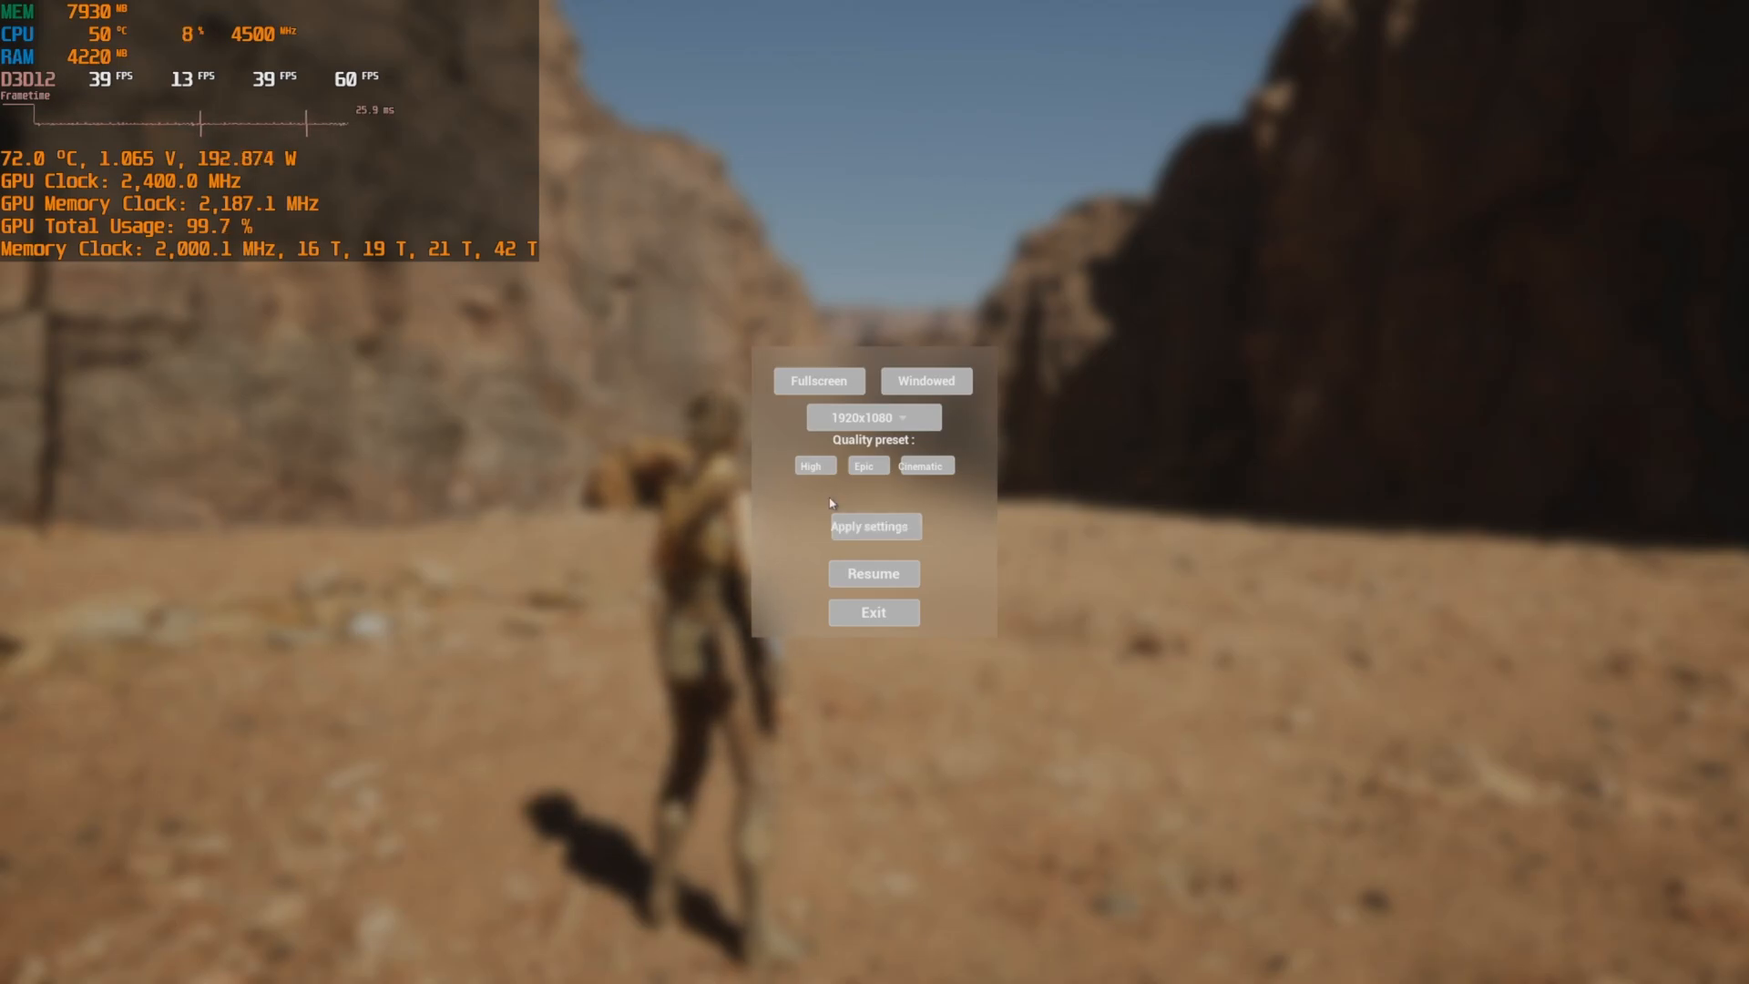
{"action": "left_click", "coordinate": [874, 572]}
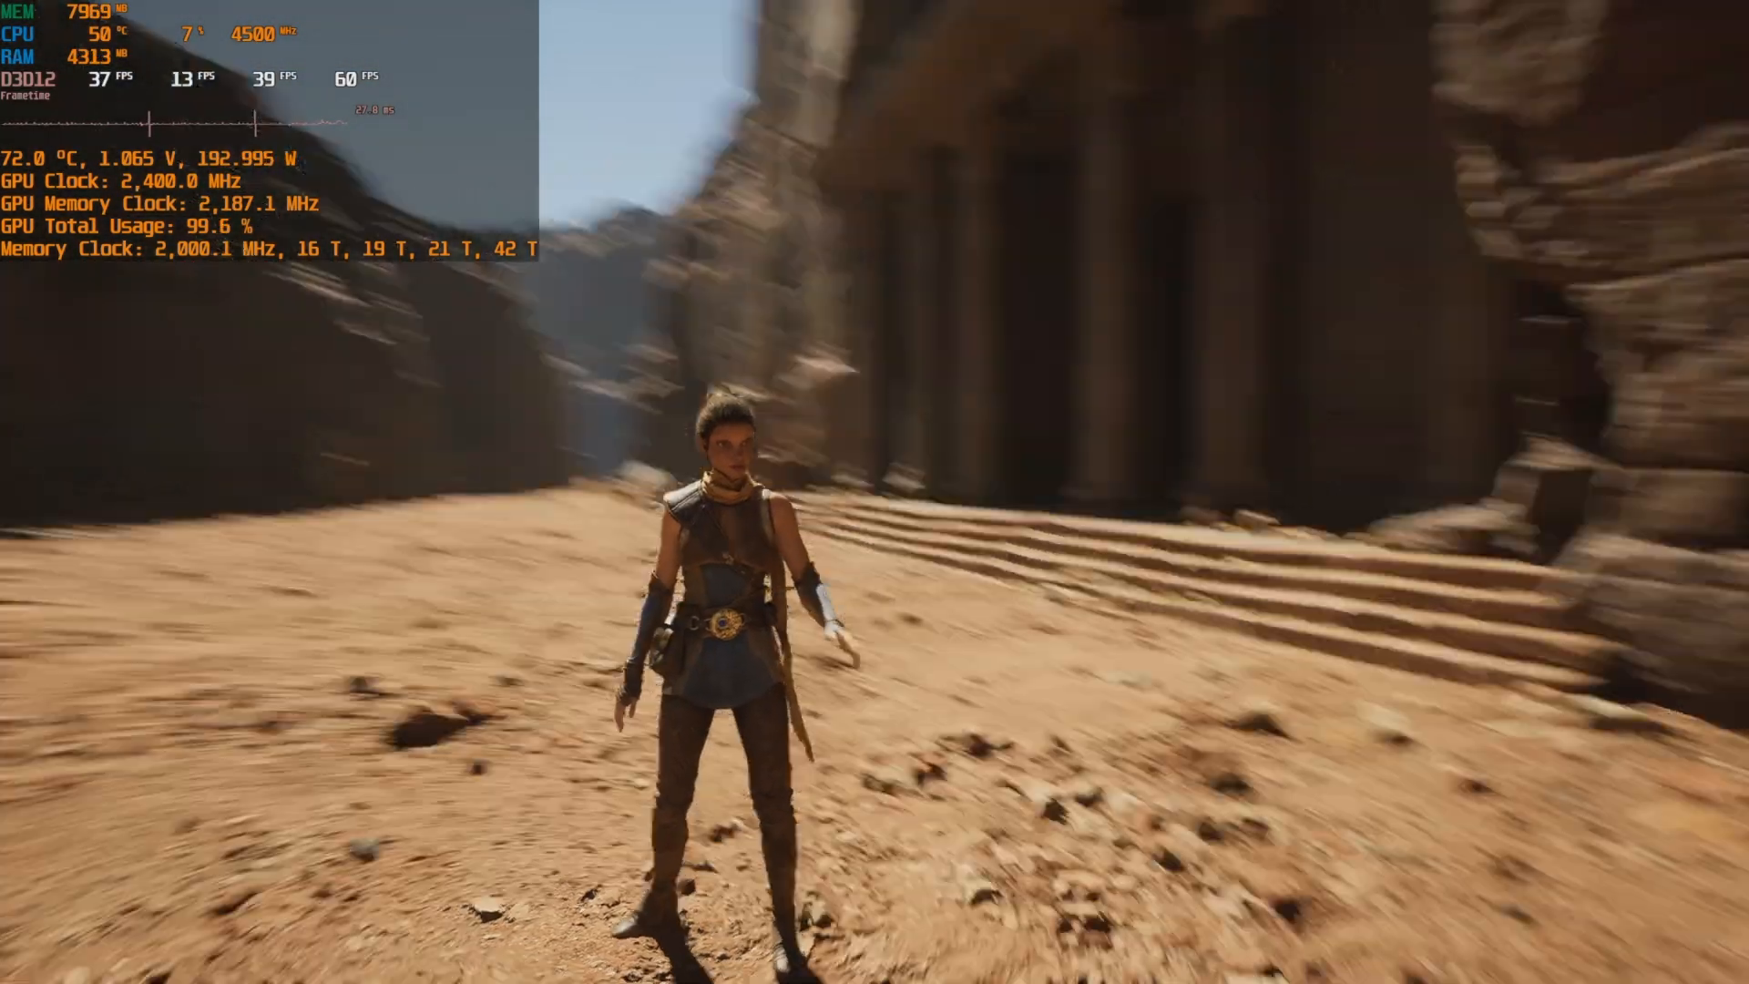
{"action": "key", "text": "Escape"}
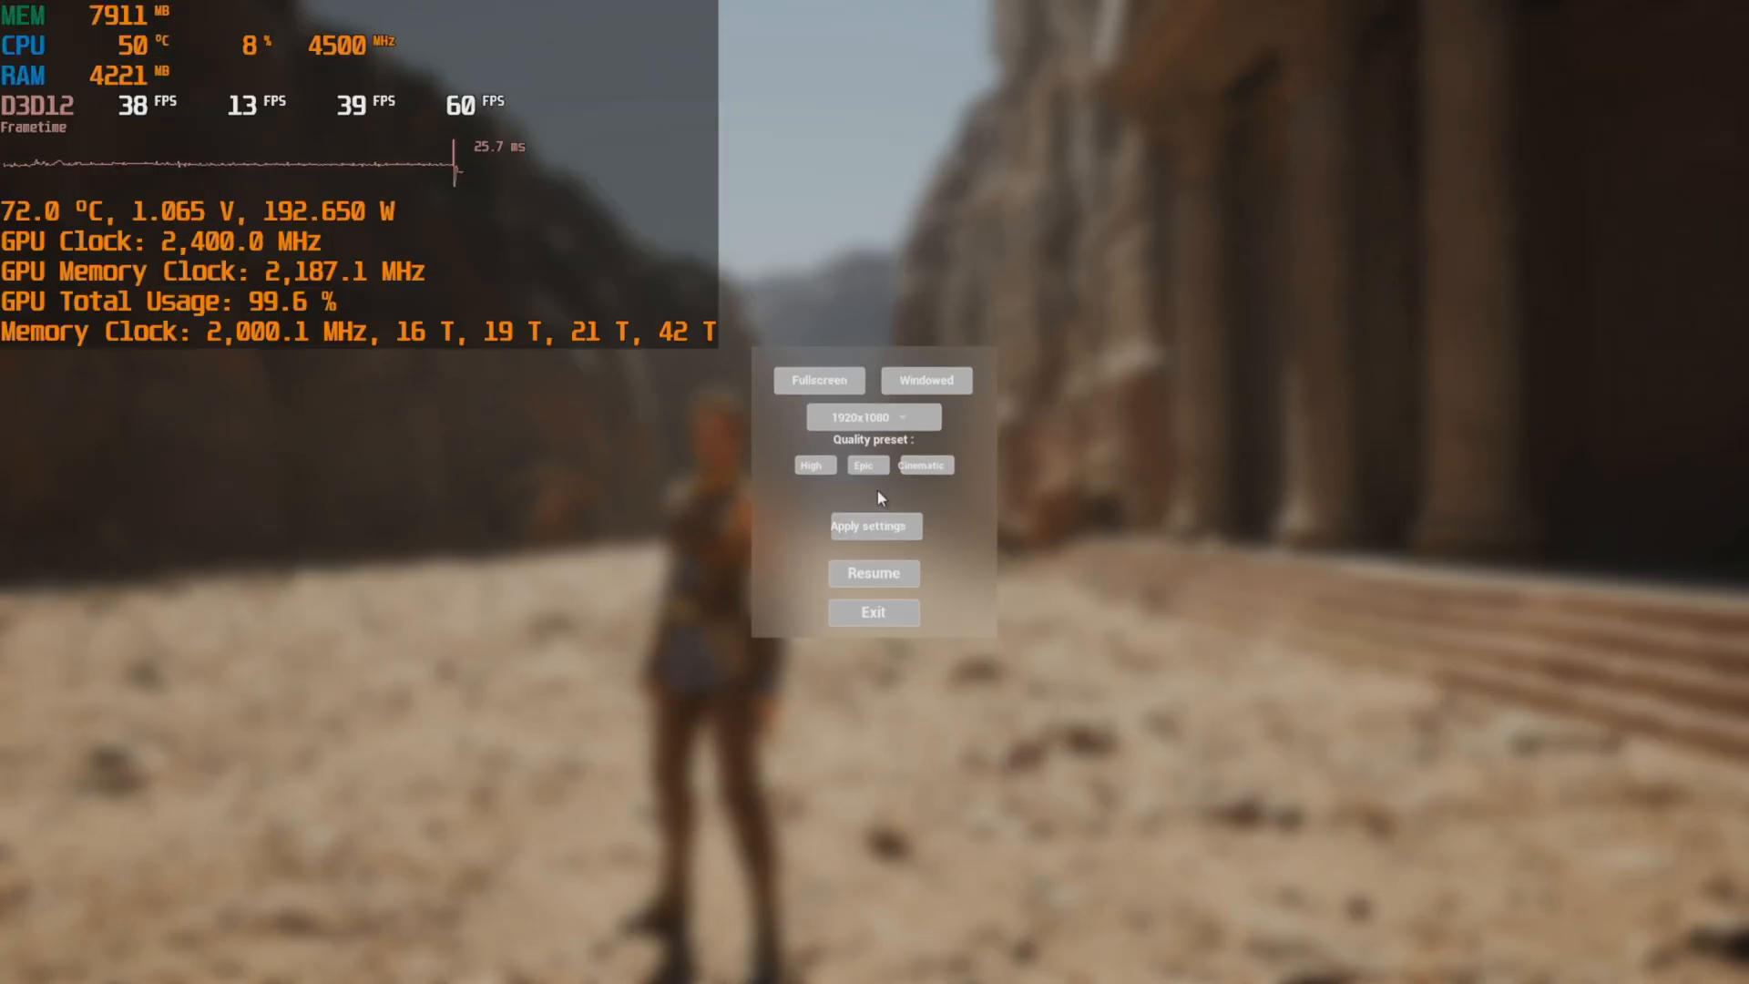
Pick a render quality preset, apply the display settings twice, and show the resolution list.
{"action": "left_click", "coordinate": [874, 572]}
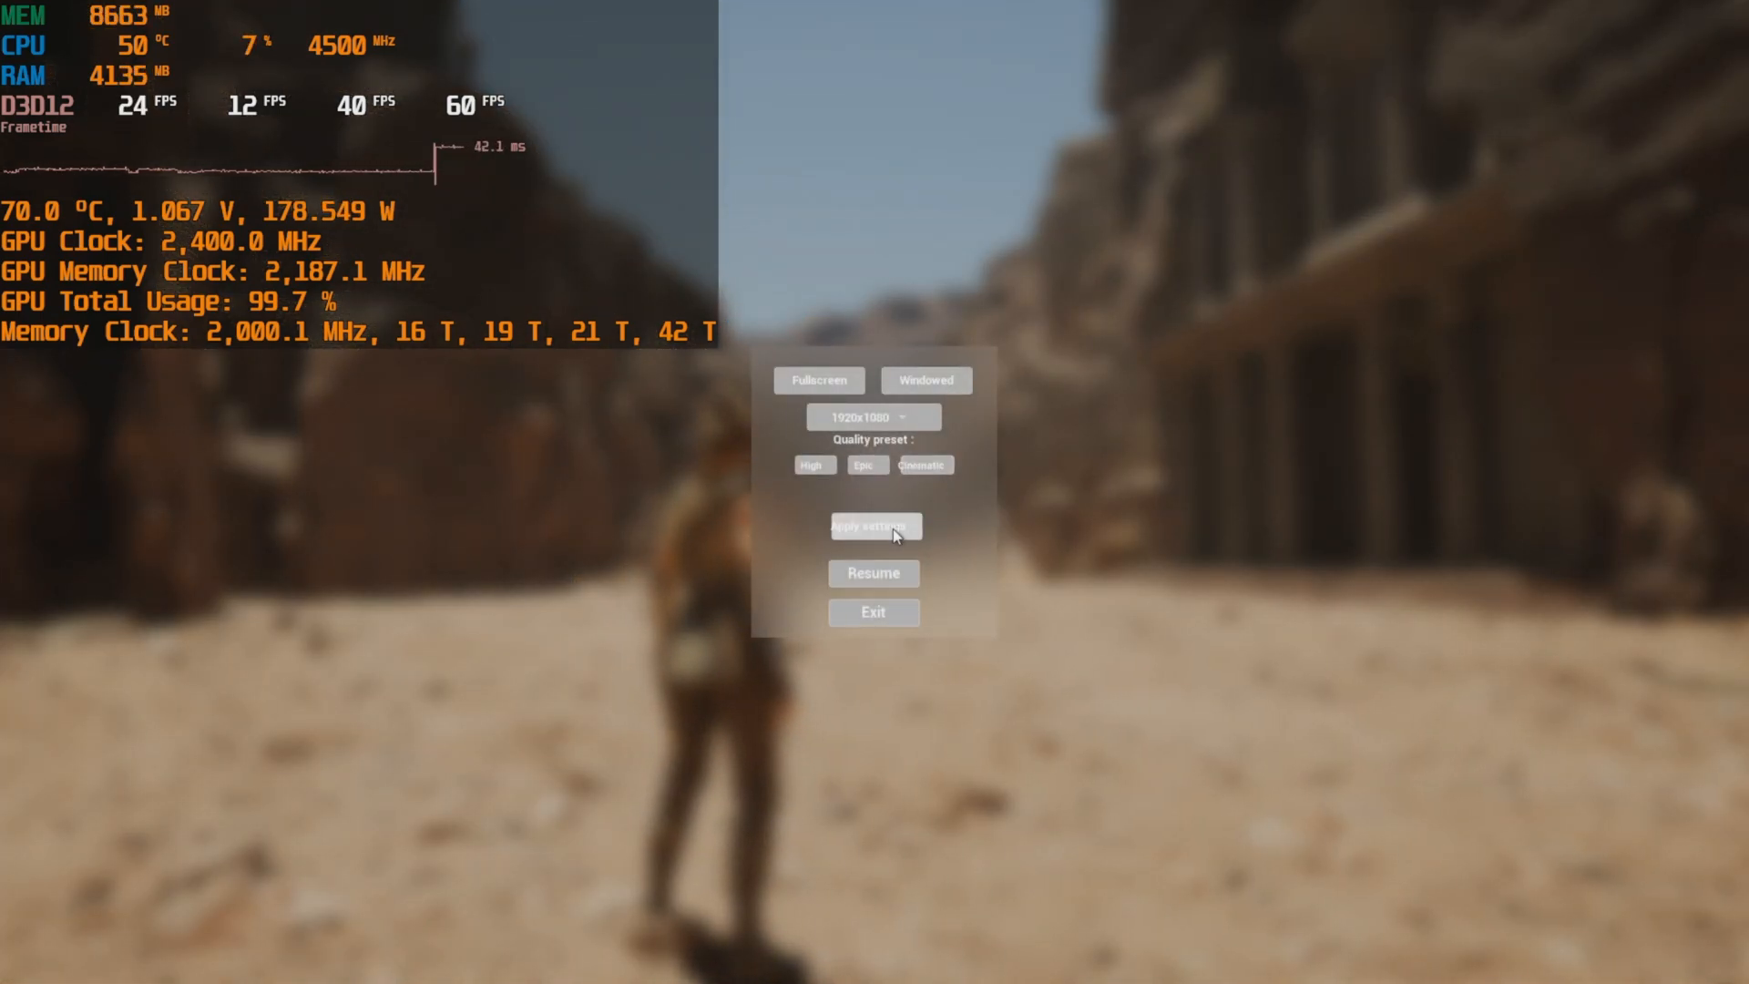
{"action": "left_click", "coordinate": [875, 572]}
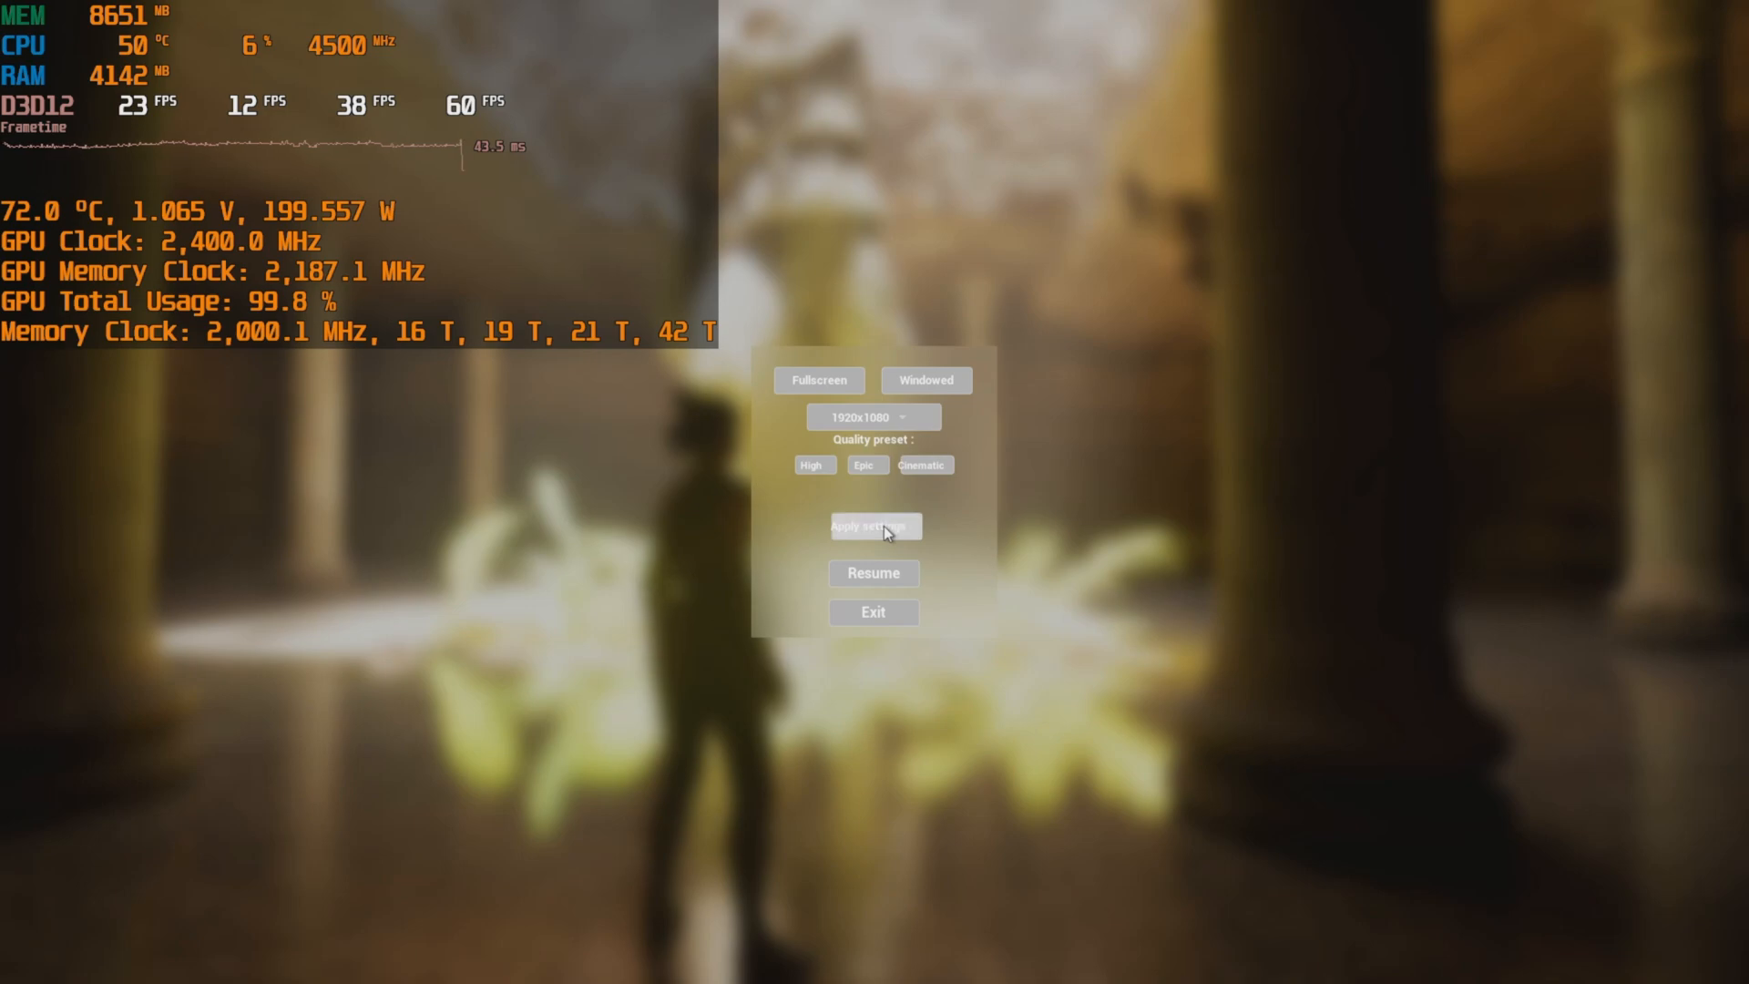
{"action": "left_click", "coordinate": [874, 527]}
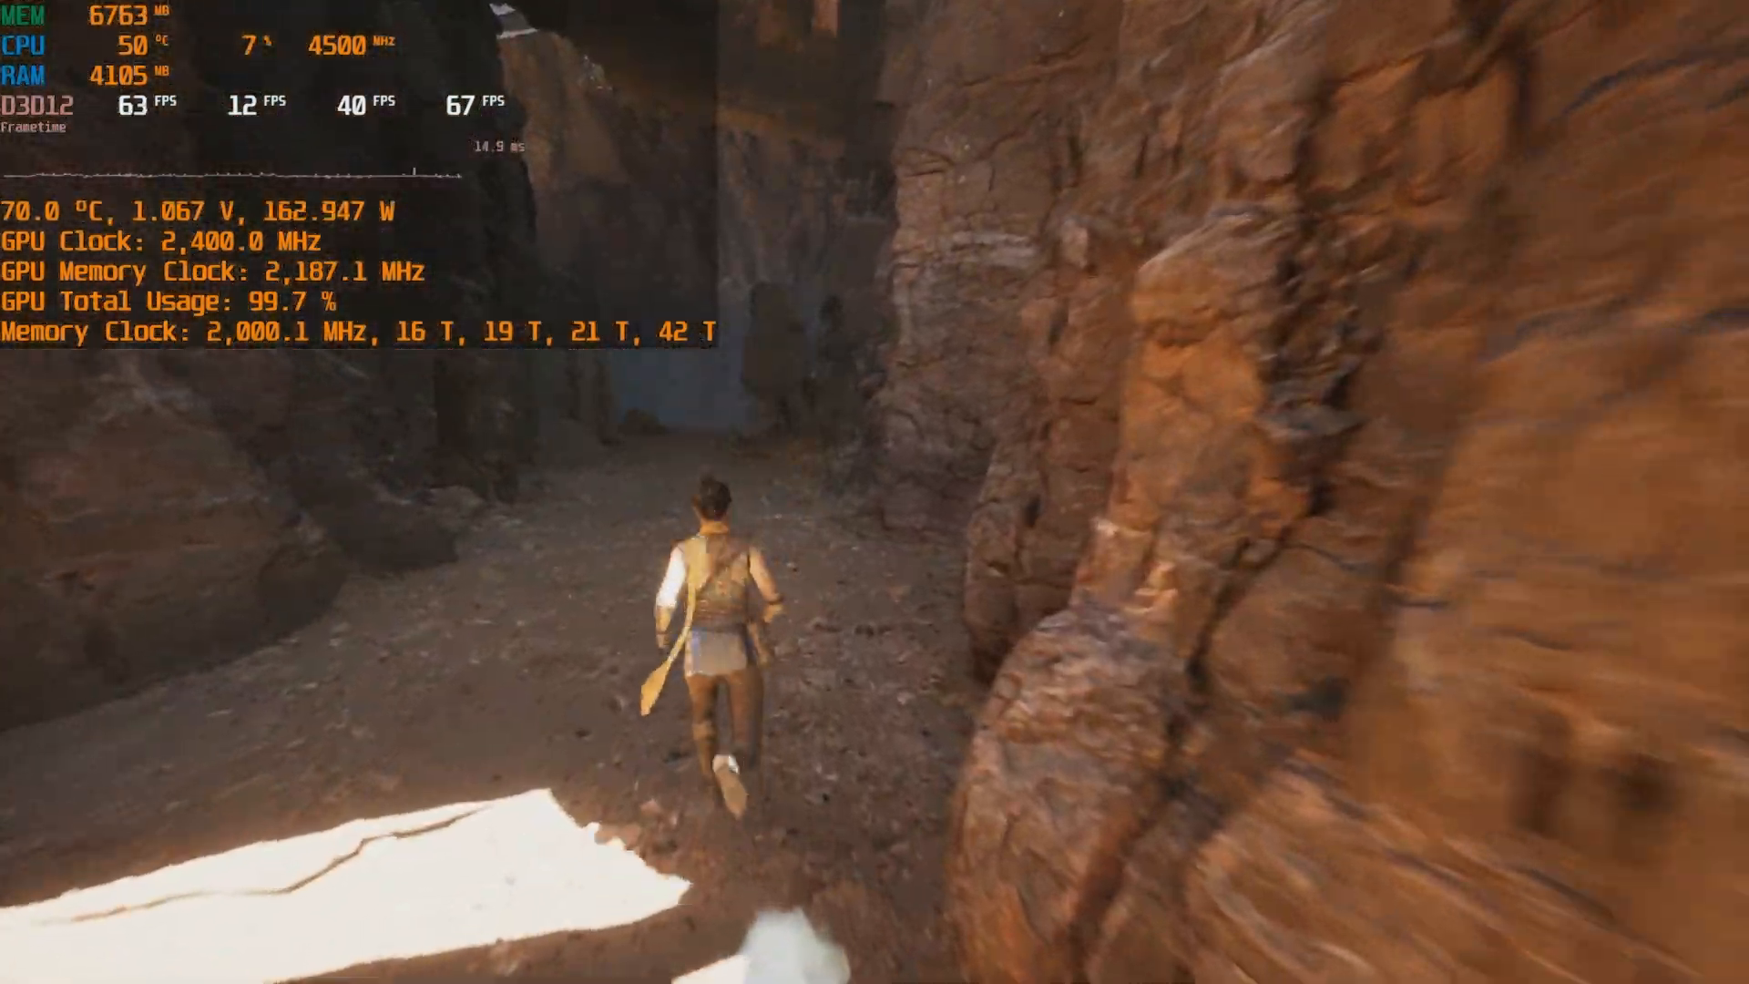
{"action": "left_click", "coordinate": [872, 416]}
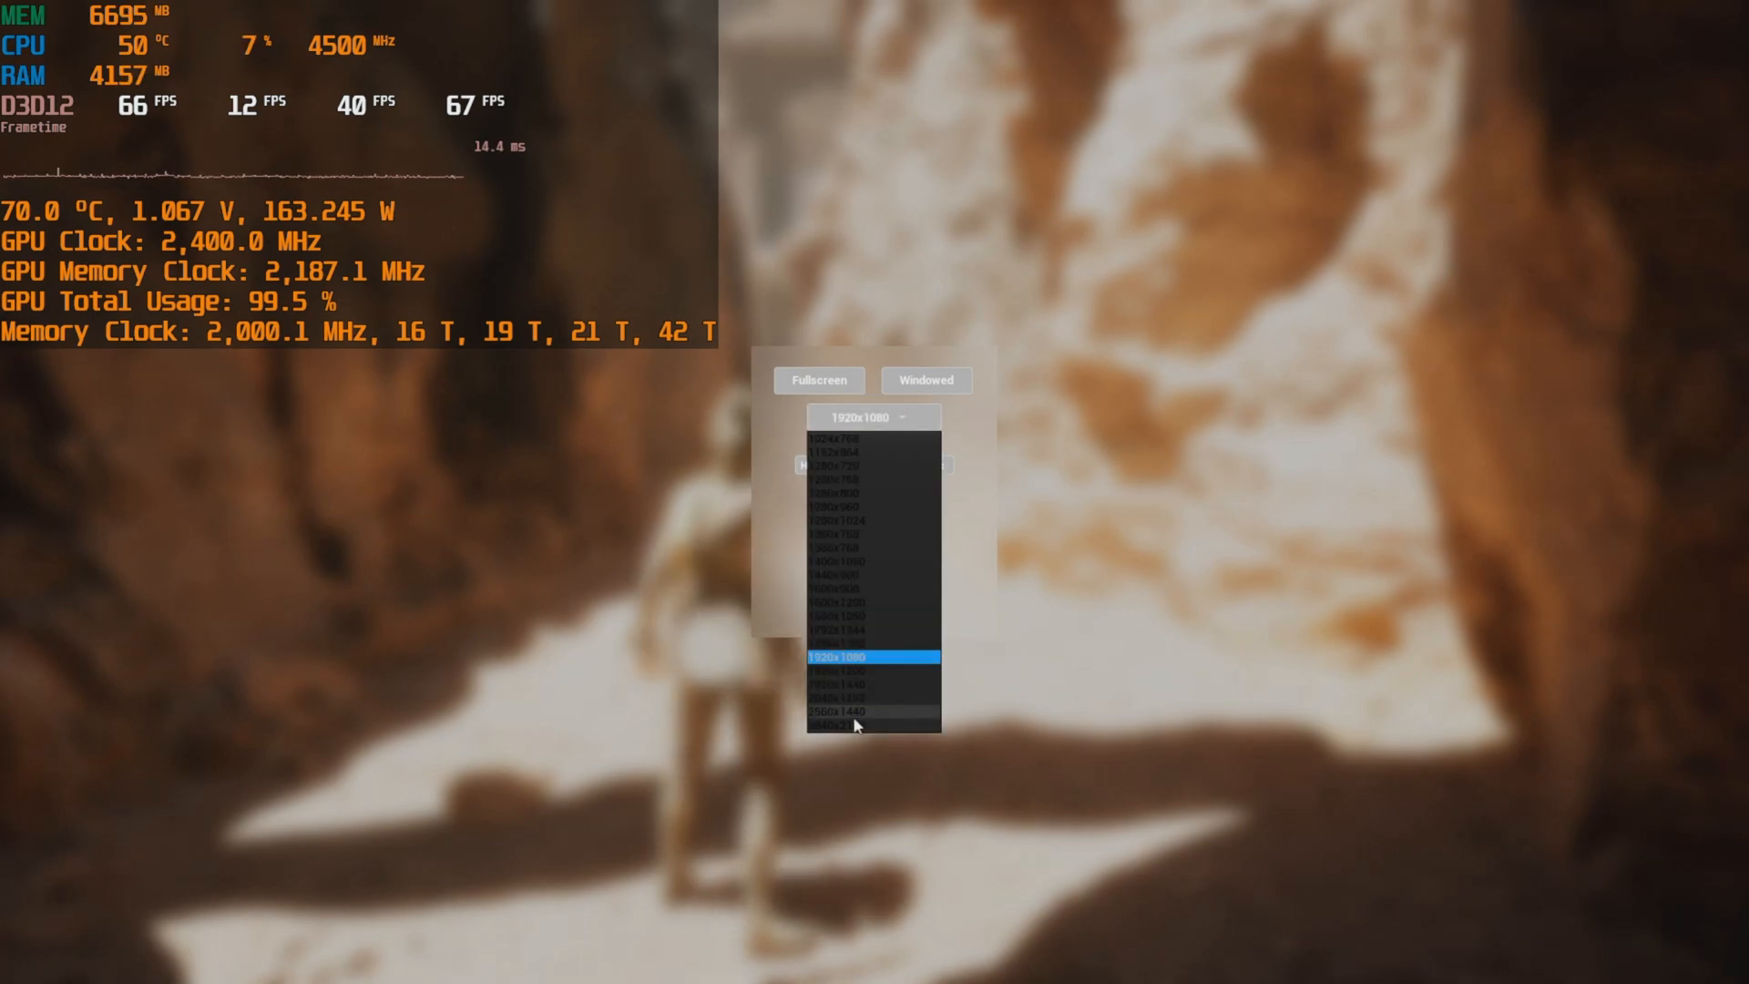
Choose 3840x2160 as the resolution and pick a quality preset.
{"action": "left_click", "coordinate": [856, 725]}
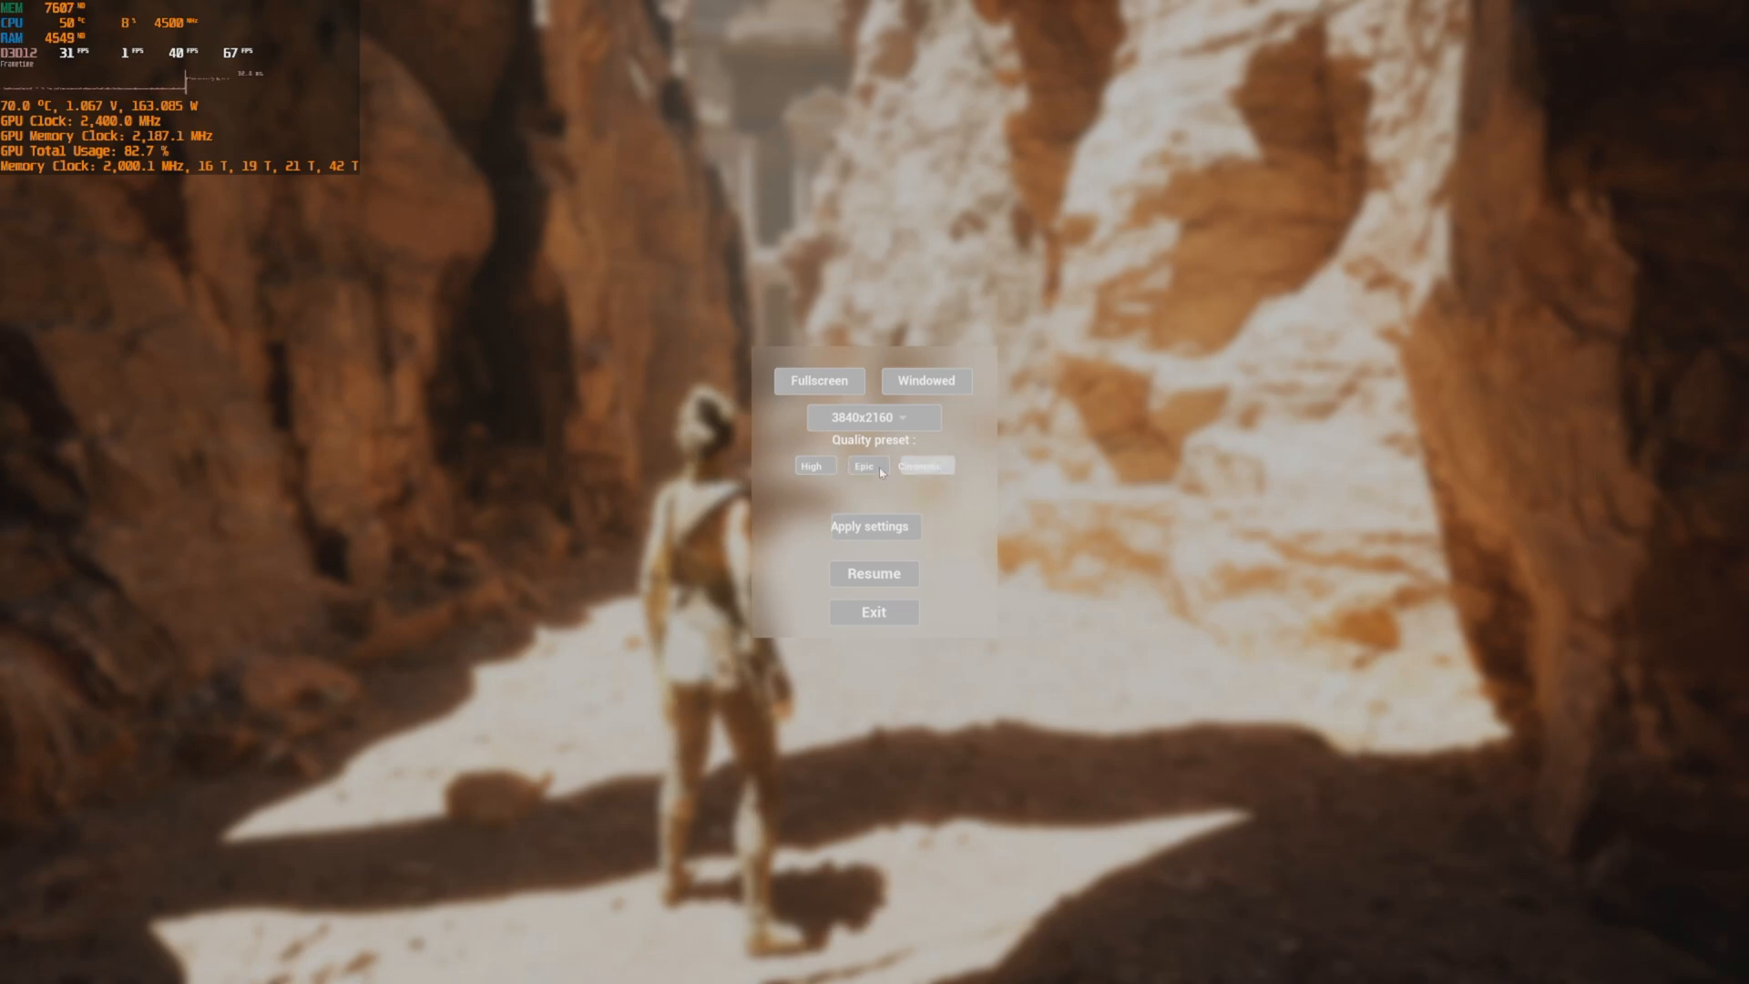
{"action": "left_click", "coordinate": [874, 572]}
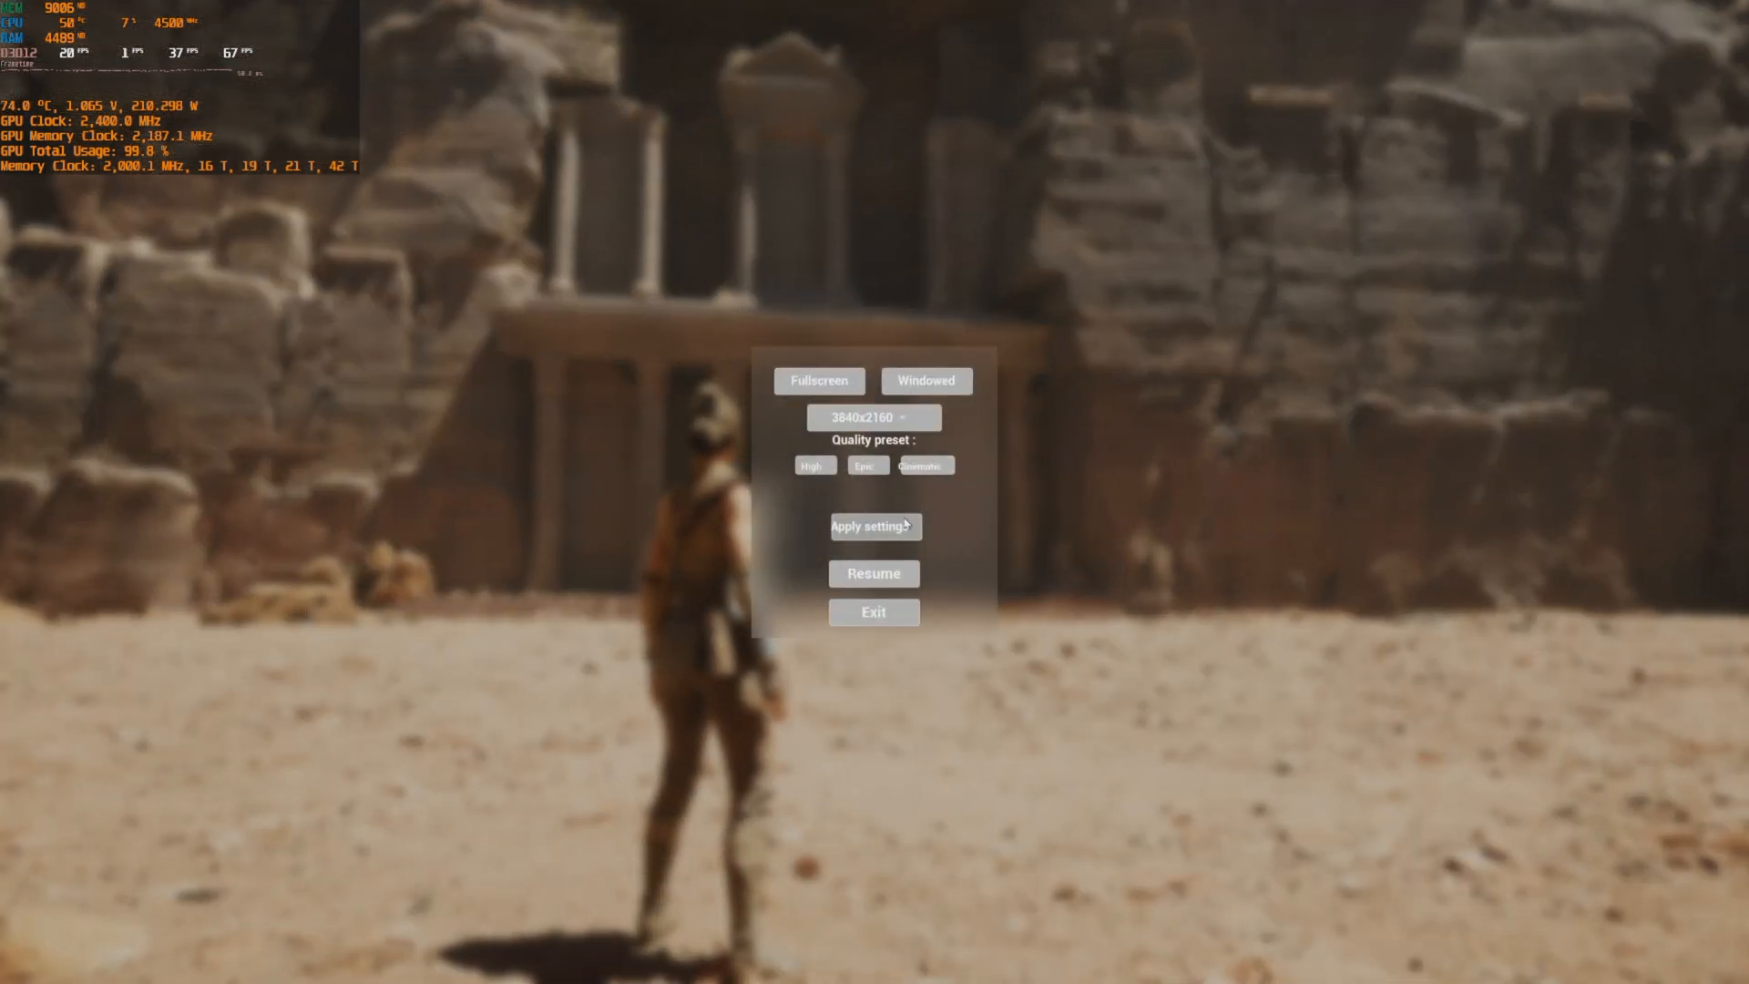
Apply the 3840x2160 settings and walk forward through the temple corridor.
{"action": "left_click", "coordinate": [874, 574]}
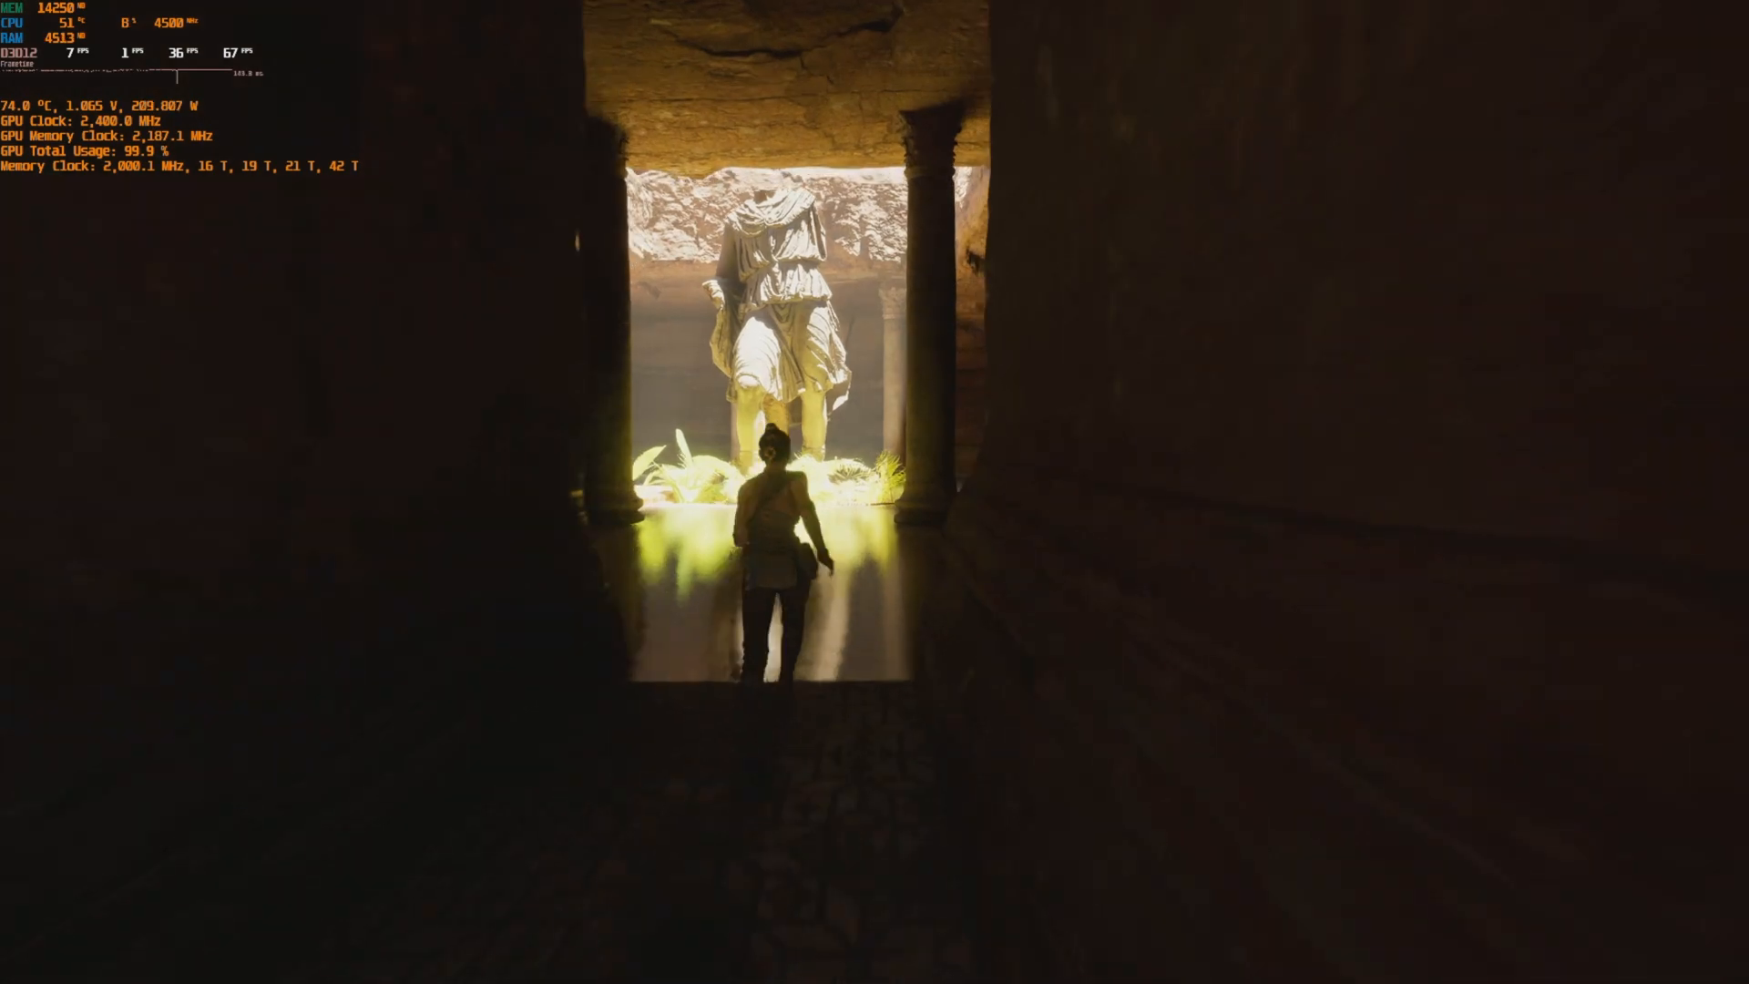
{"action": "key", "text": "w"}
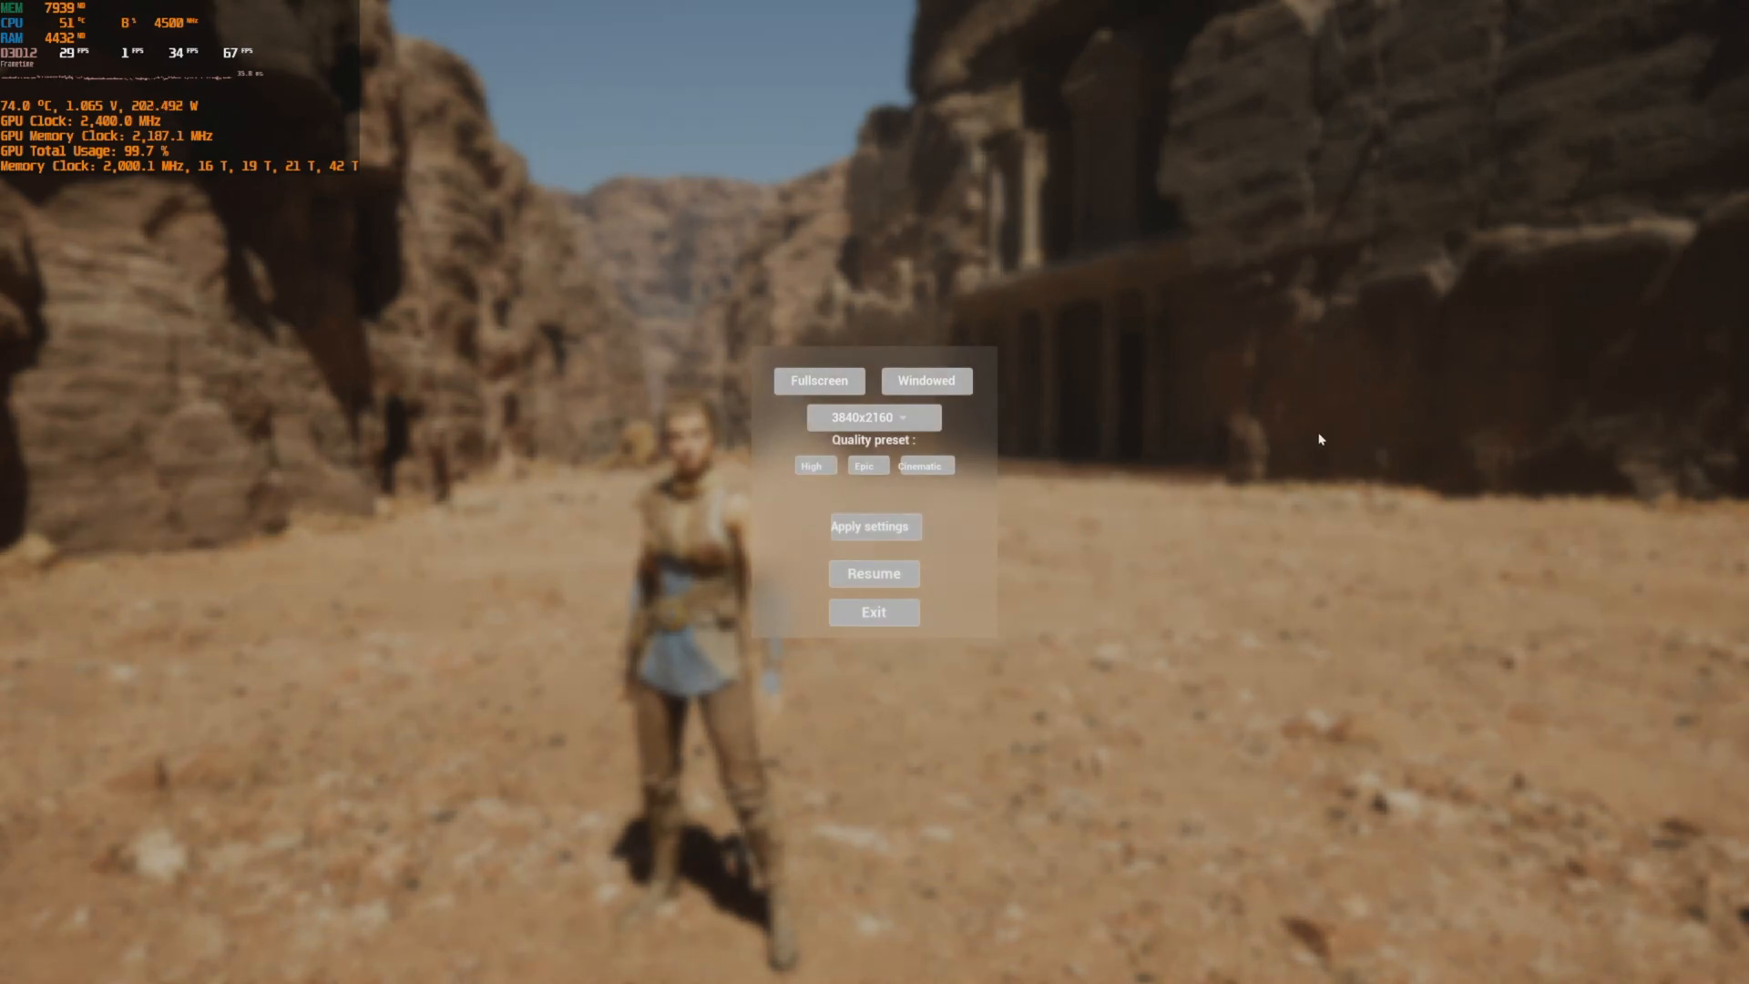
{"action": "left_click", "coordinate": [875, 574]}
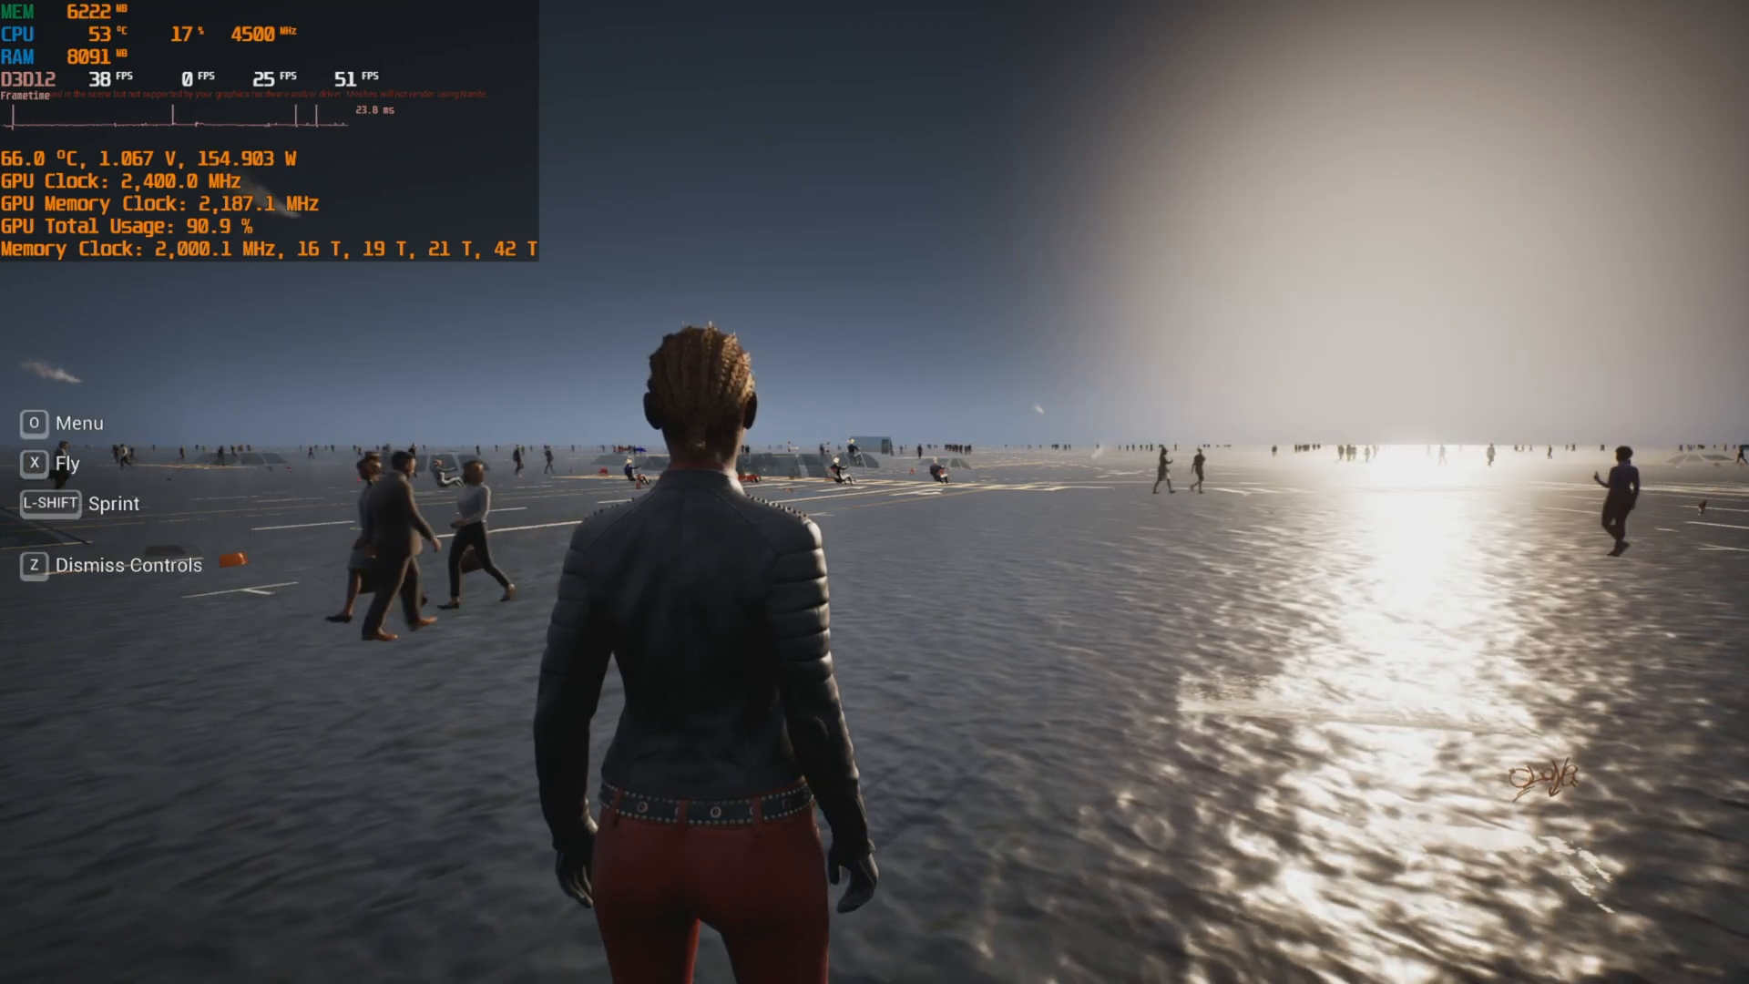
Switch the City Sample character to Fly mode, back to Walk, and toggle the city map.
{"action": "key", "text": "x"}
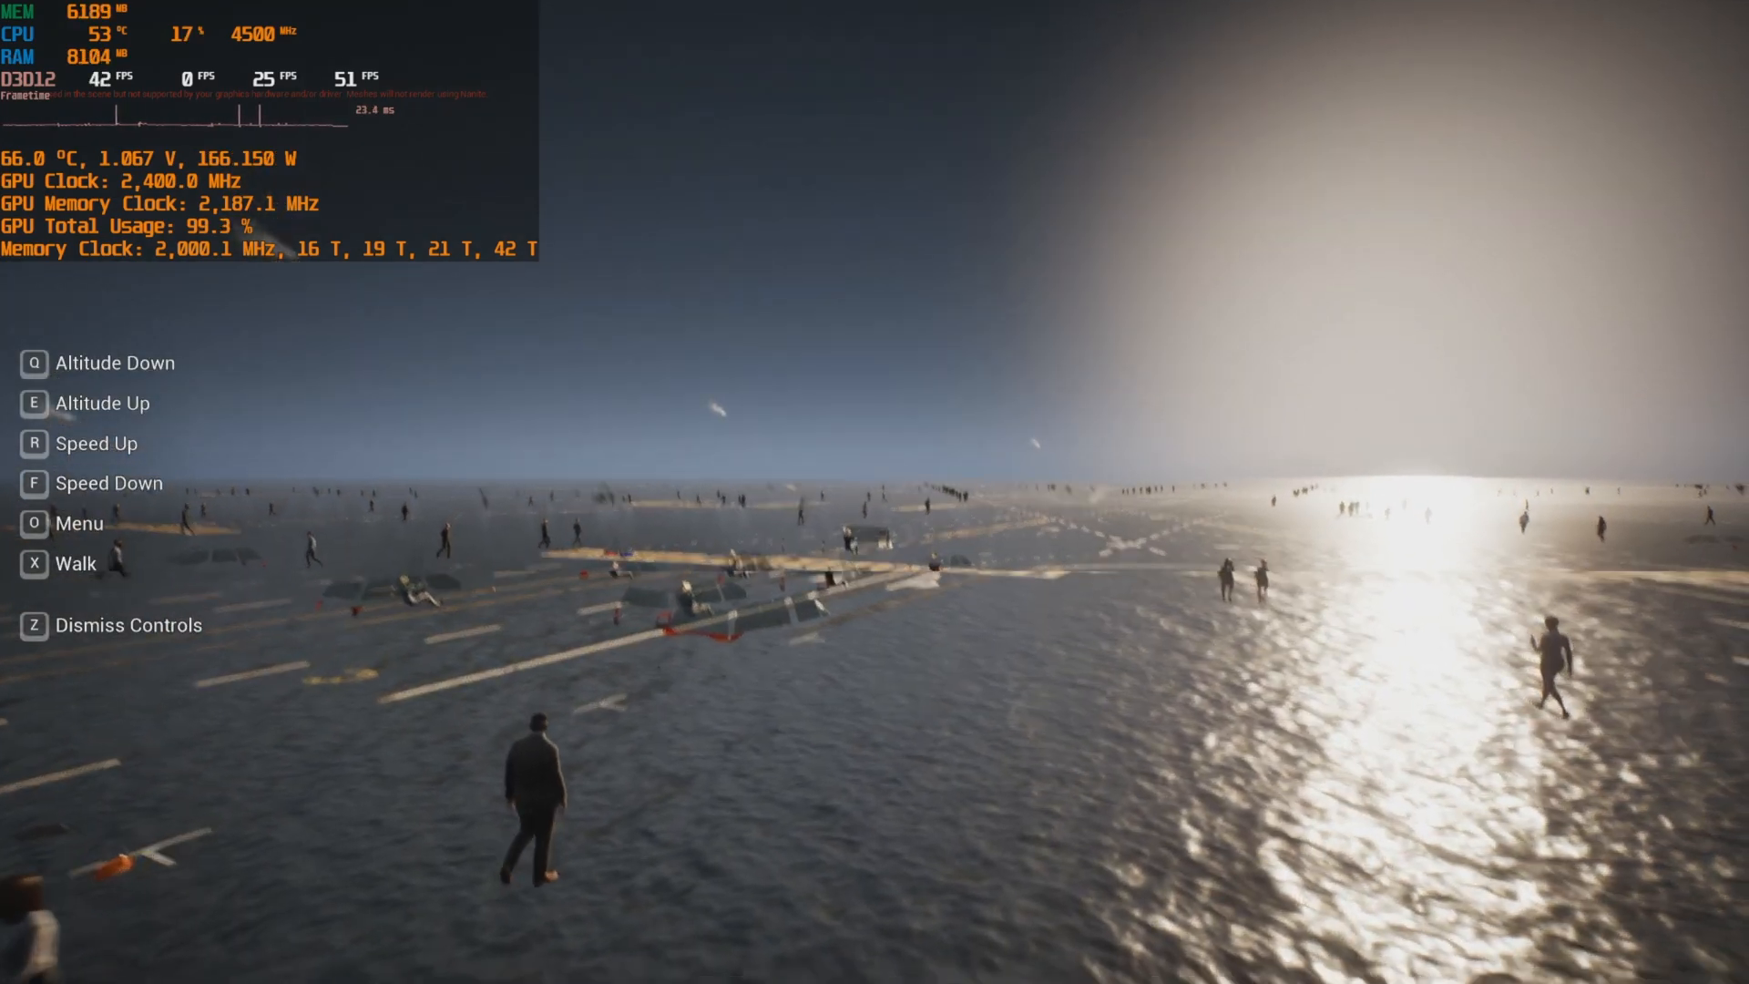
{"action": "key", "text": "x"}
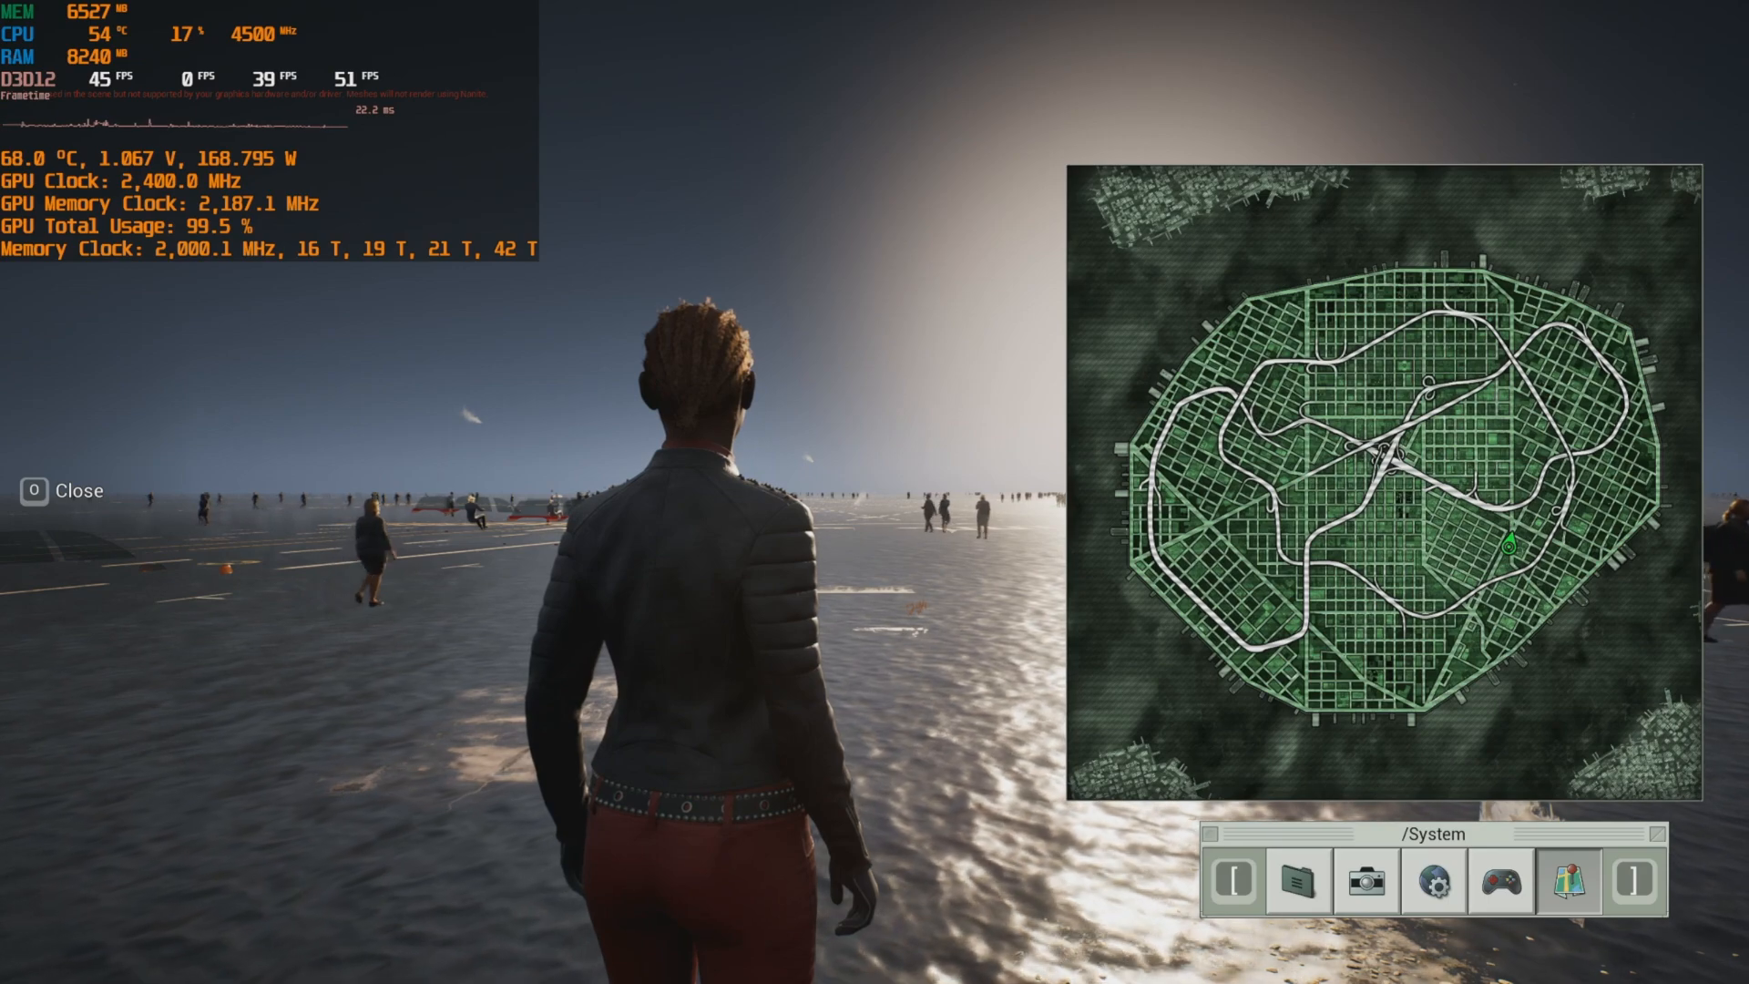
{"action": "key", "text": "o"}
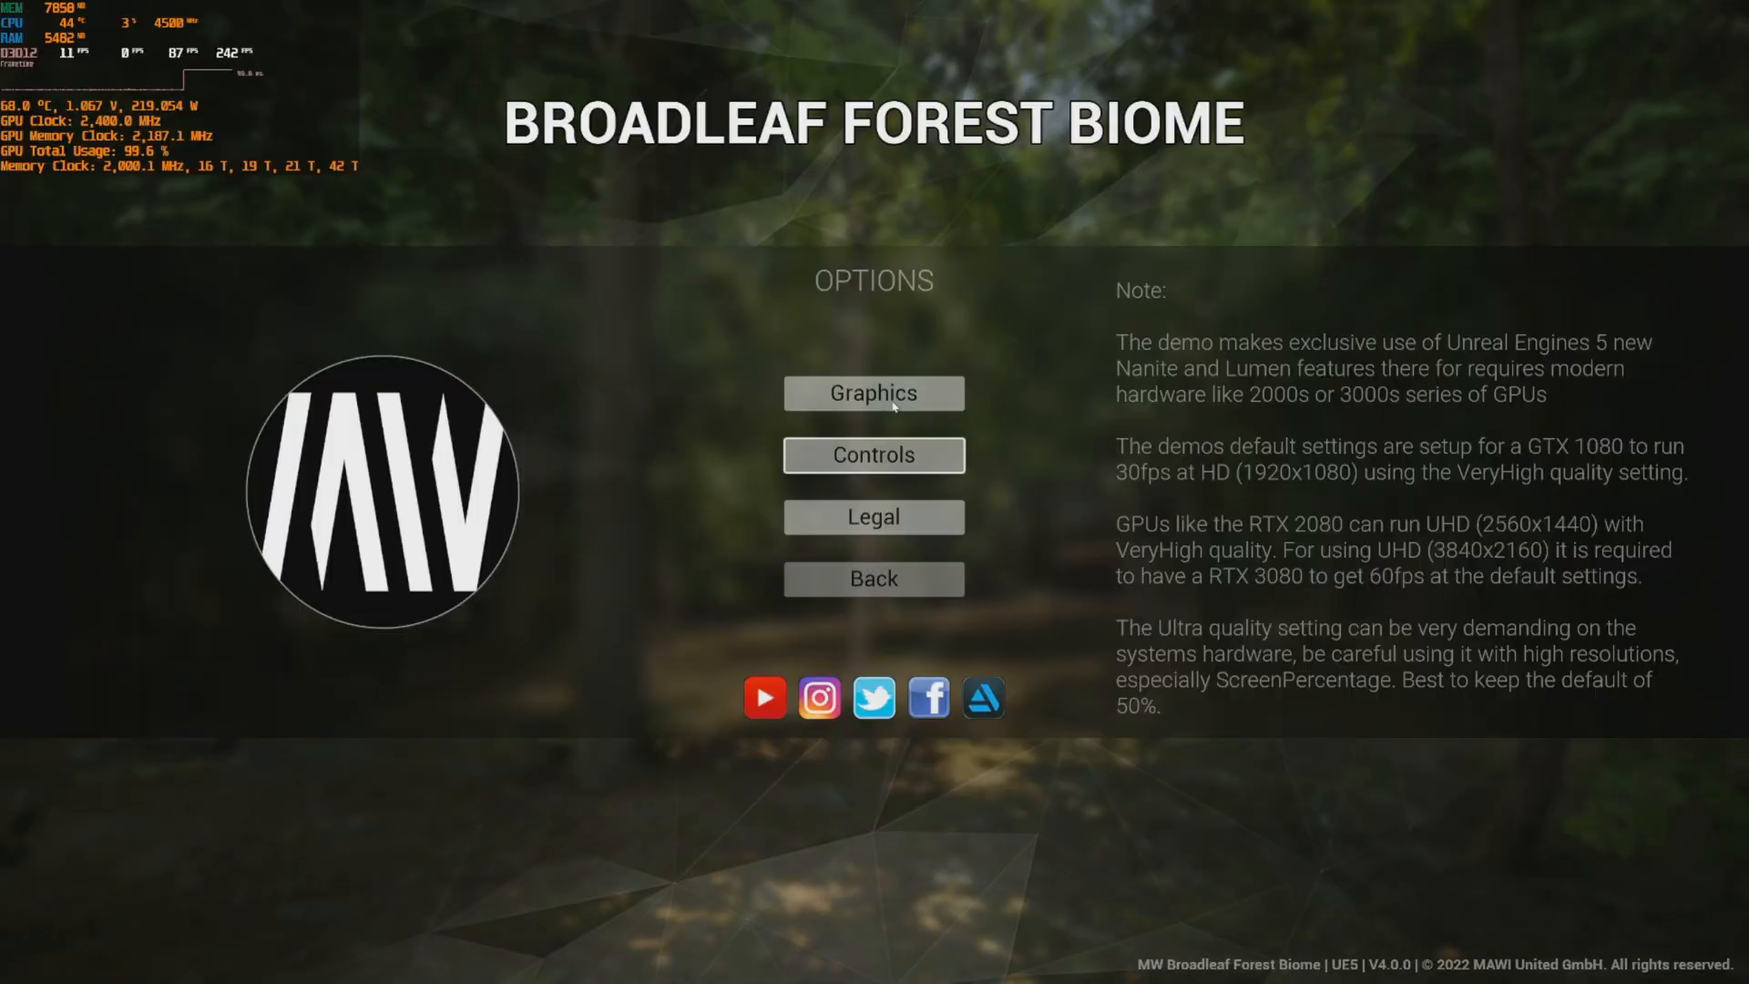
In Graphics, lower Render Quality to Very High and TSR Quality to Performance, then apply.
{"action": "left_click", "coordinate": [874, 393]}
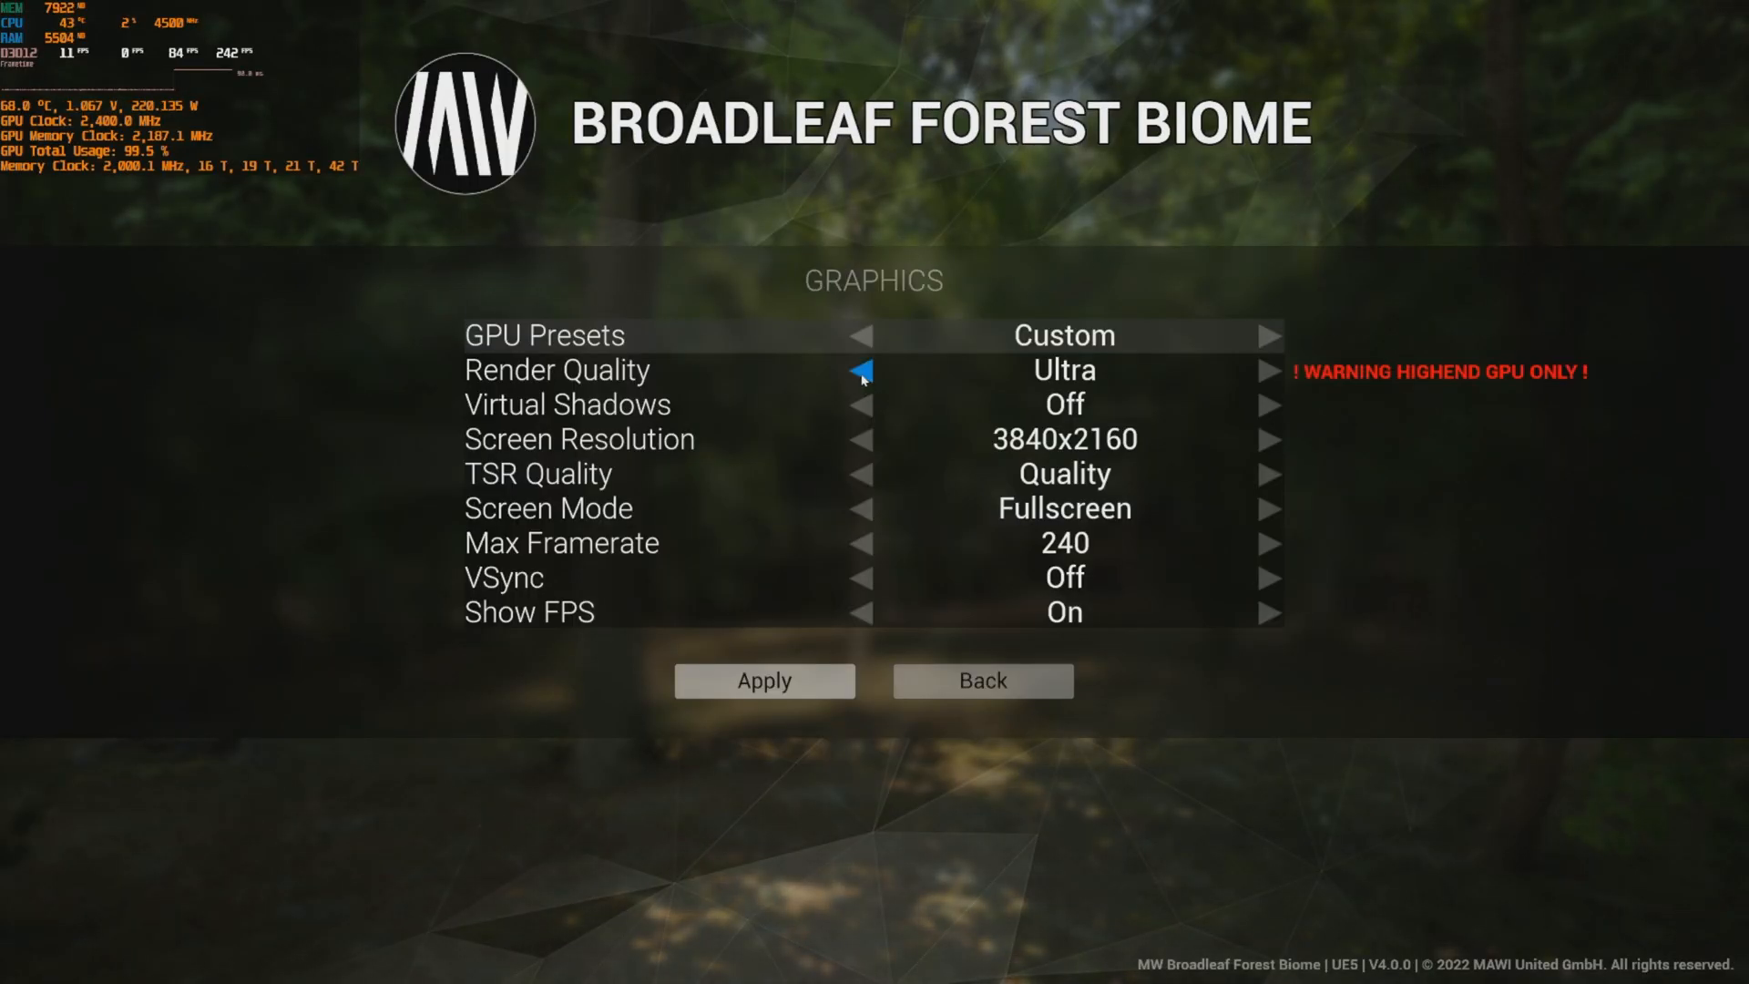
{"action": "left_click", "coordinate": [861, 370]}
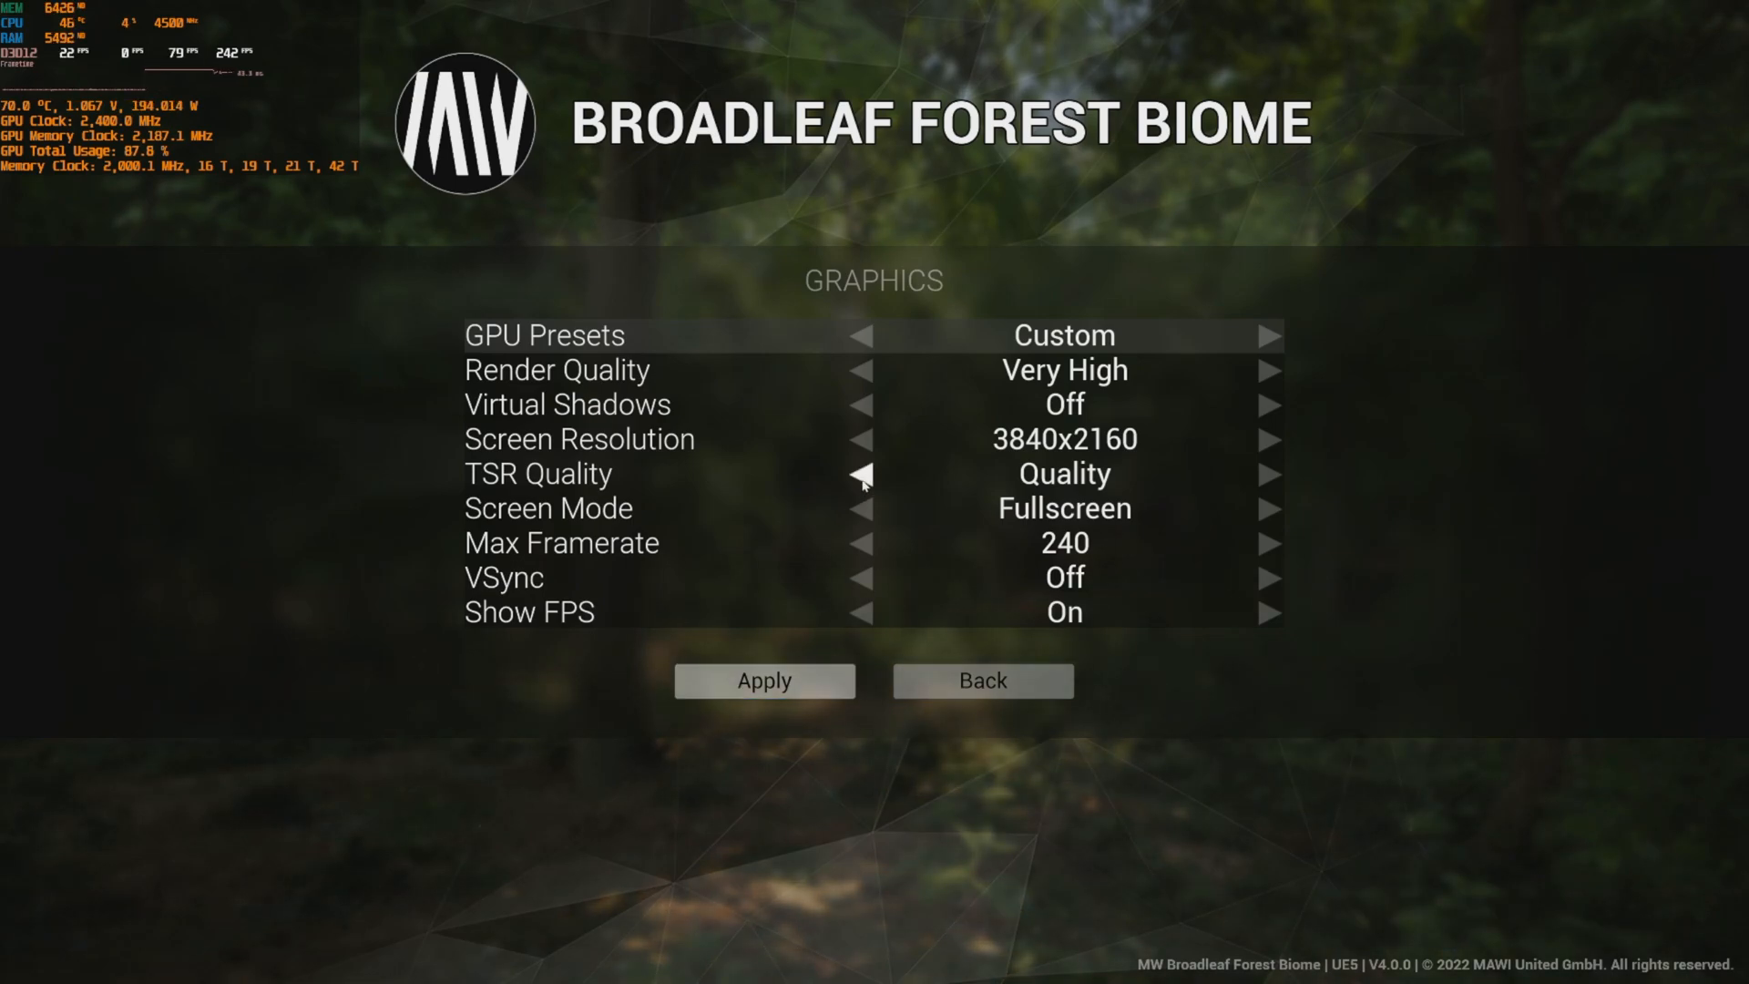
{"action": "left_click", "coordinate": [1271, 473]}
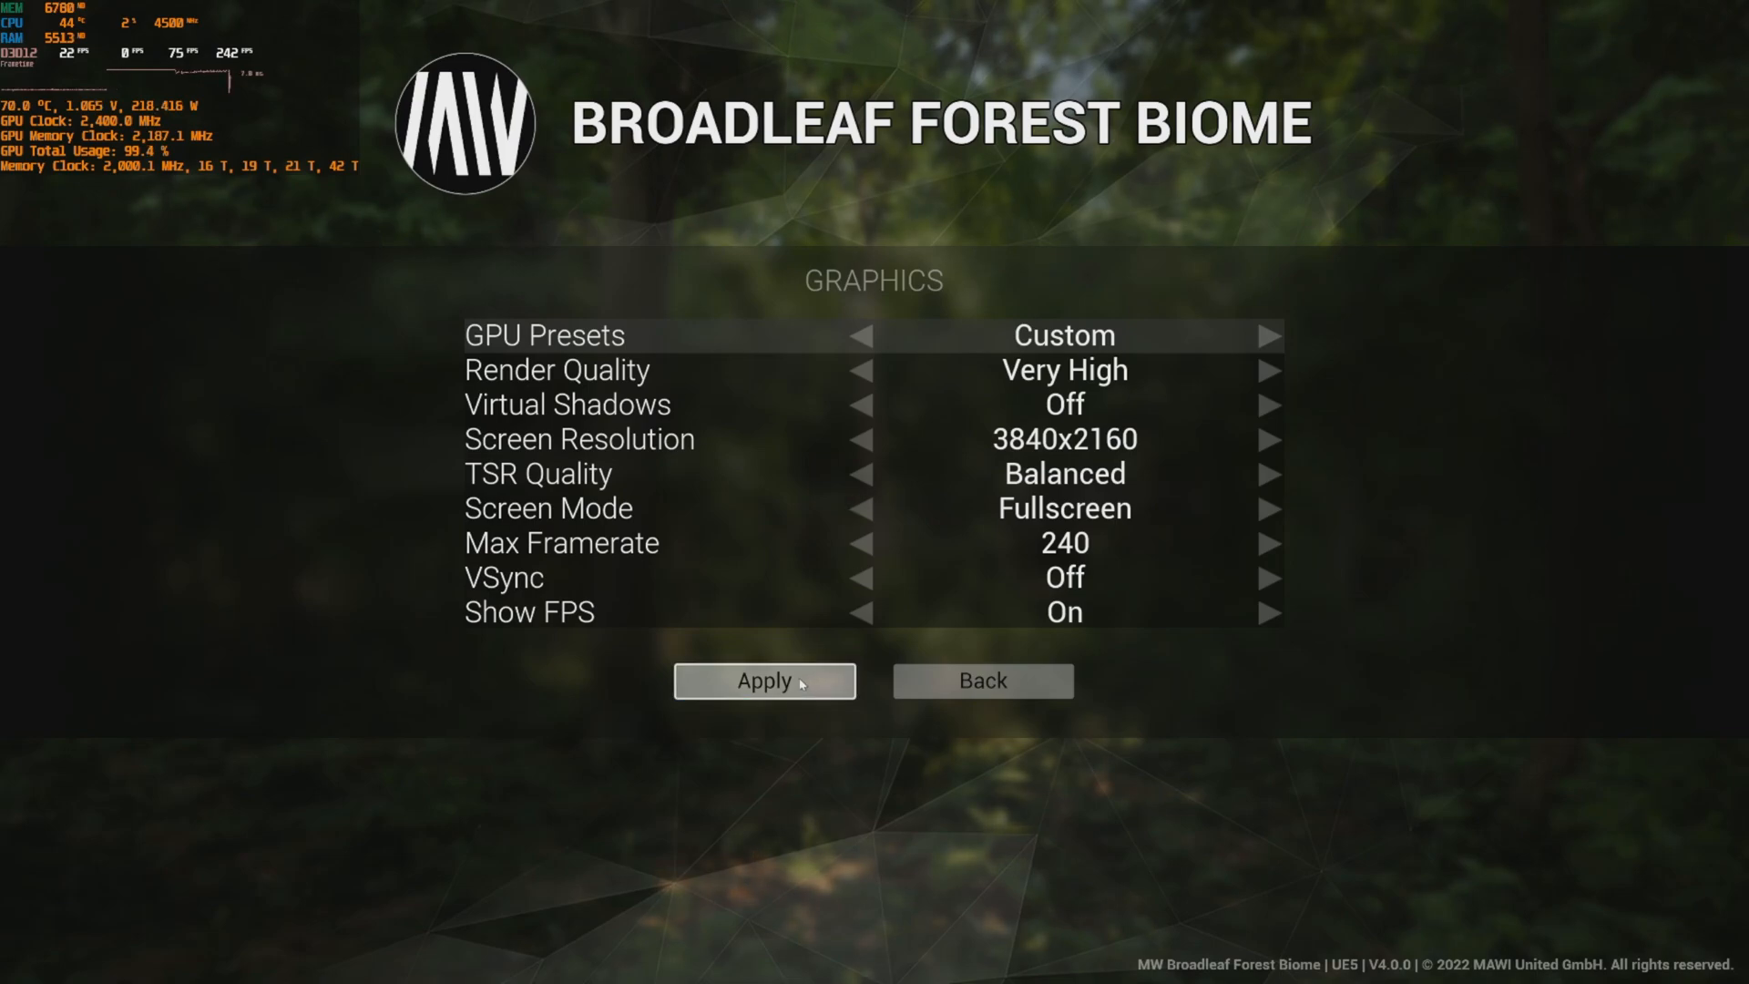
{"action": "left_click", "coordinate": [1270, 473]}
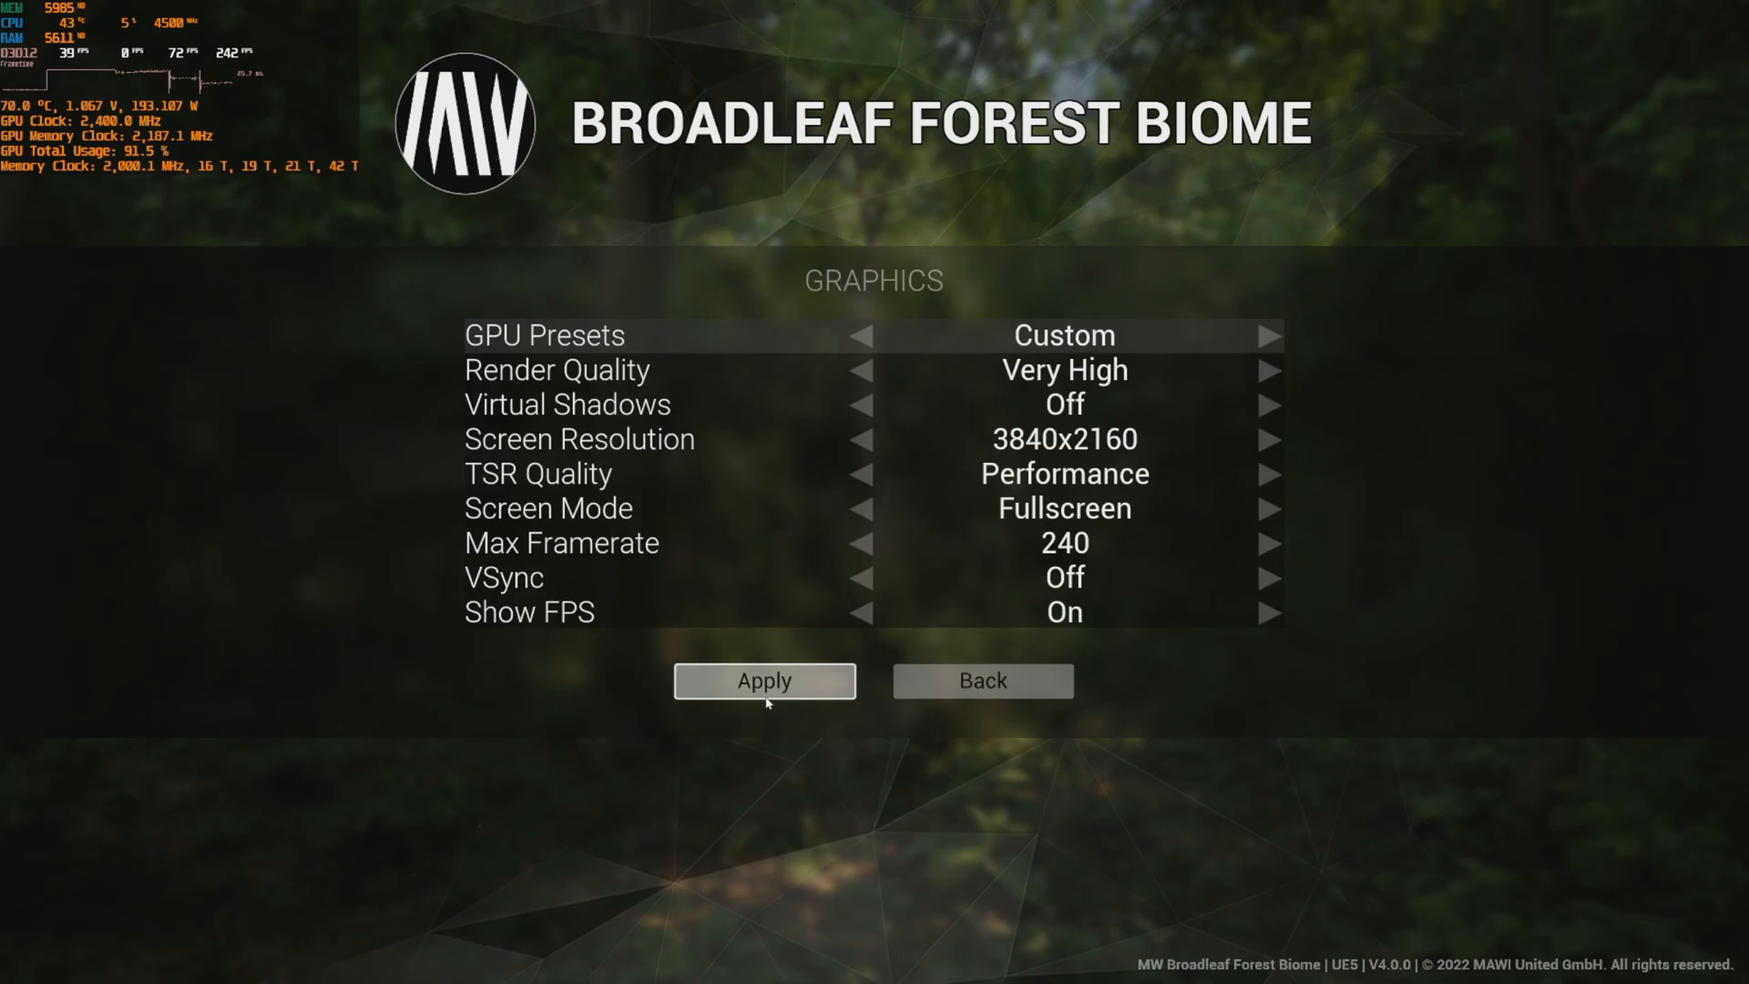
{"action": "left_click", "coordinate": [763, 681]}
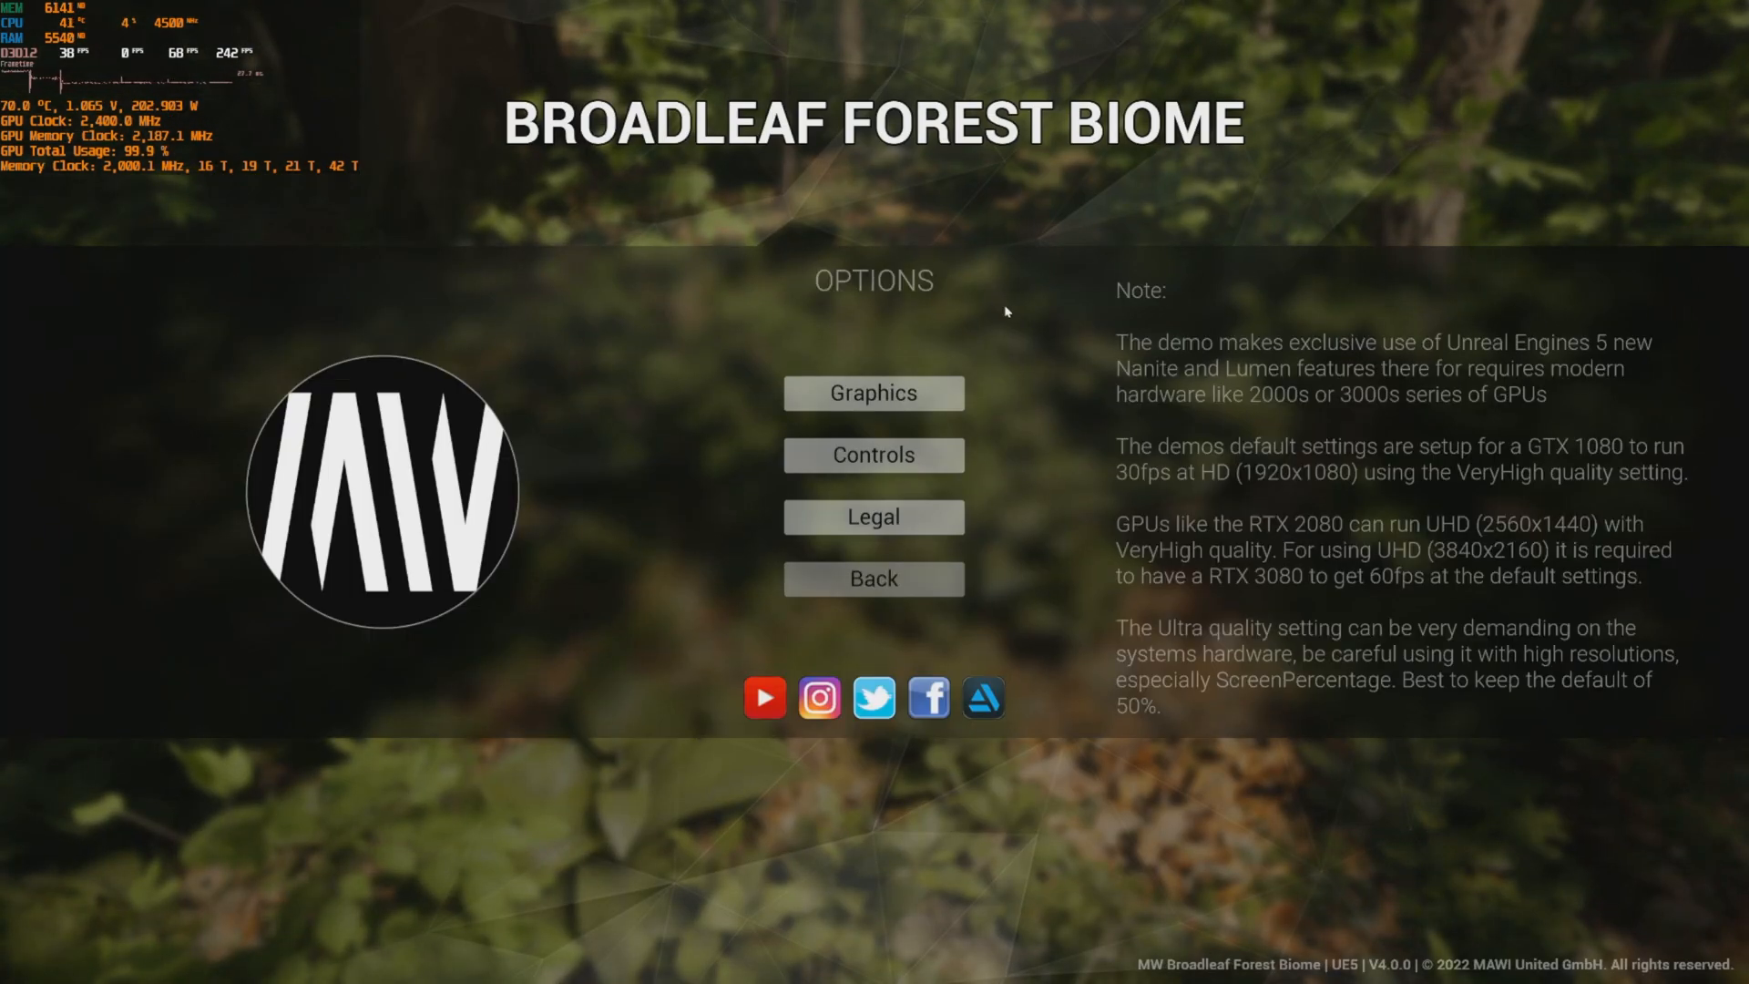
Lower the screen resolution to 2560x1440 in Graphics and apply it.
{"action": "left_click", "coordinate": [874, 393]}
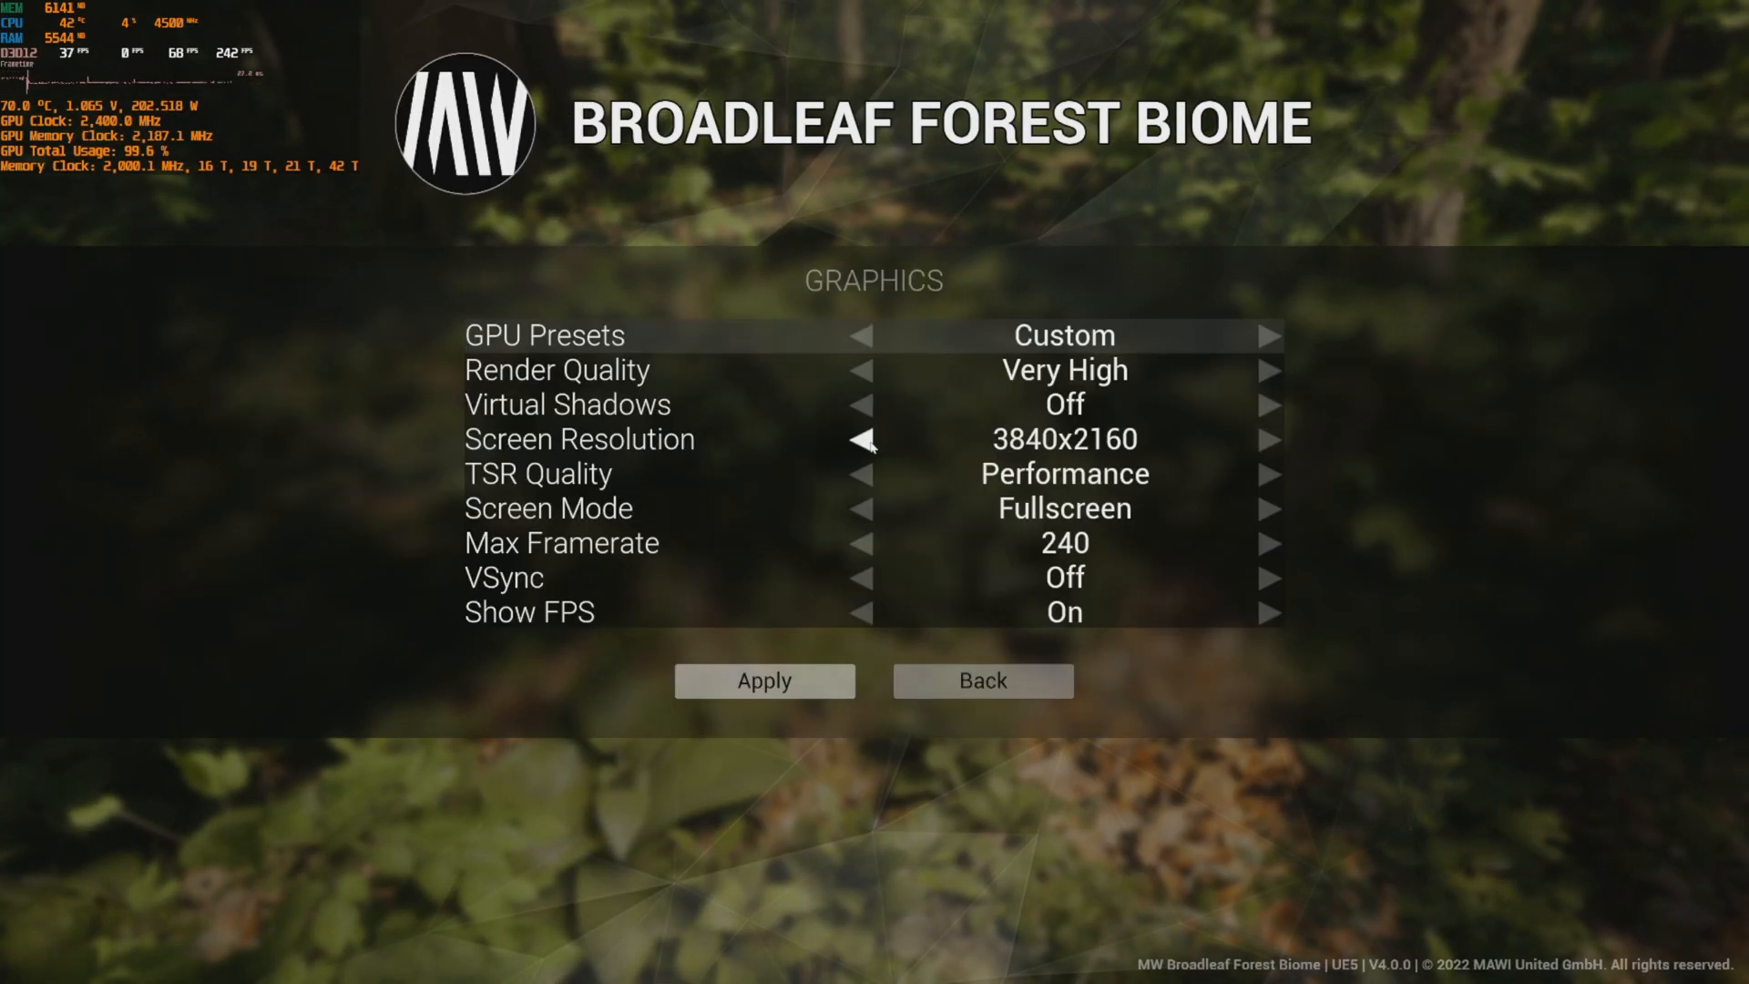
{"action": "left_click", "coordinate": [867, 439]}
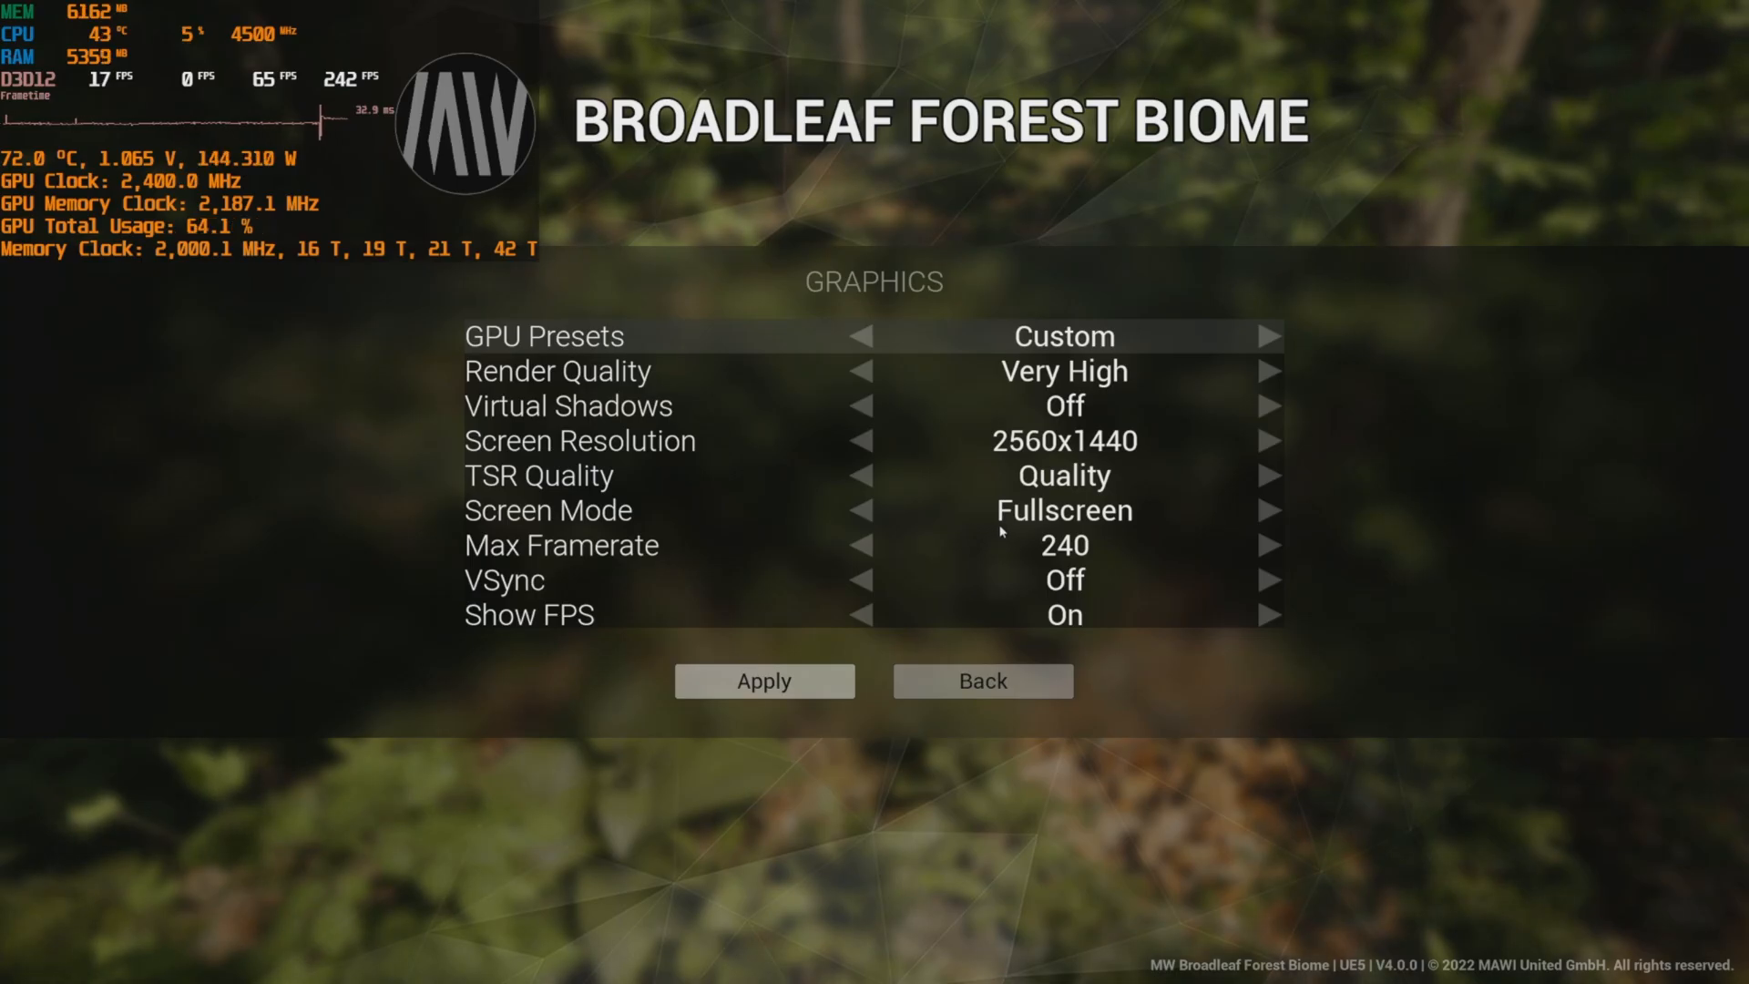
{"action": "left_click", "coordinate": [982, 682]}
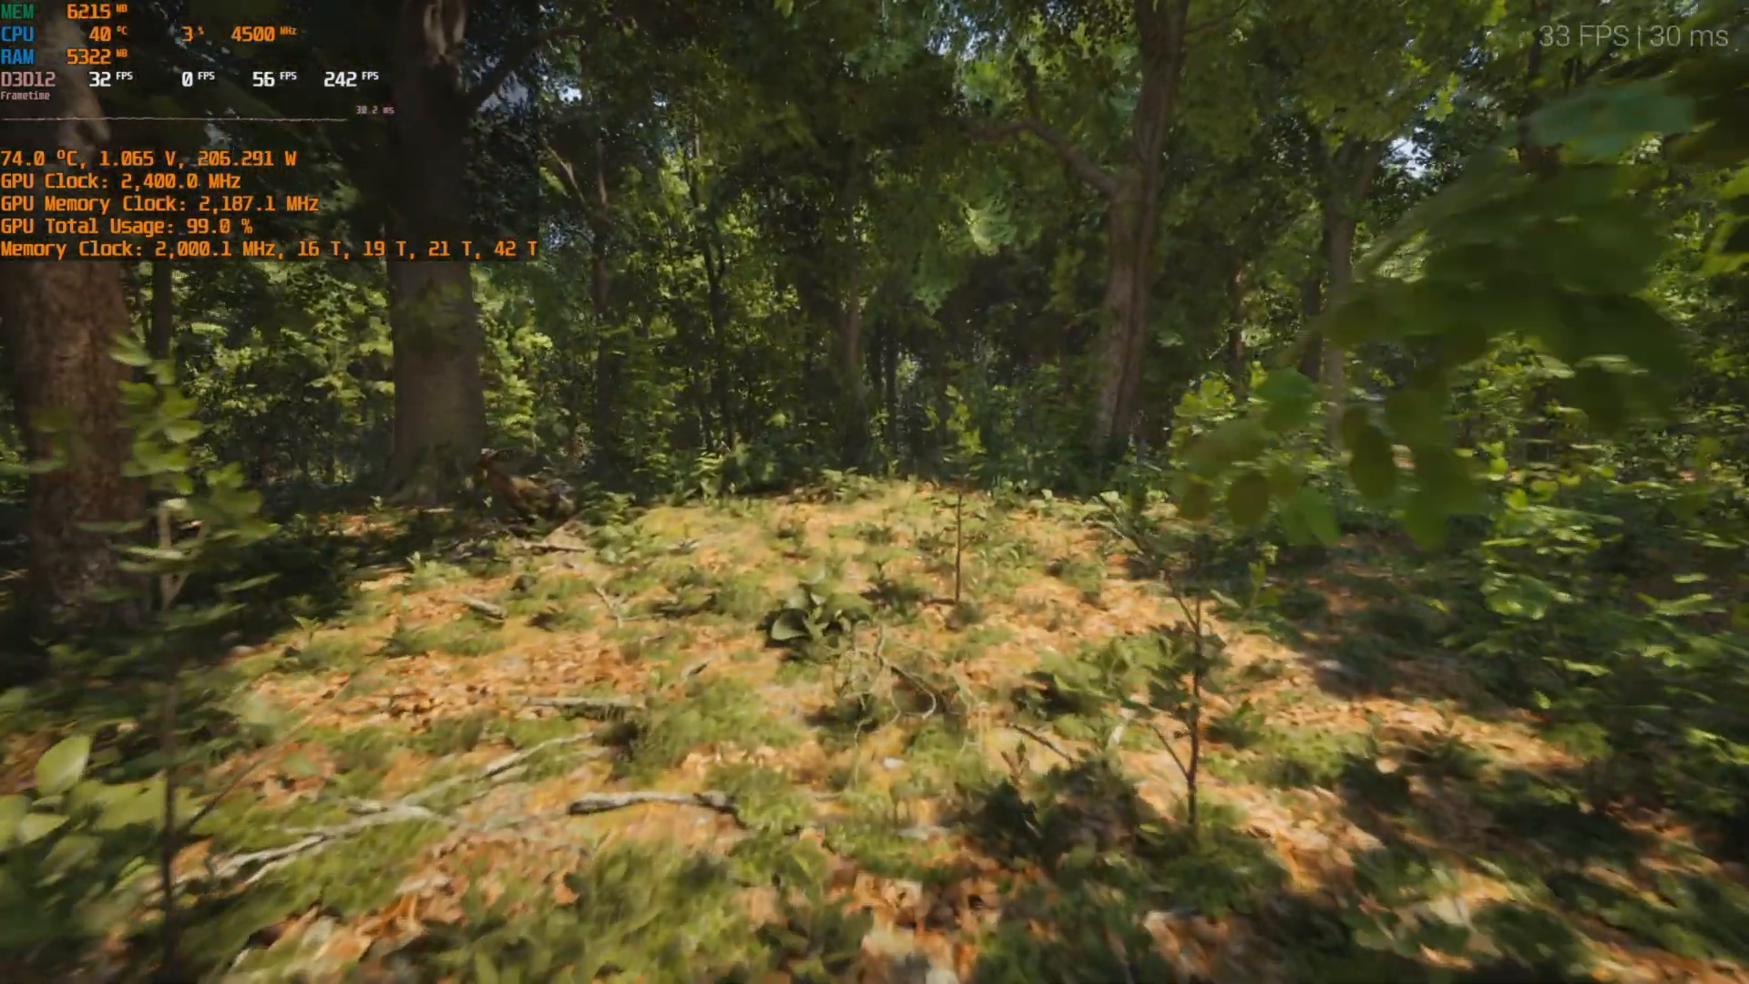
Try Ultra render quality, settle back on Very High with virtual shadows off, and apply.
{"action": "key", "text": "Escape"}
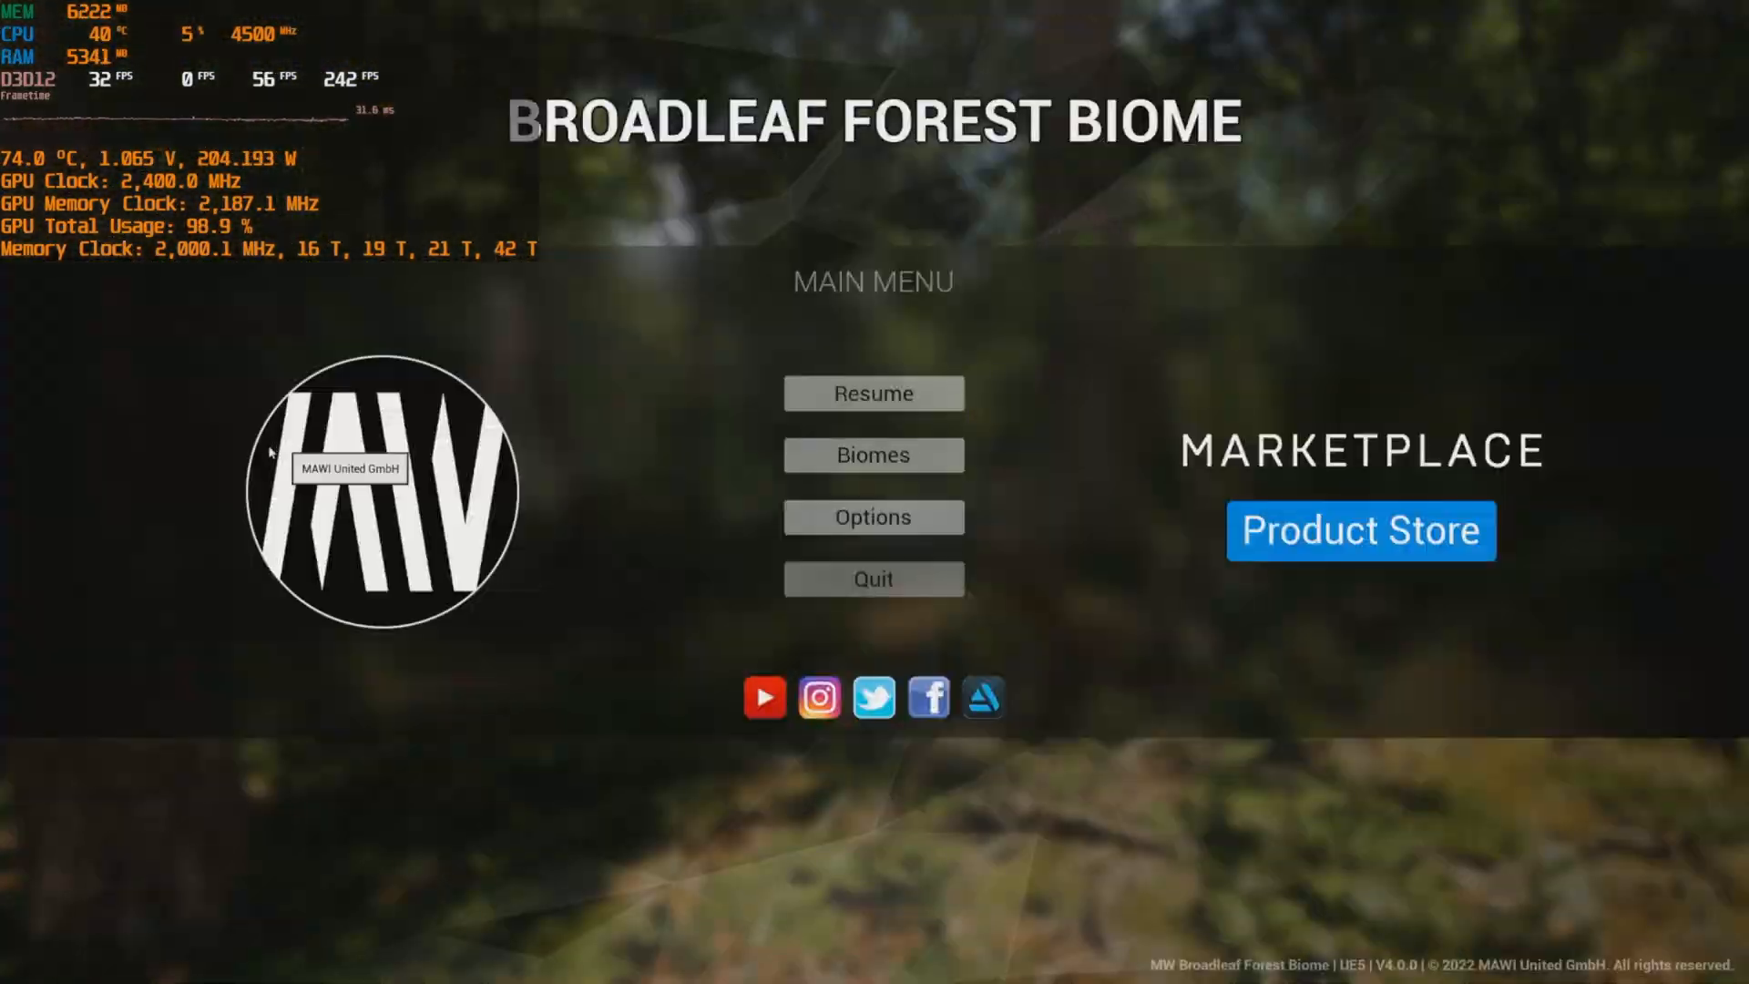
{"action": "left_click", "coordinate": [874, 517]}
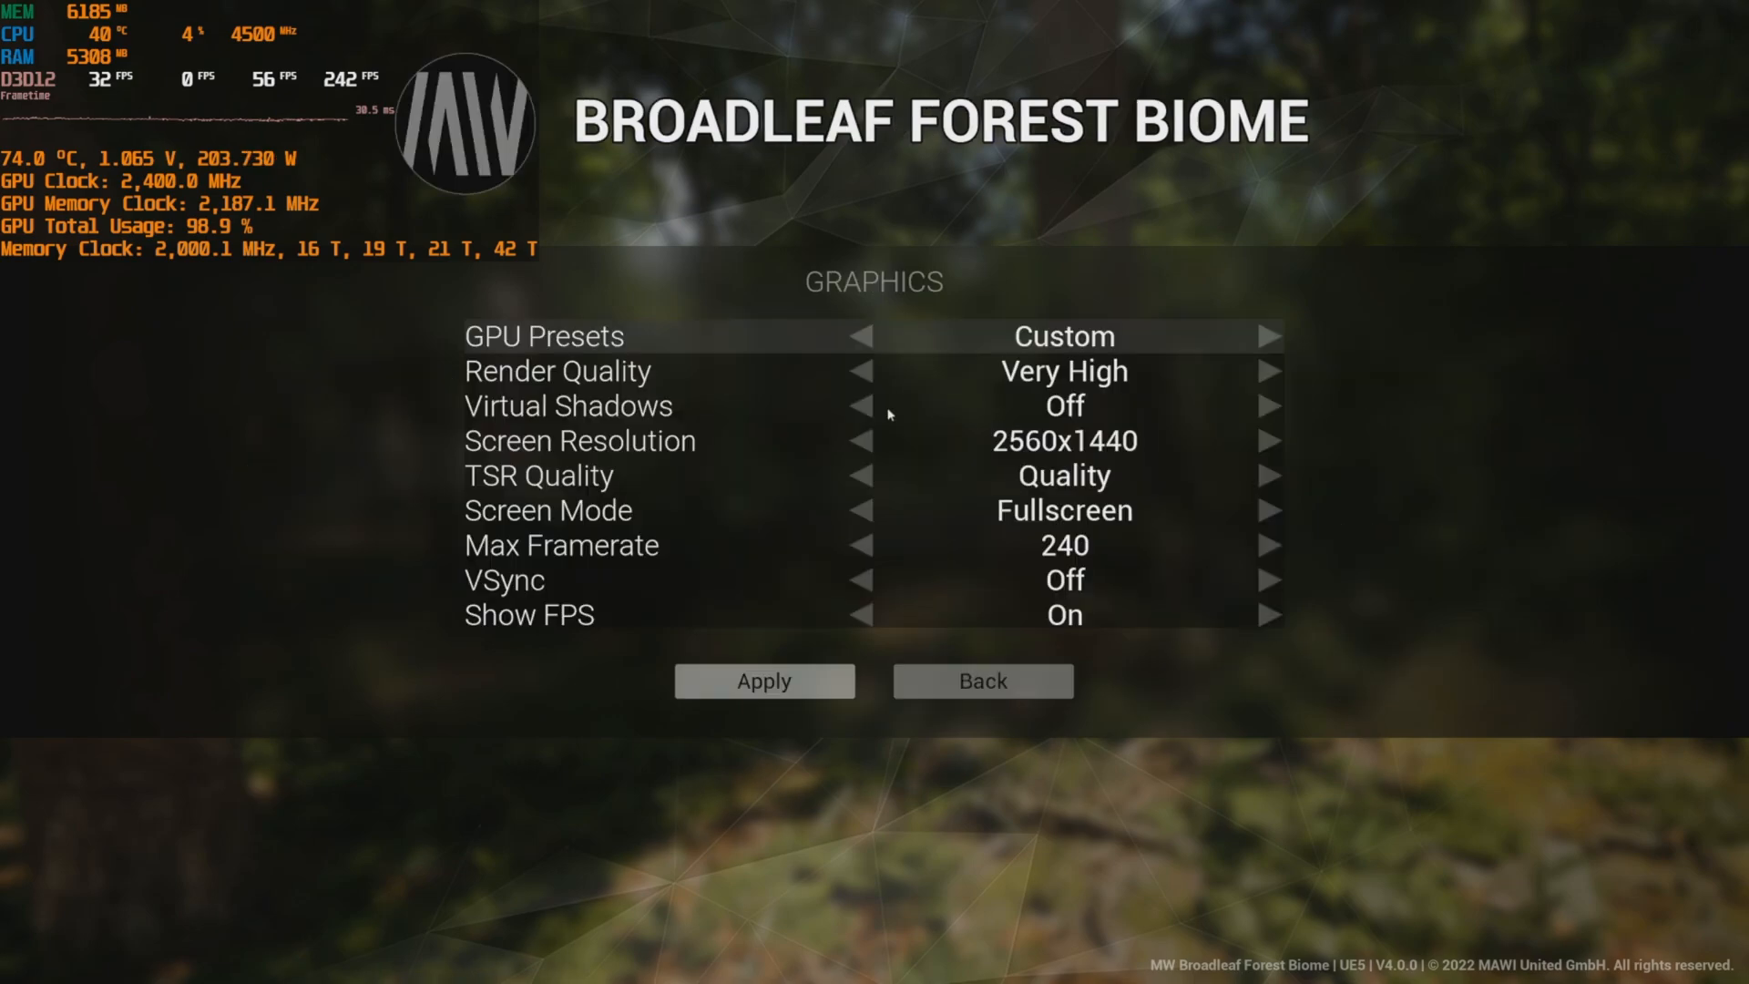
{"action": "left_click", "coordinate": [1268, 371]}
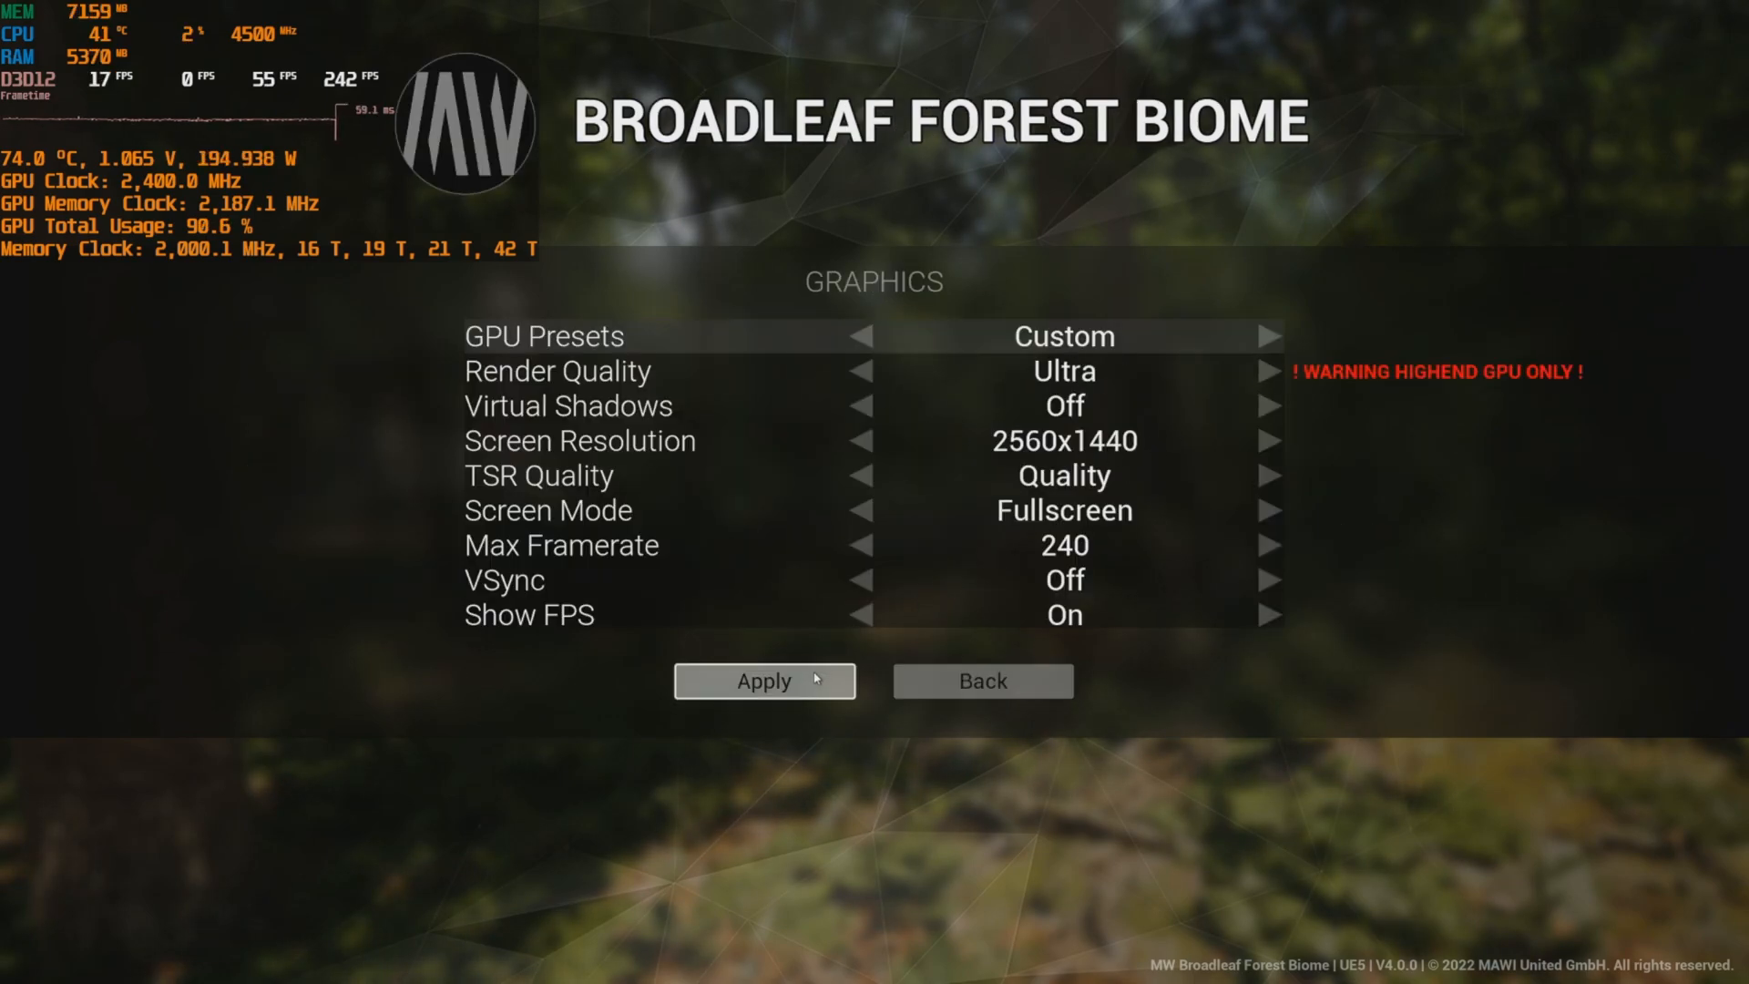
{"action": "left_click", "coordinate": [864, 372]}
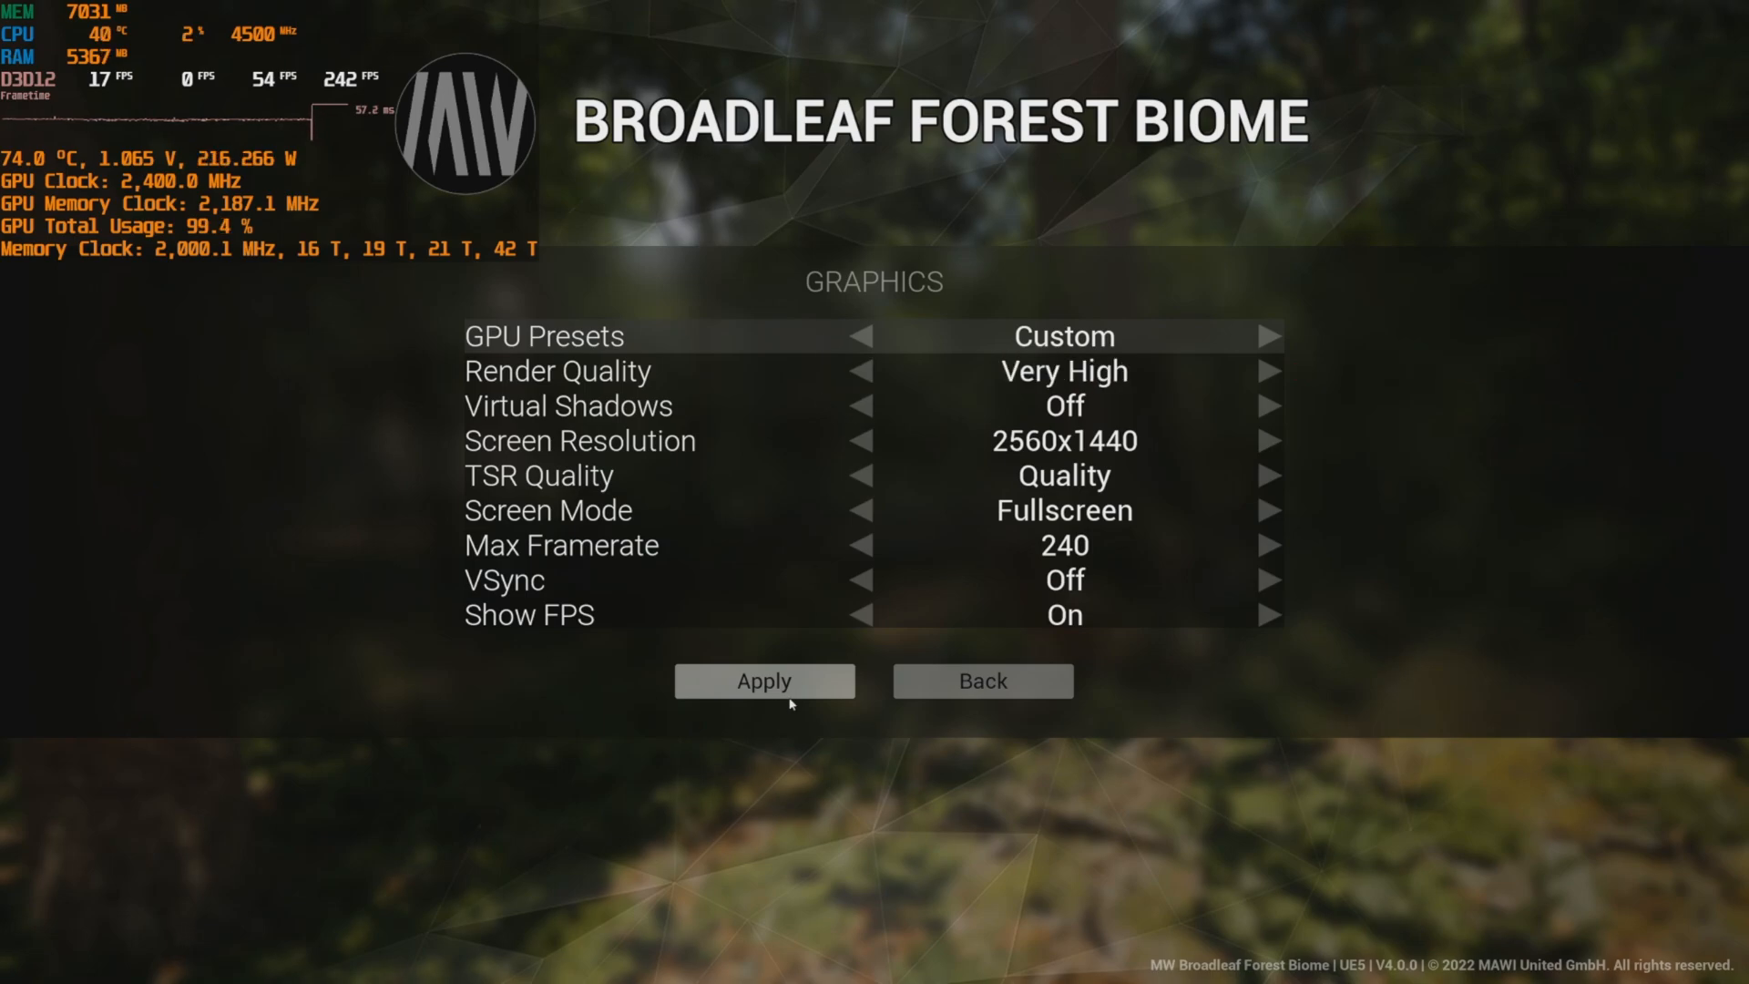
{"action": "left_click", "coordinate": [1268, 406]}
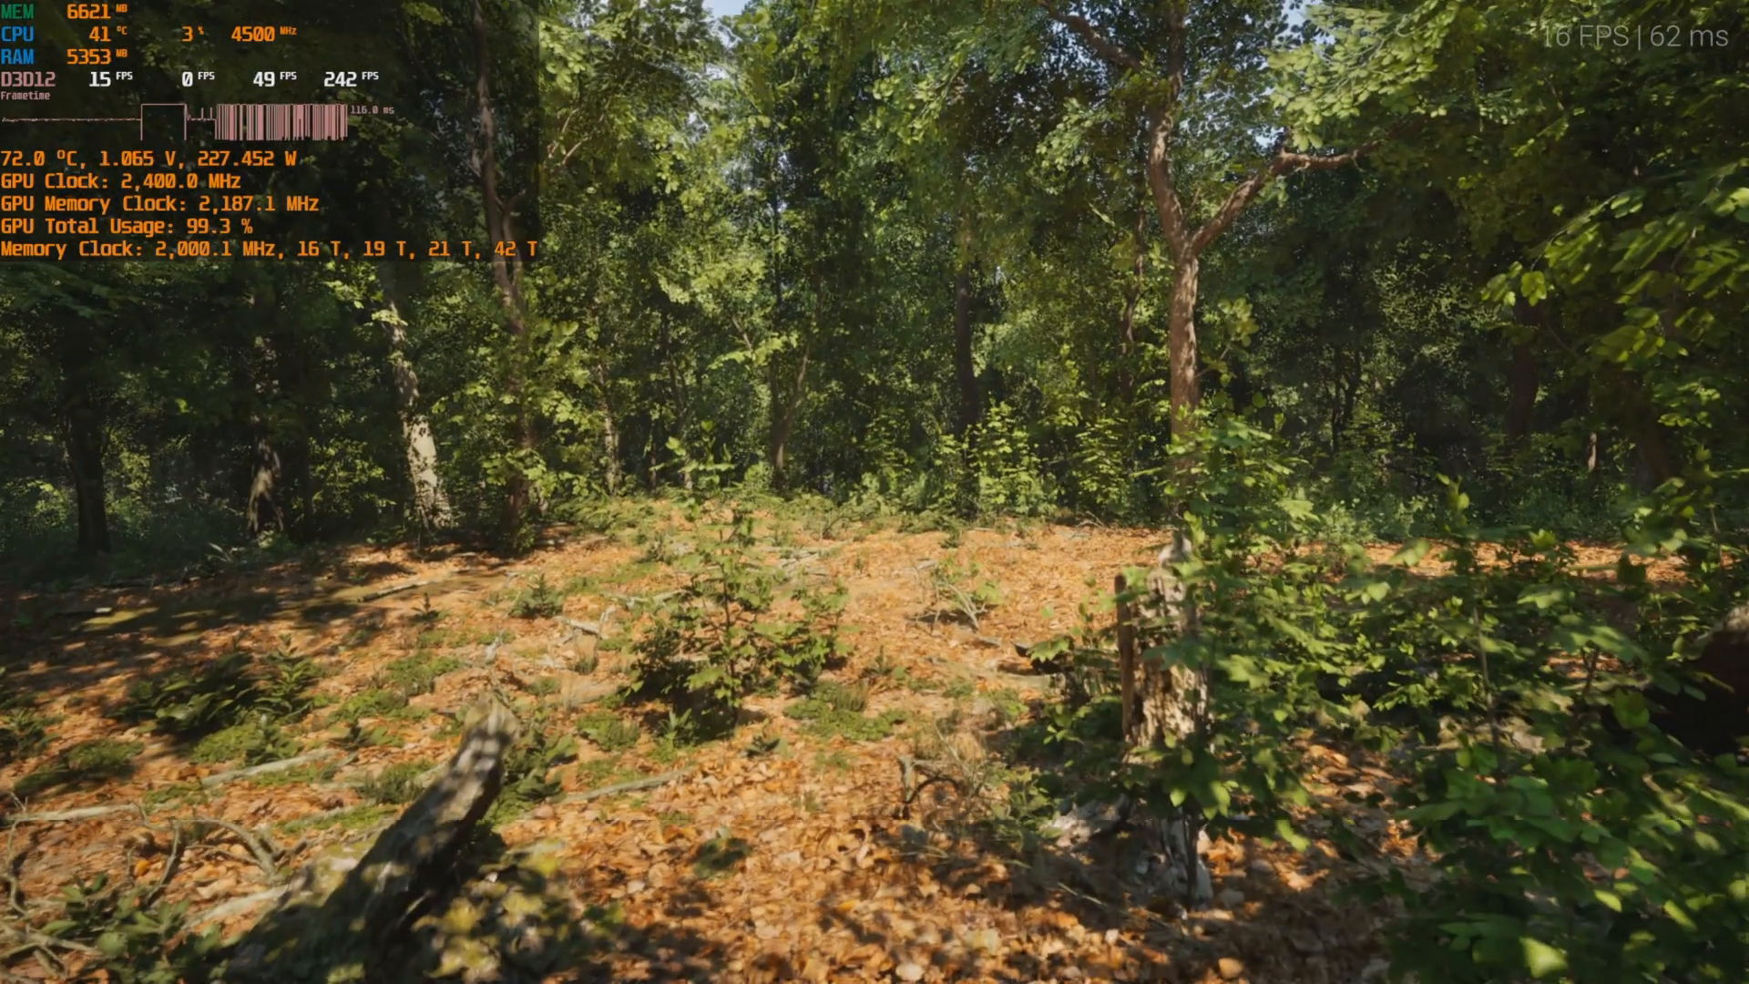
Set Render Quality to Low with virtual shadows on, apply, and return to the forest.
{"action": "key", "text": "Escape"}
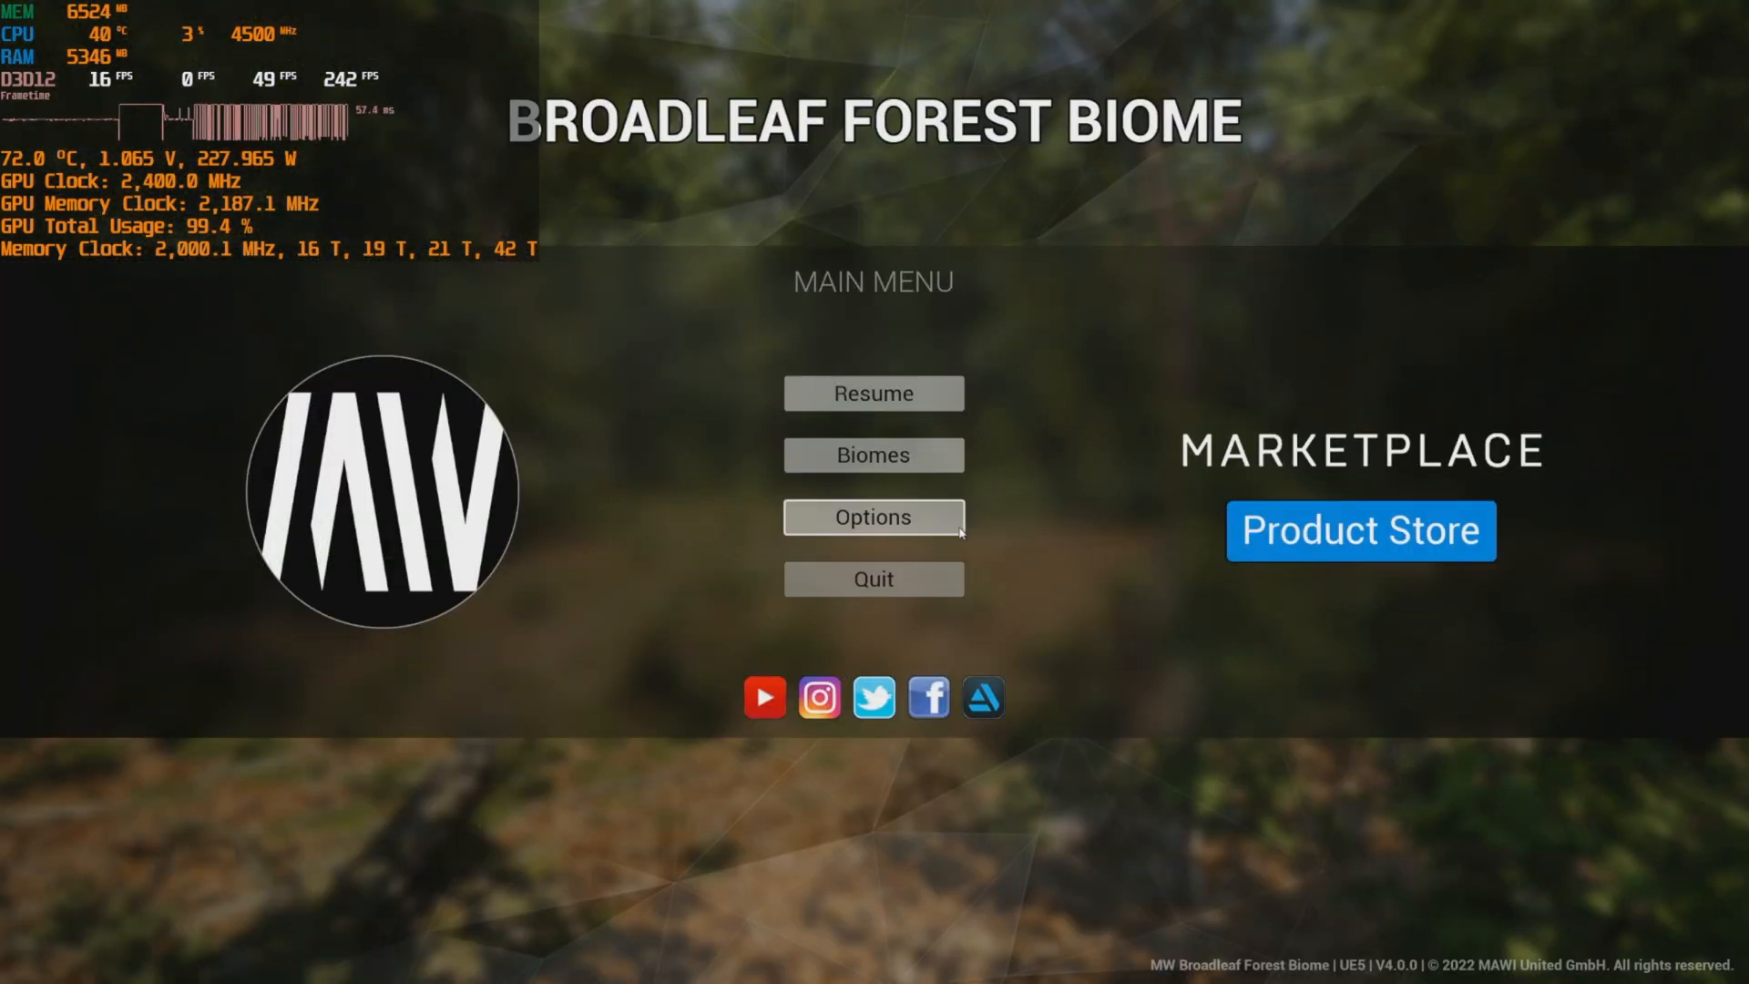
{"action": "left_click", "coordinate": [872, 518]}
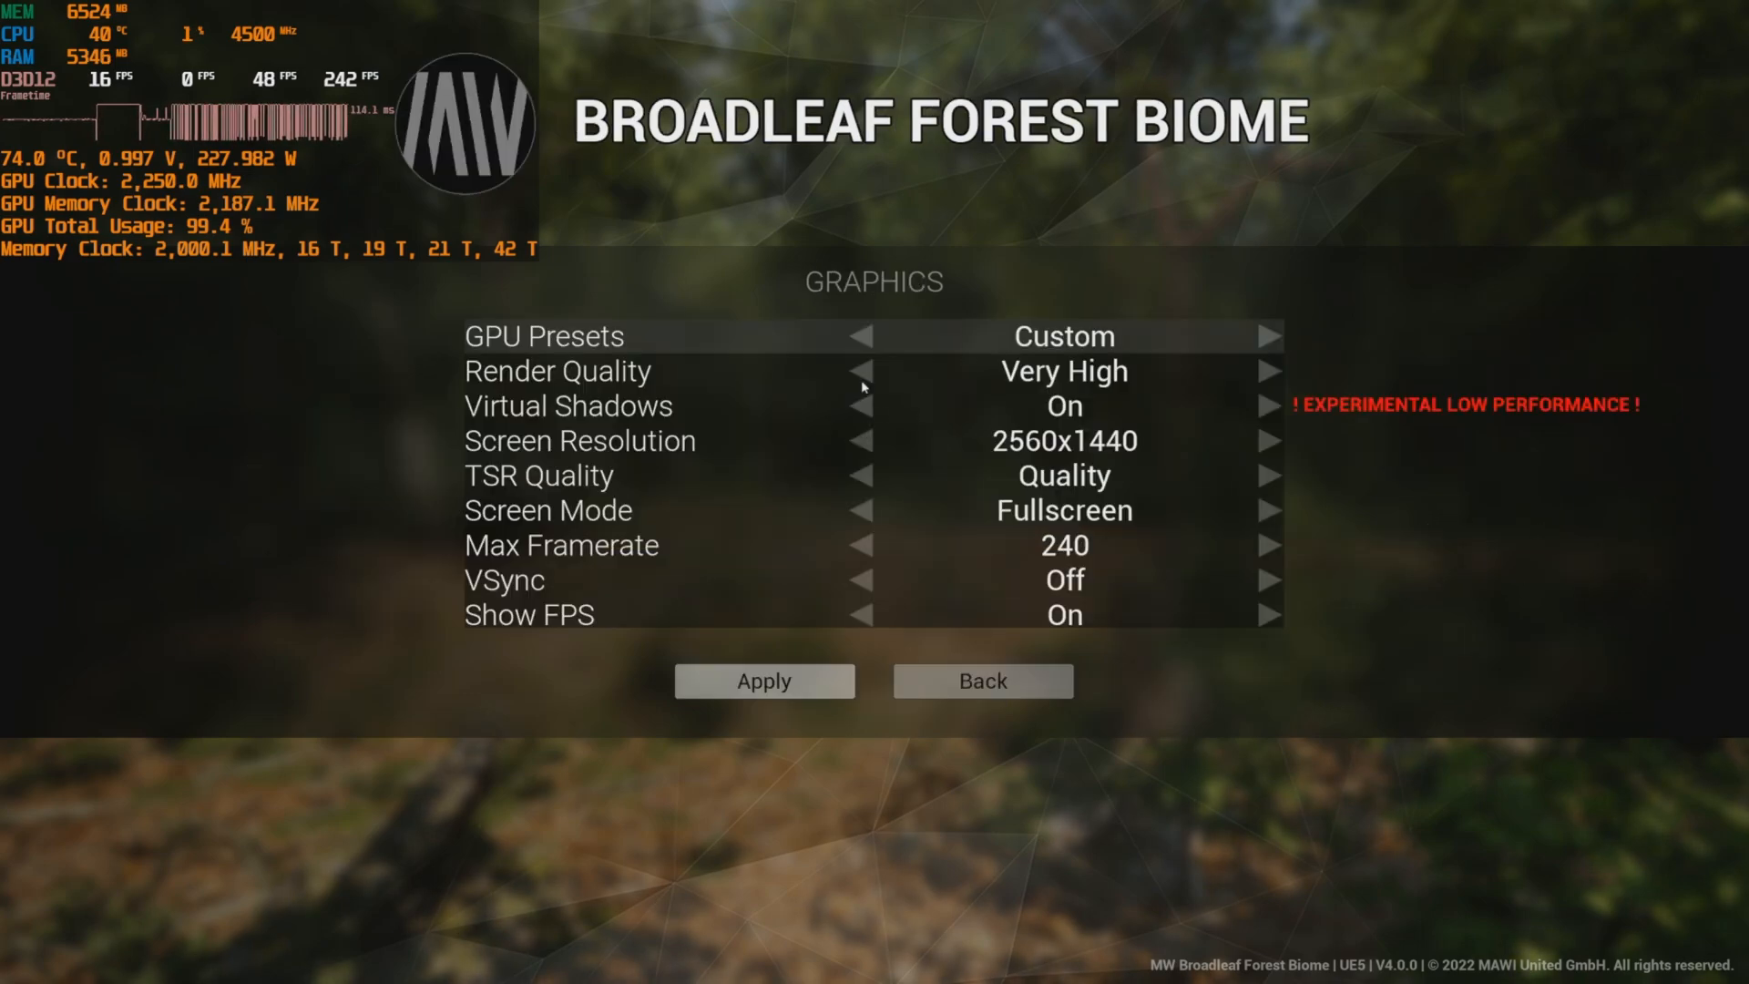
{"action": "left_click", "coordinate": [864, 372]}
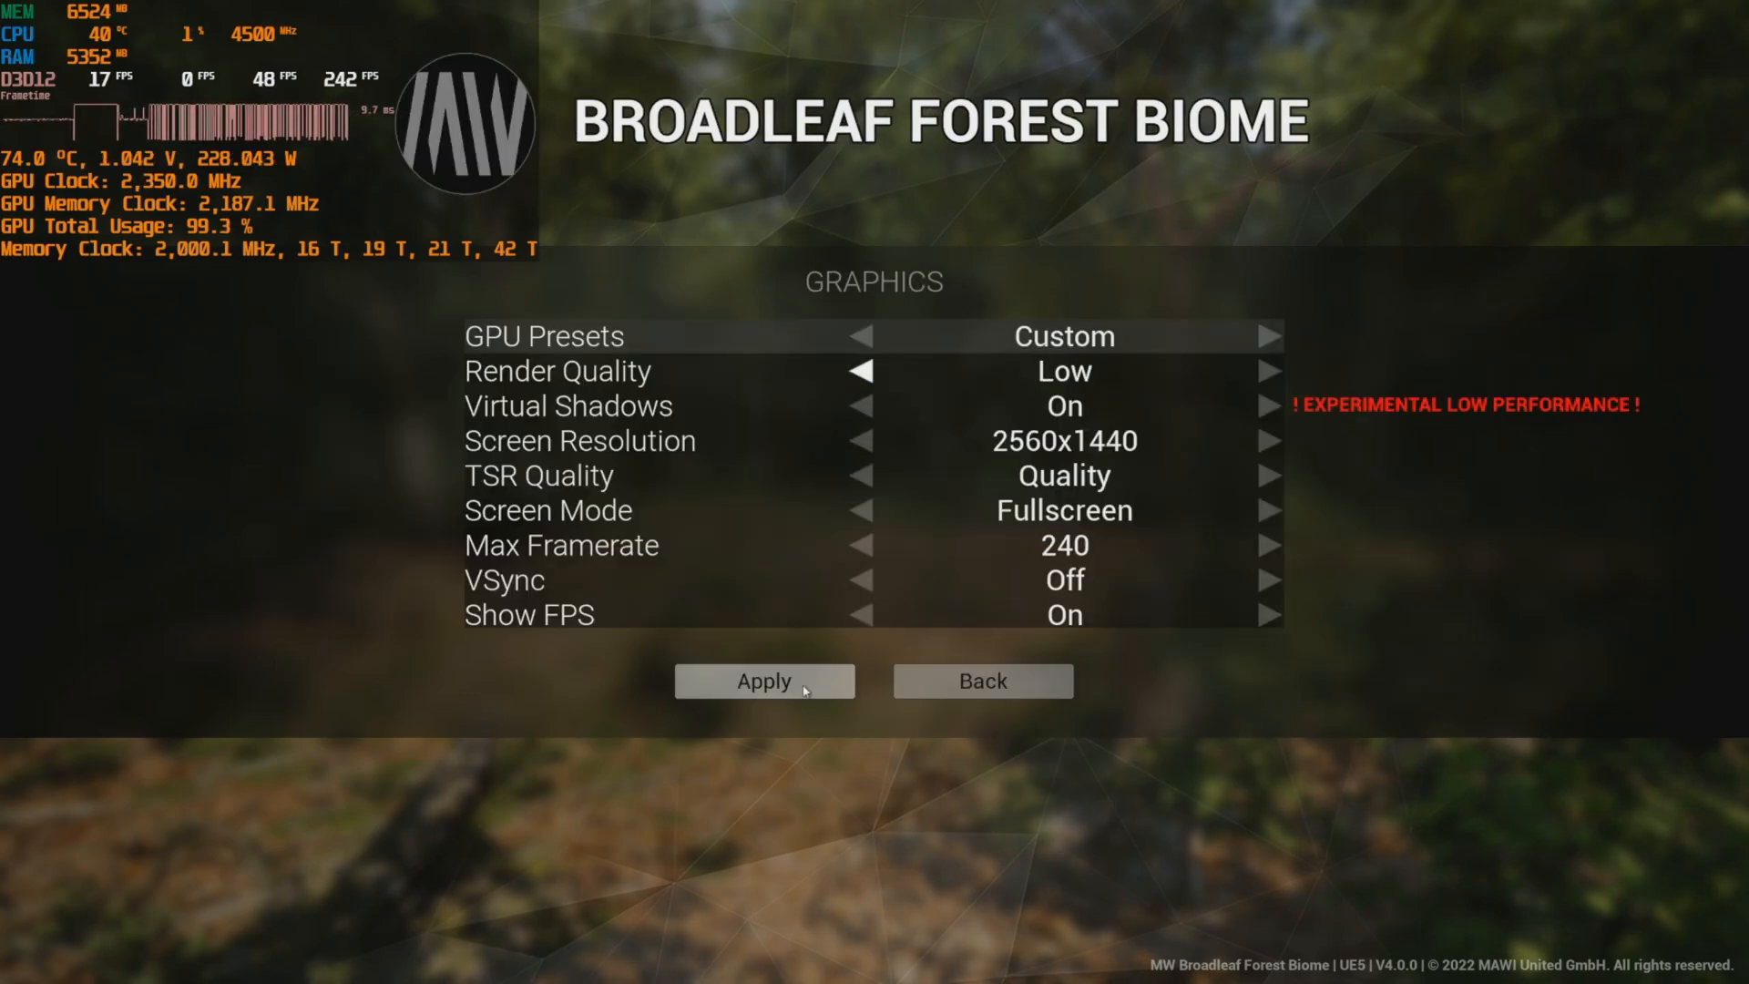
{"action": "left_click", "coordinate": [765, 681]}
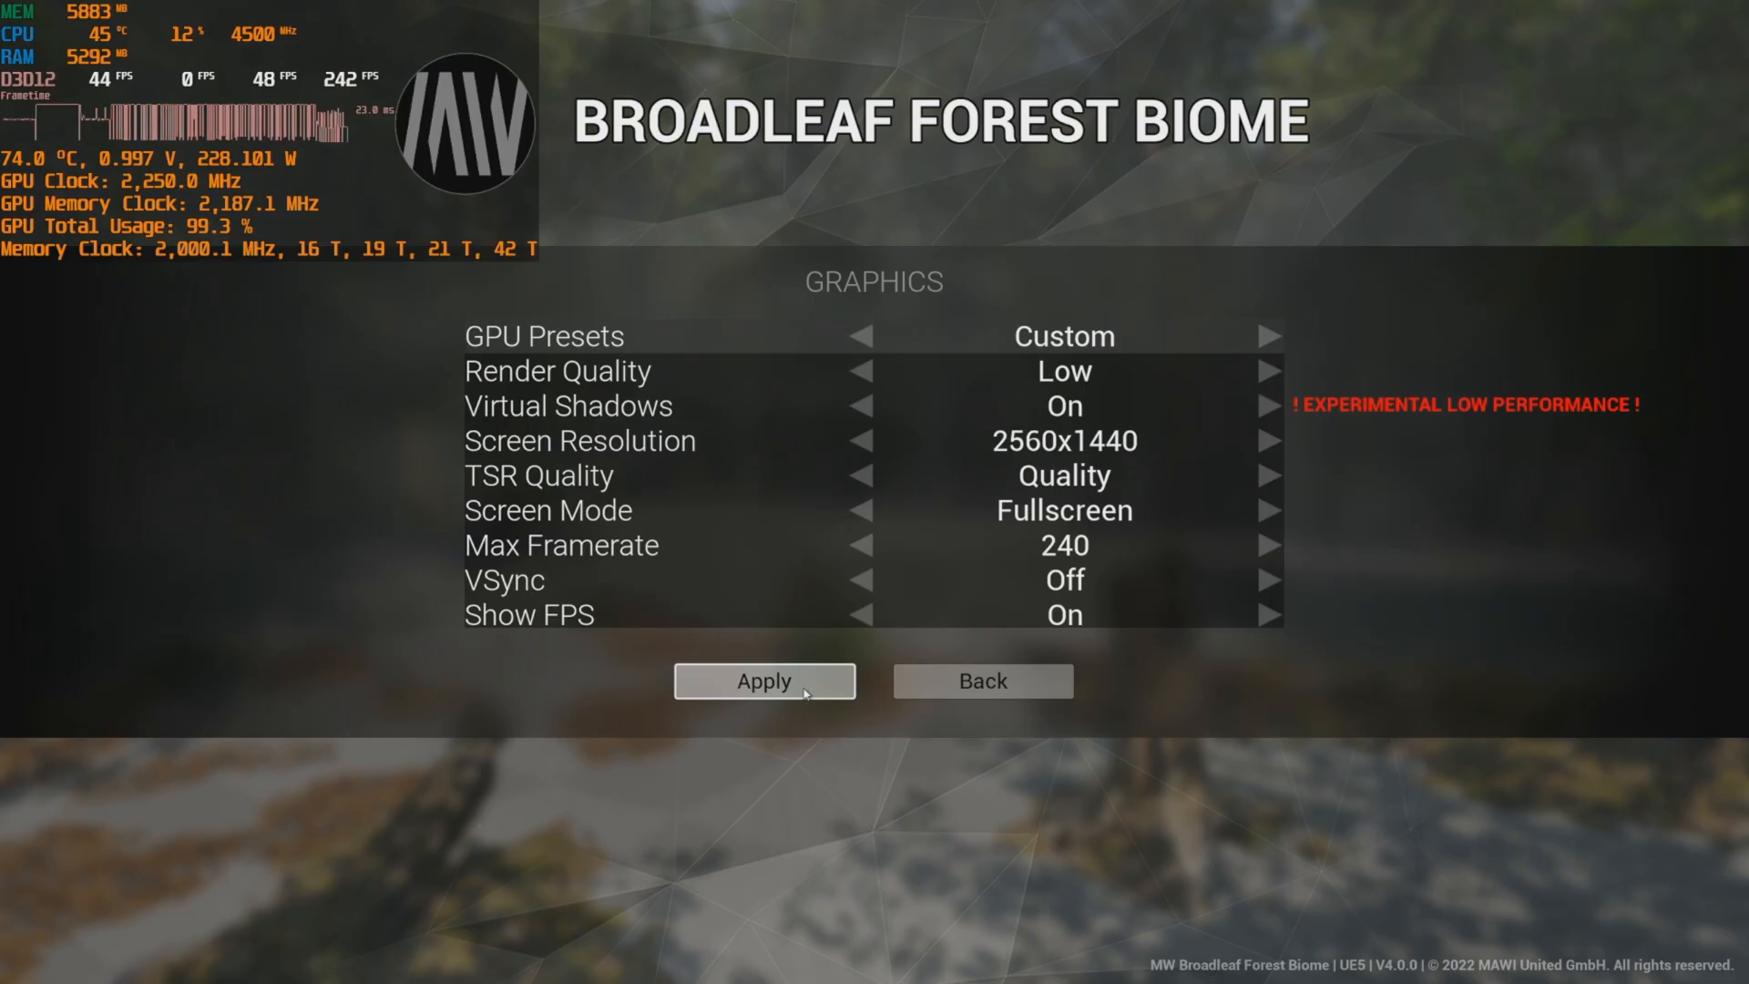
{"action": "left_click", "coordinate": [765, 681]}
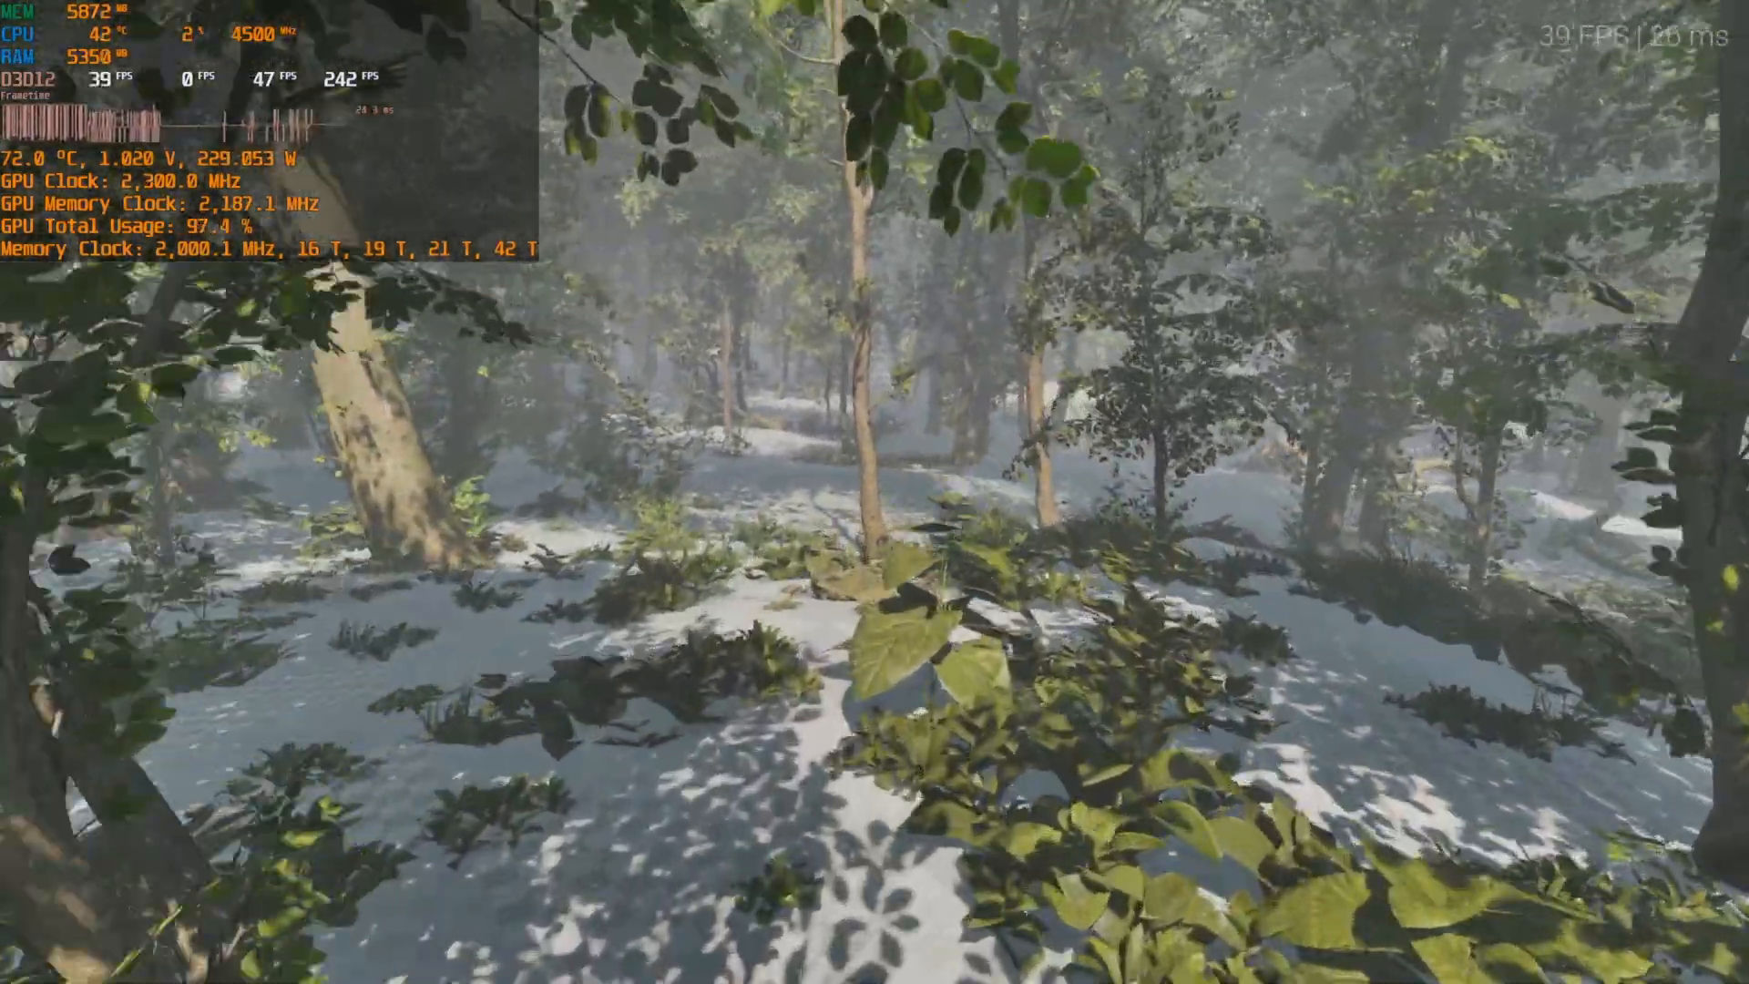
Apply Medium render quality with virtual shadows on from the Graphics menu.
{"action": "key", "text": "Escape"}
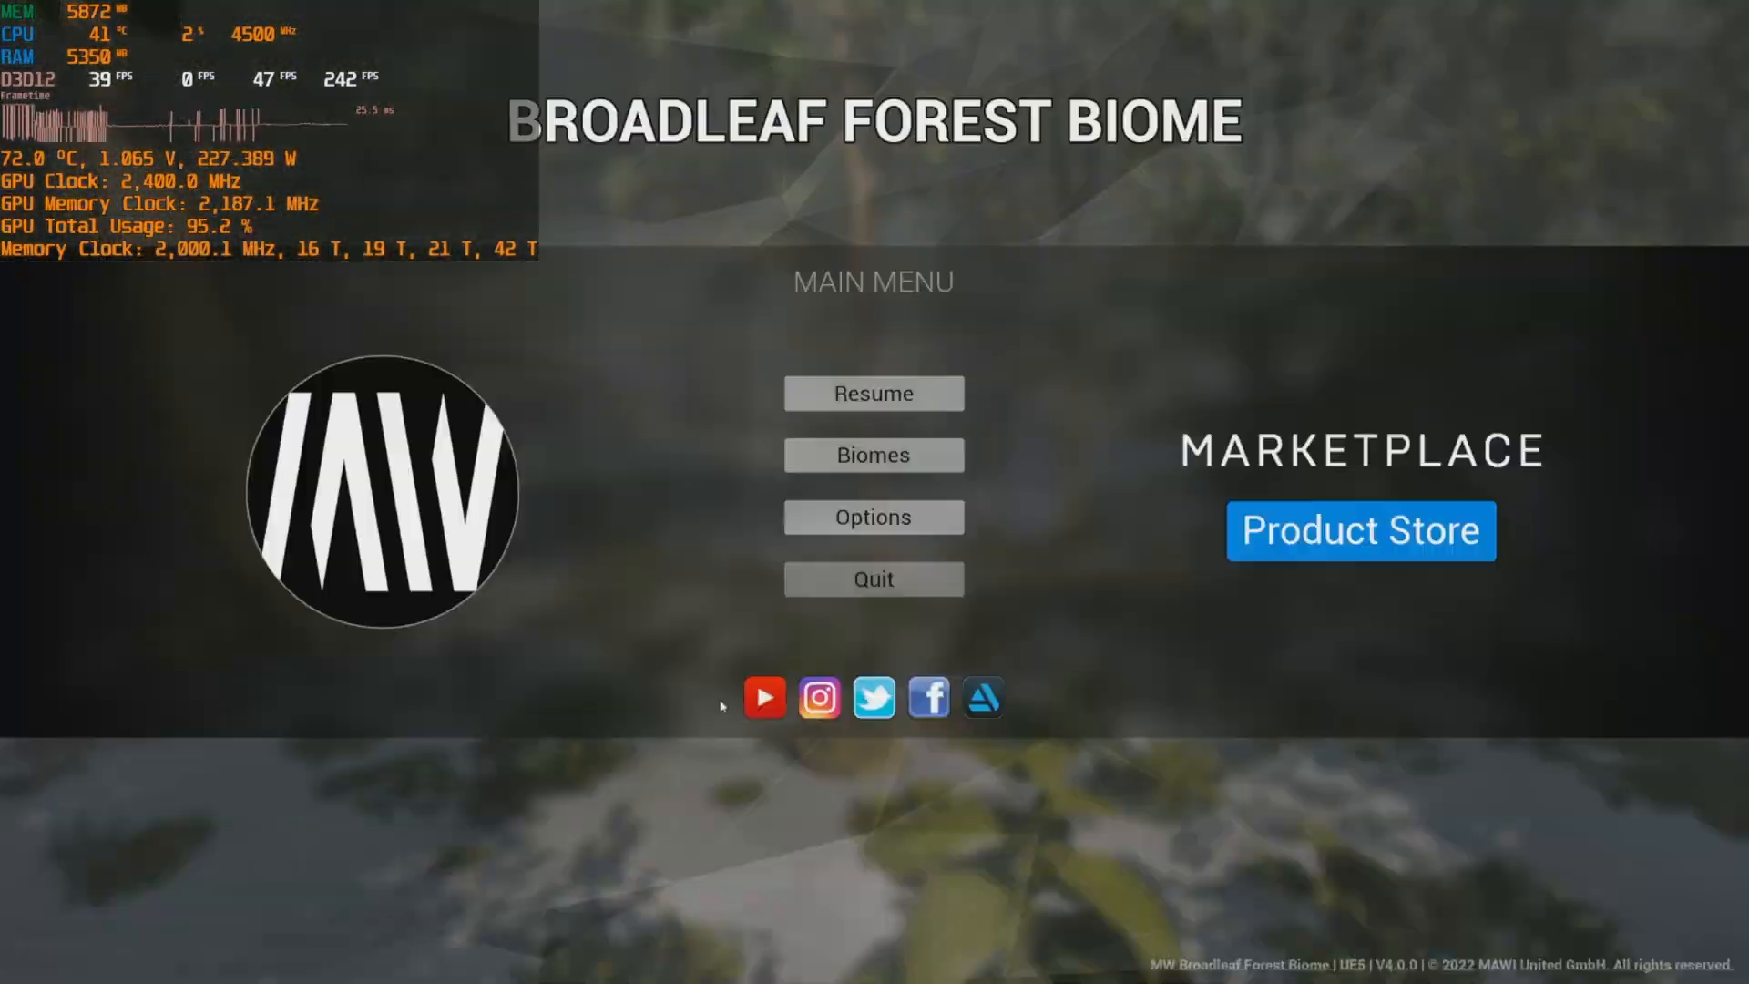
{"action": "left_click", "coordinate": [872, 518]}
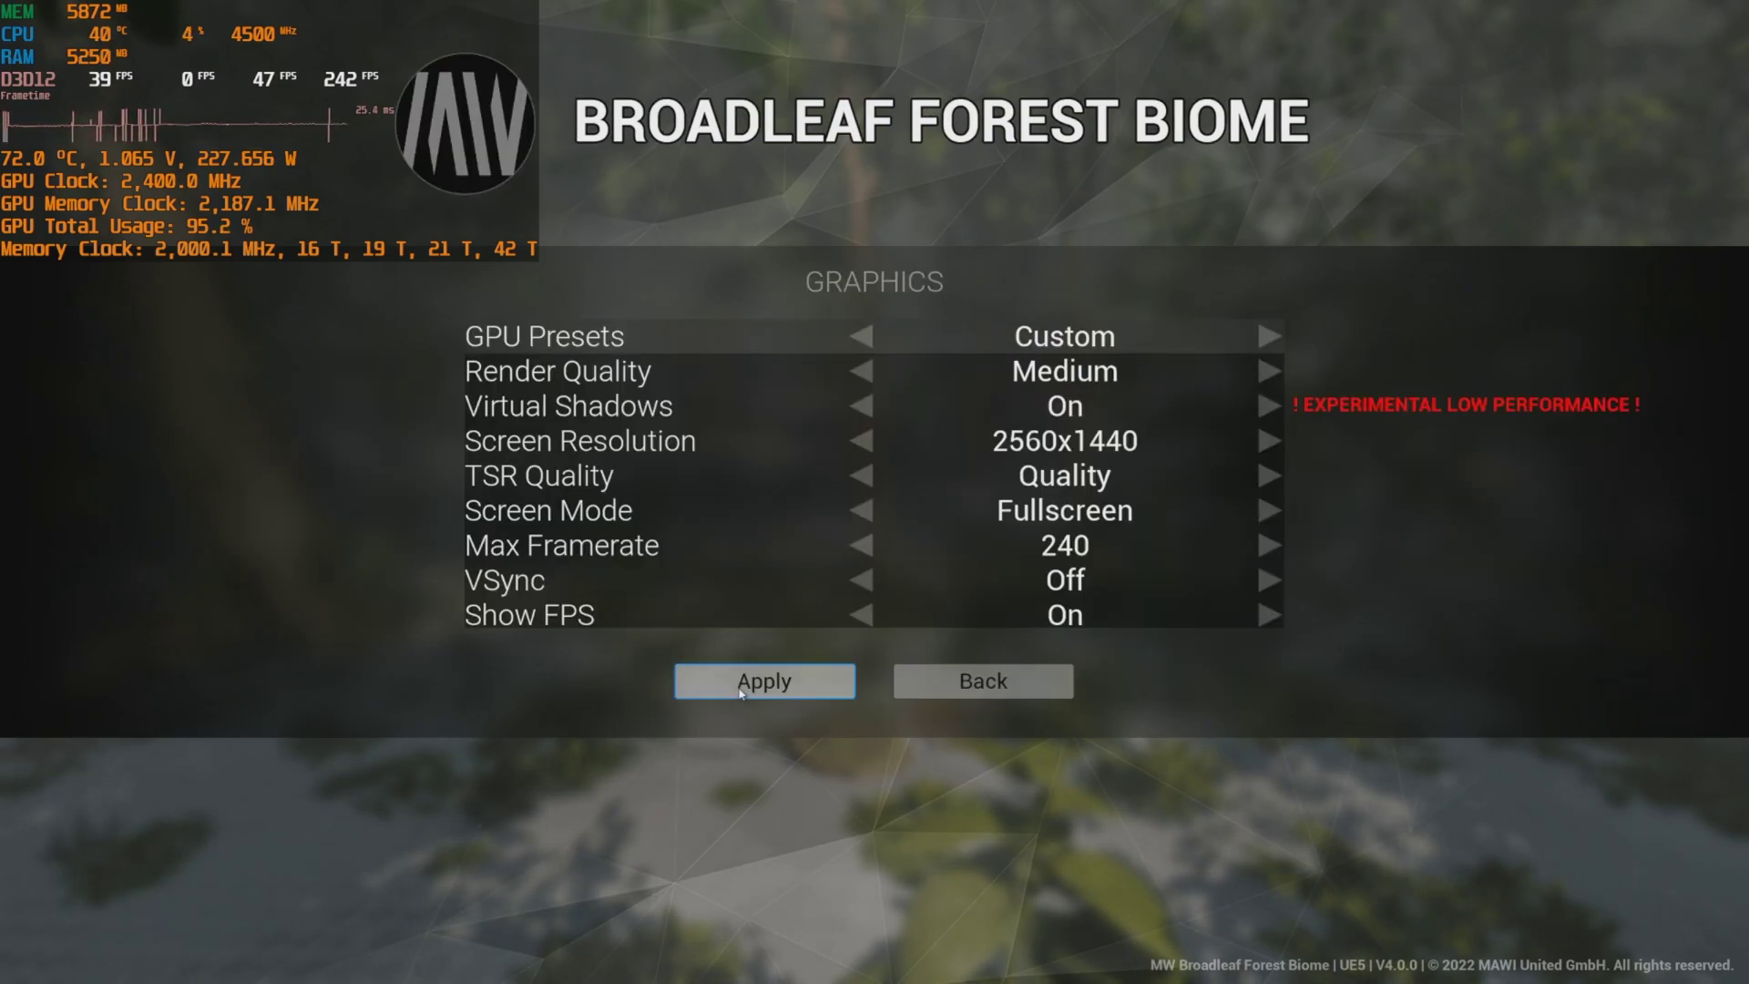
{"action": "left_click", "coordinate": [765, 682]}
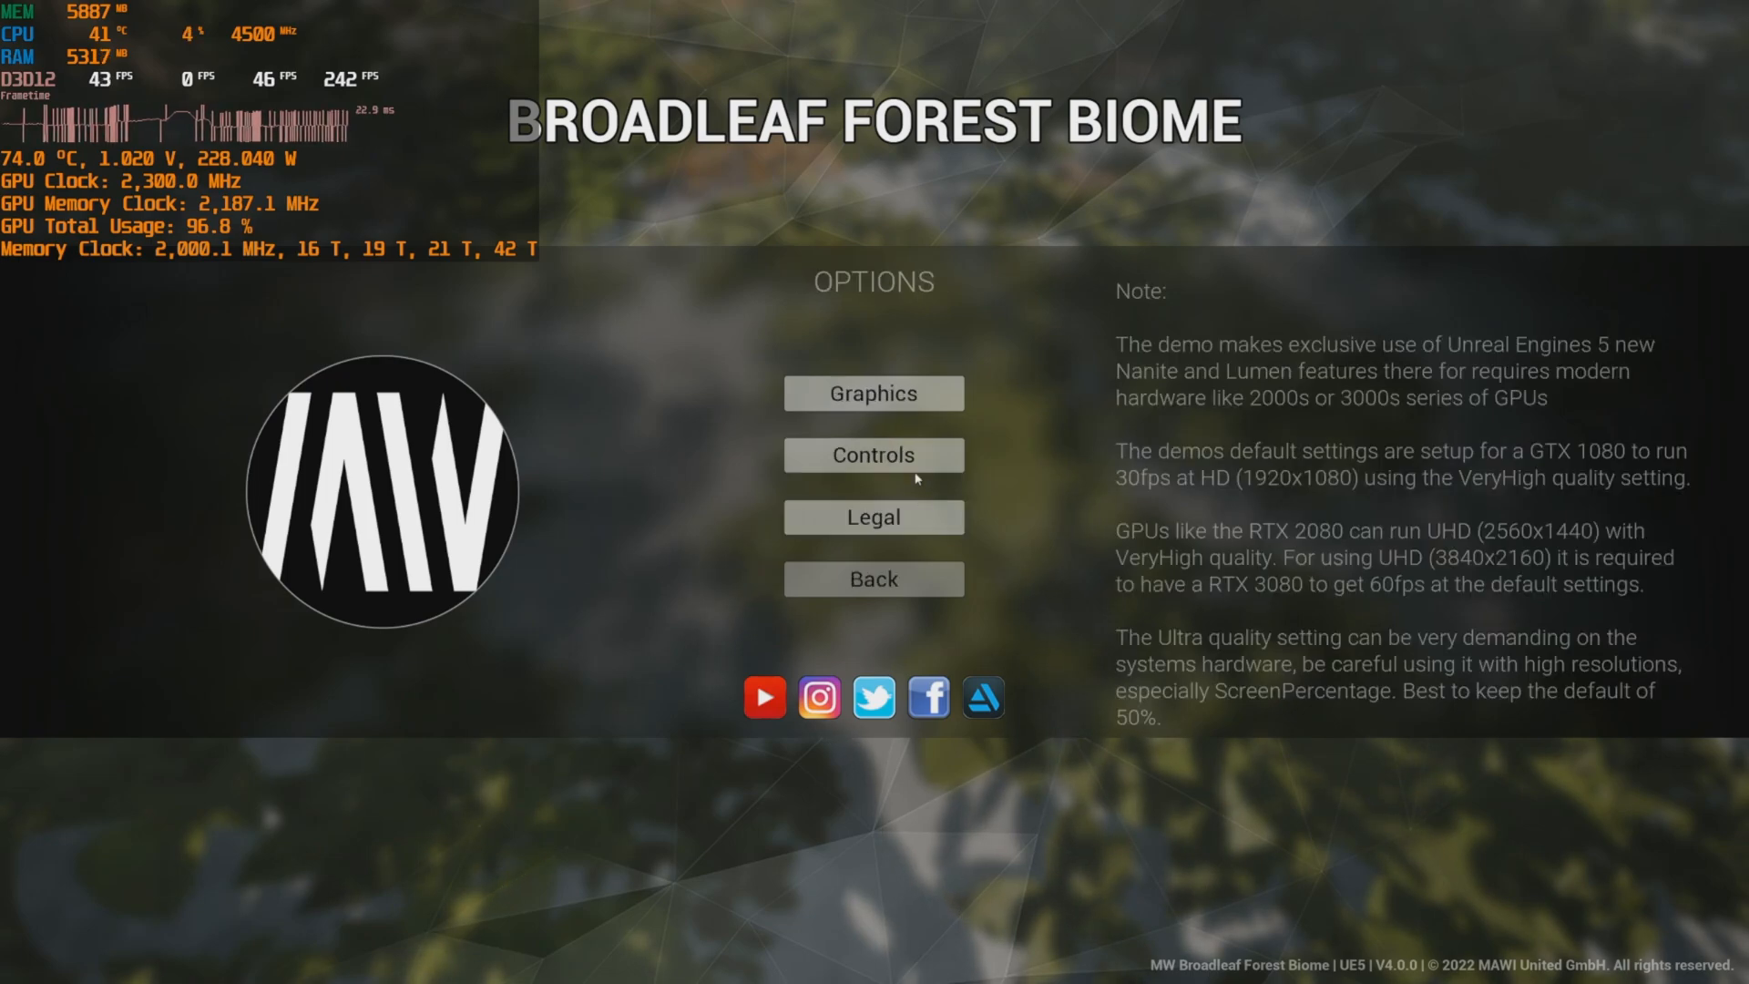
Apply High render quality with virtual shadows on, staying at the main menu.
{"action": "left_click", "coordinate": [874, 394]}
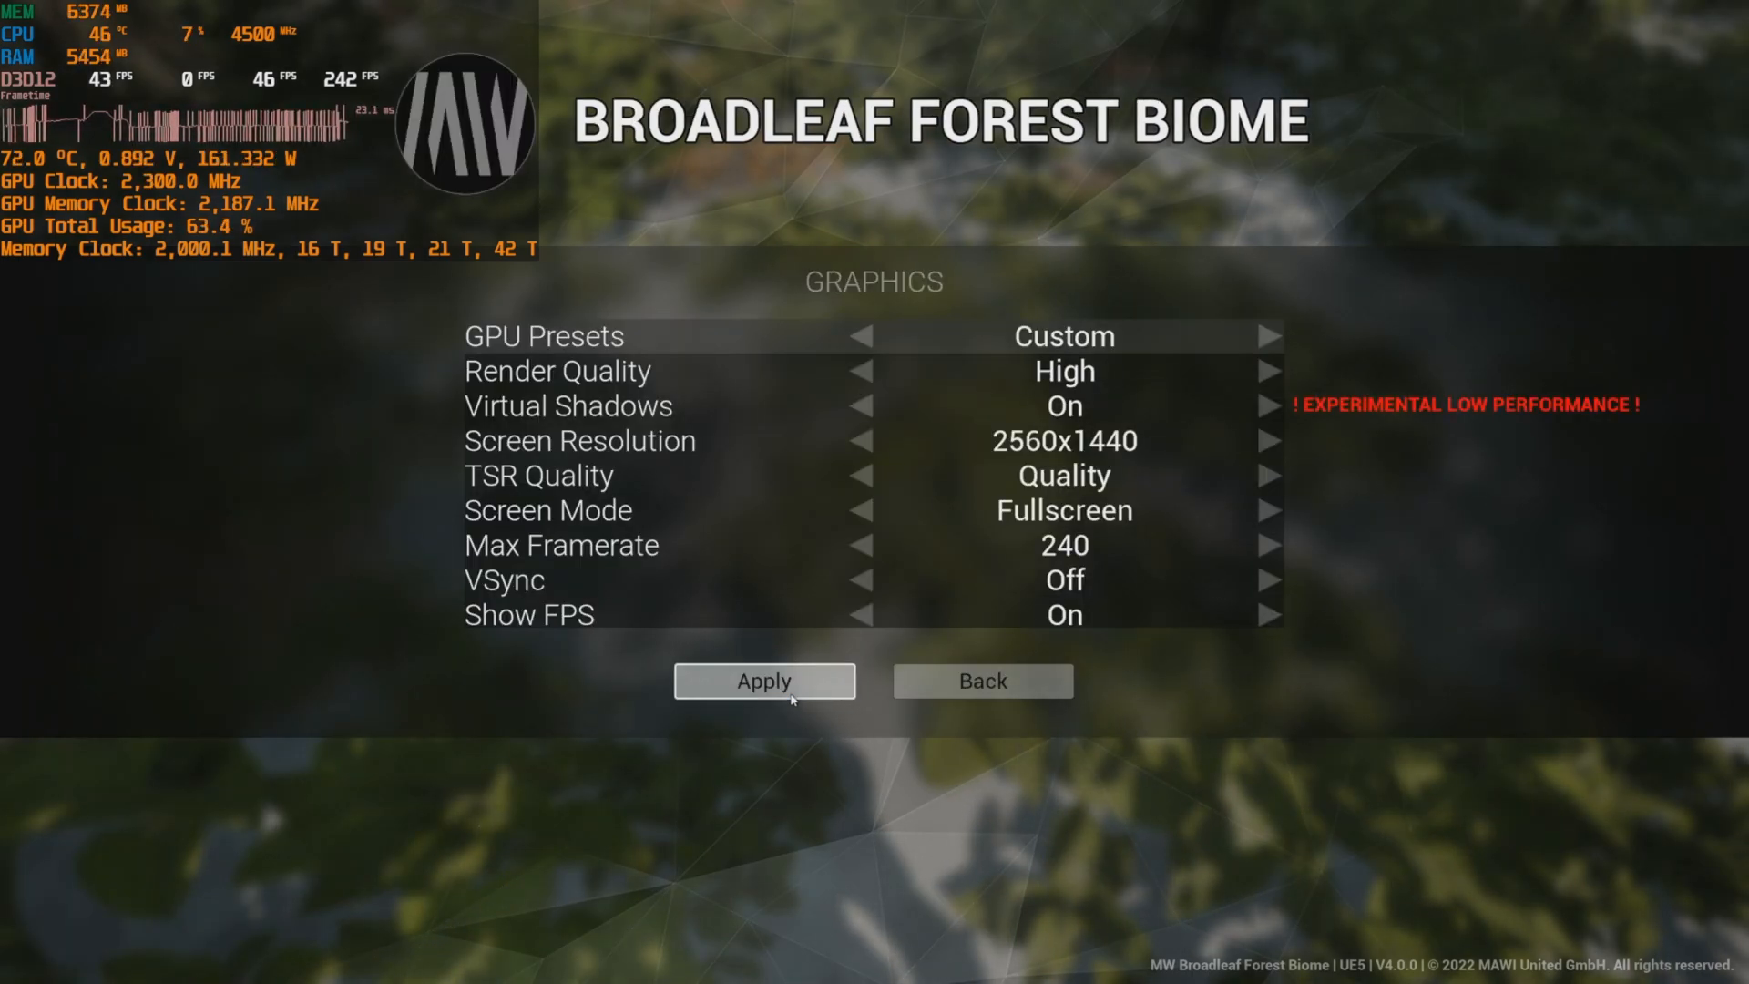
{"action": "left_click", "coordinate": [765, 681]}
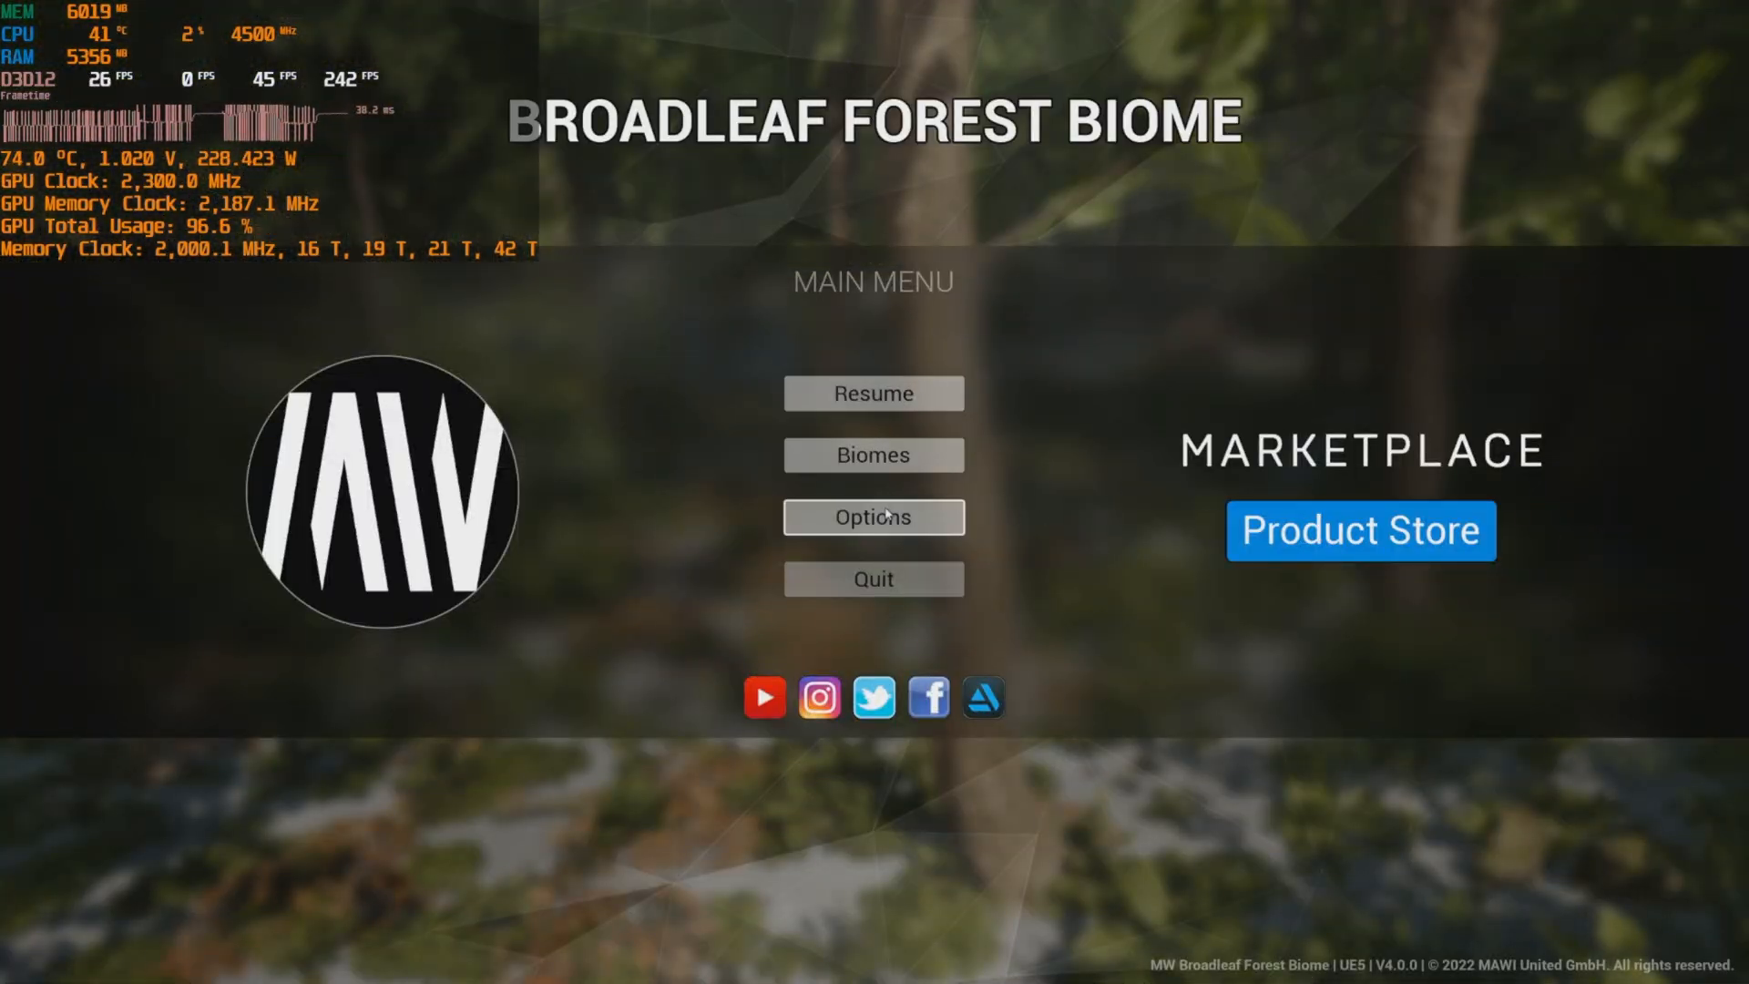
Raise render quality to Very High and apply it, returning to the forest scene.
{"action": "left_click", "coordinate": [872, 517]}
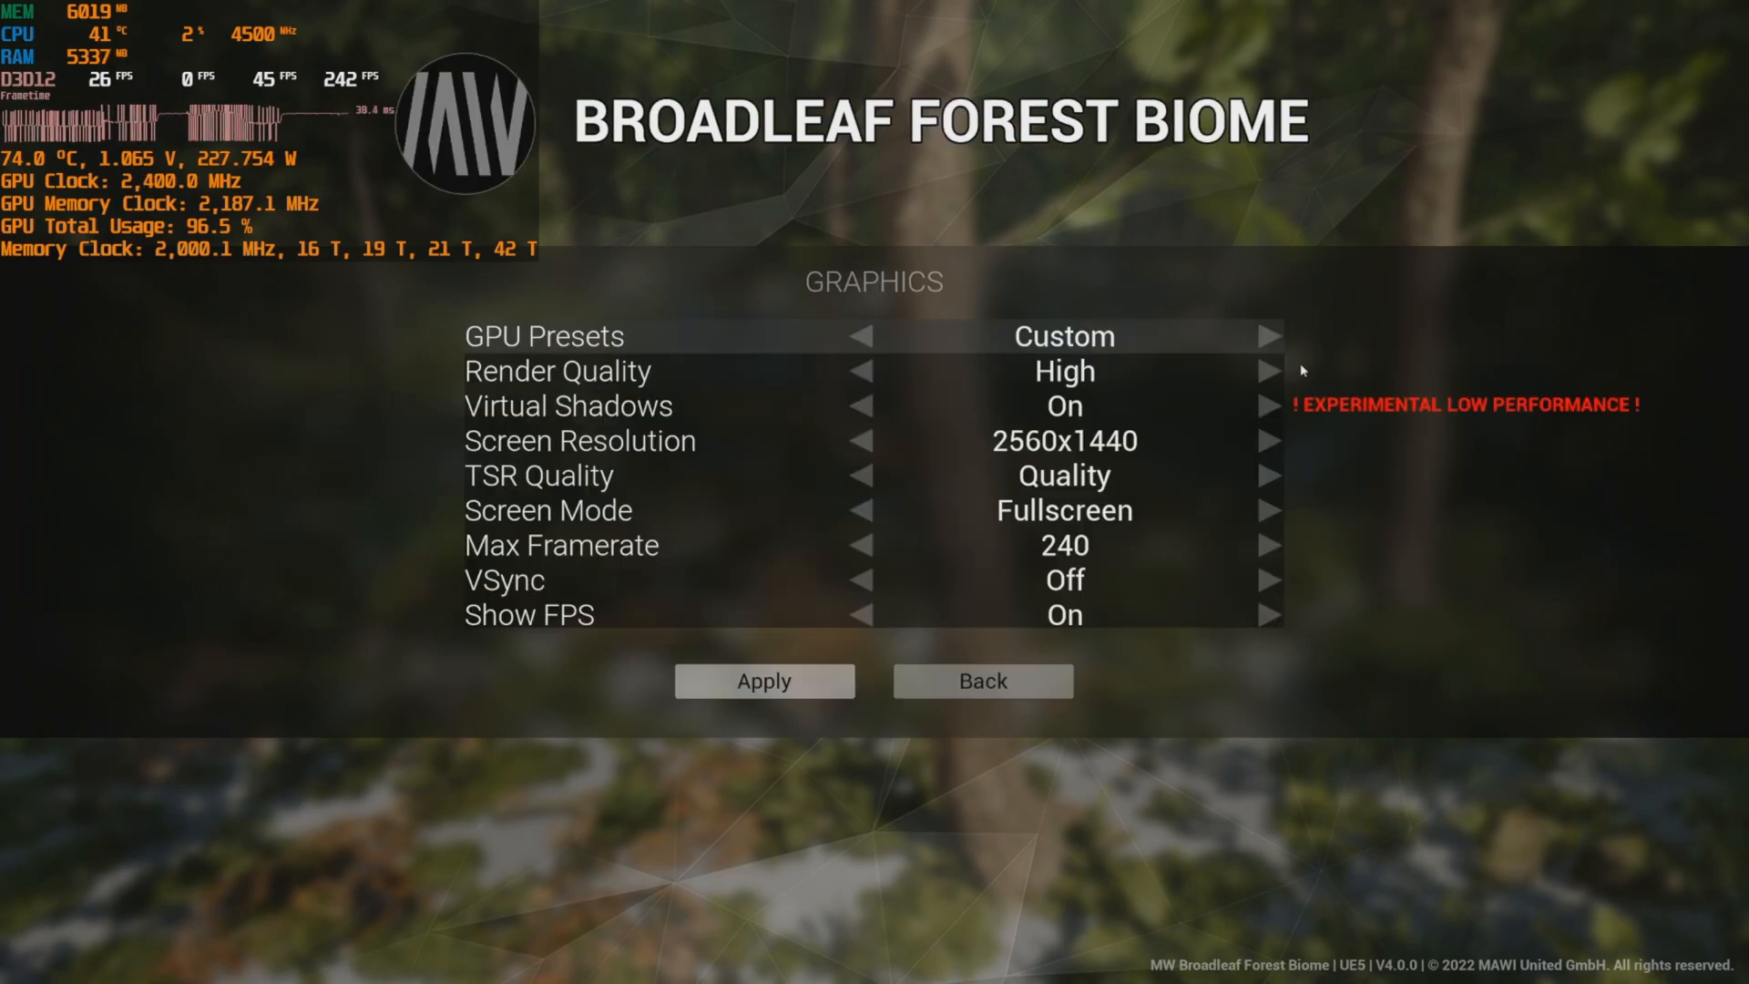
{"action": "left_click", "coordinate": [1266, 372]}
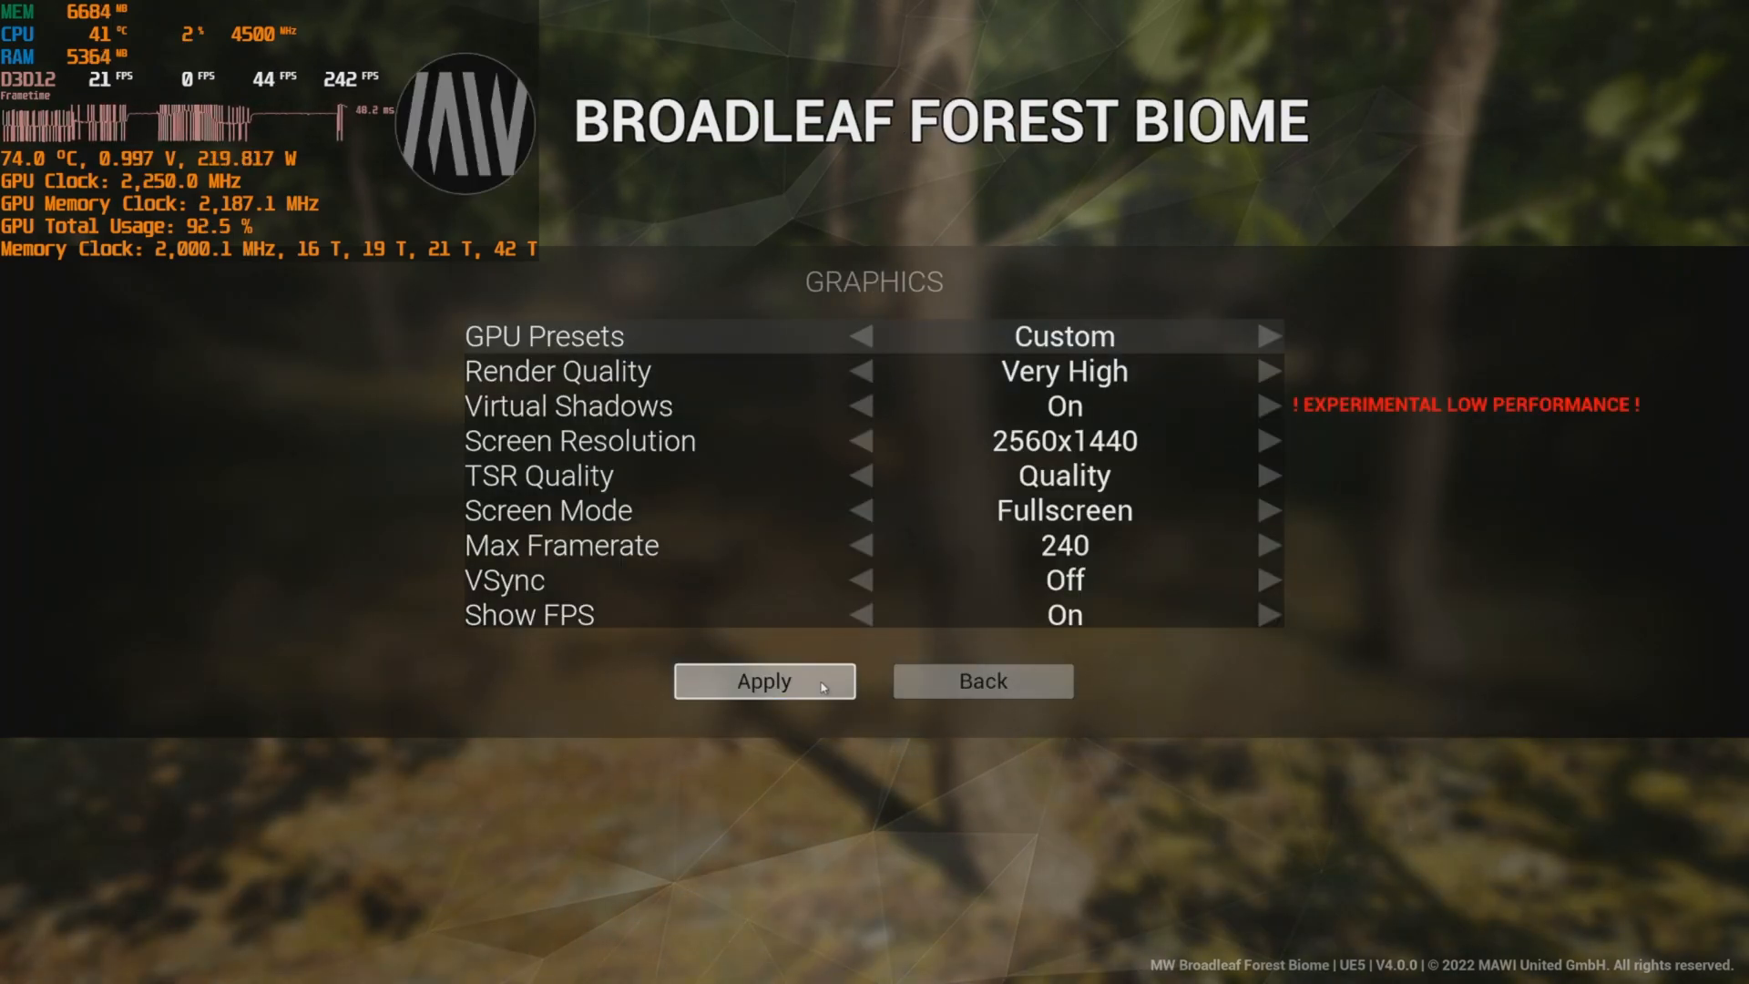
{"action": "left_click", "coordinate": [763, 681]}
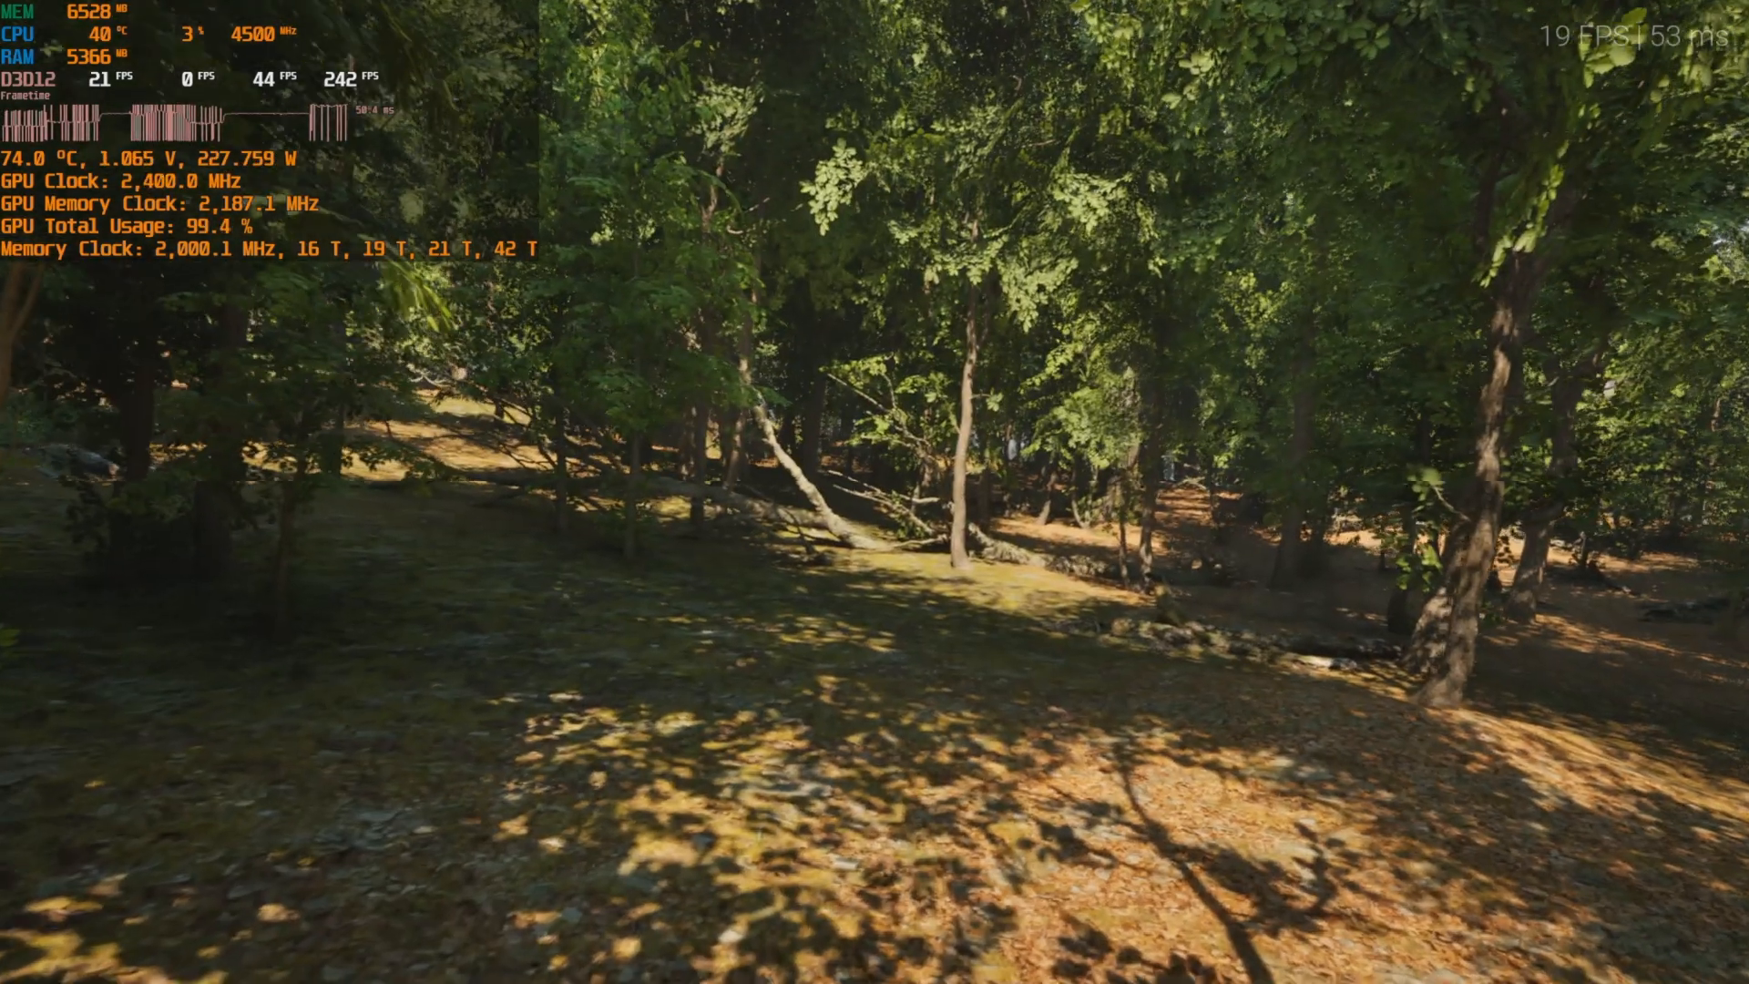